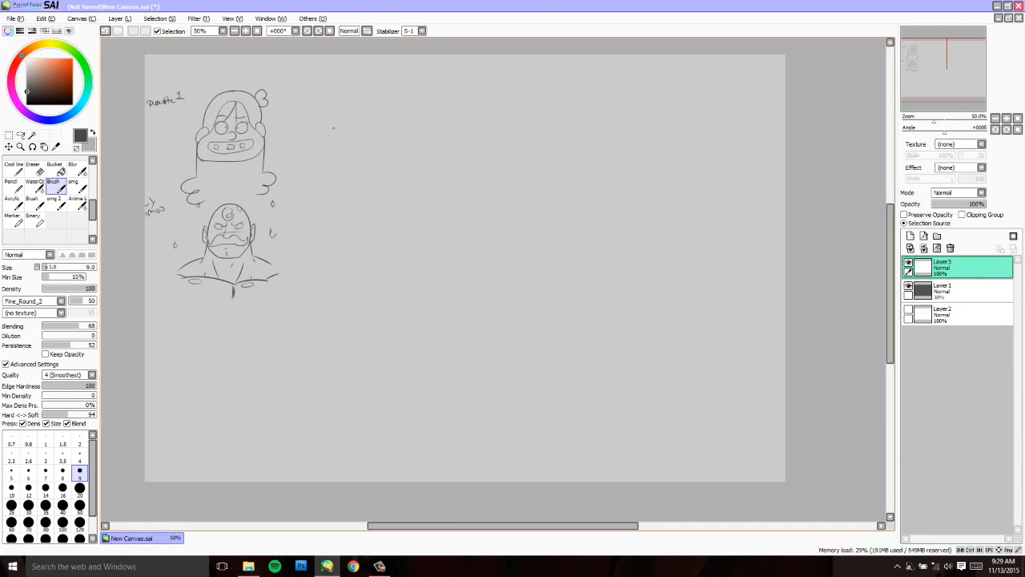
- Pan the canvas to an empty area right of the helmet and mustached-man sketches
drag(329, 105, 365, 161)
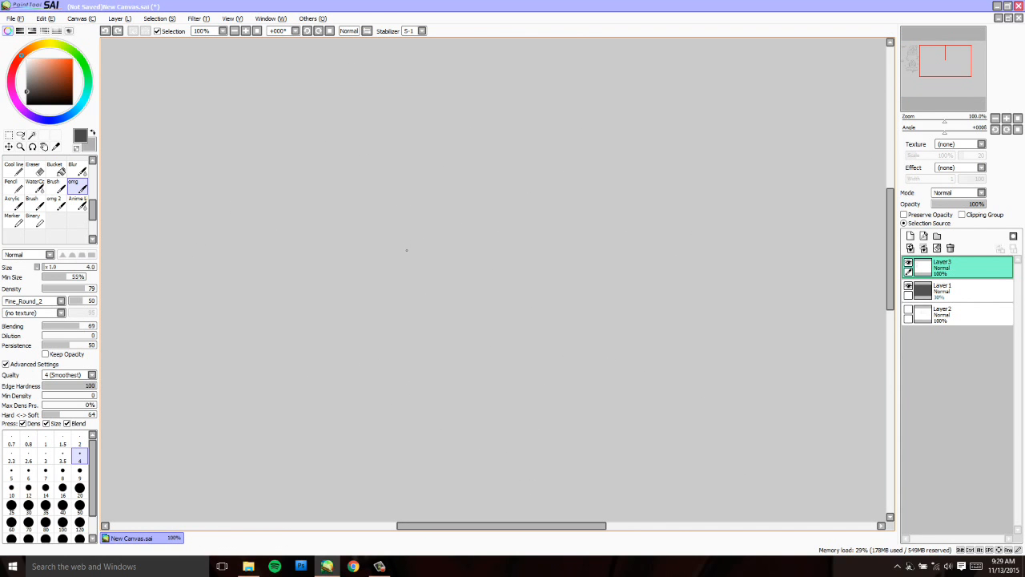
mouse_move(419, 256)
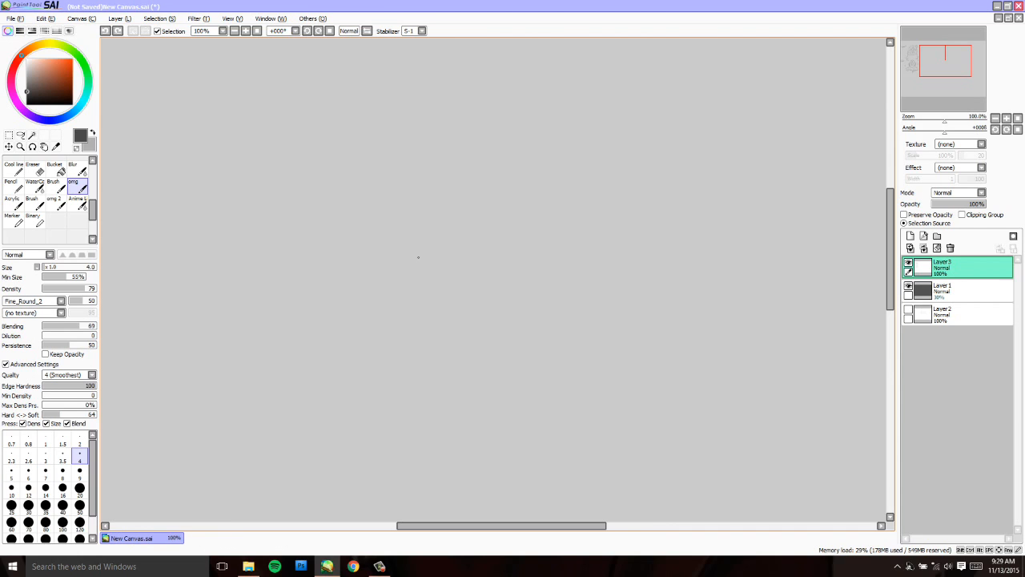
mouse_move(467, 157)
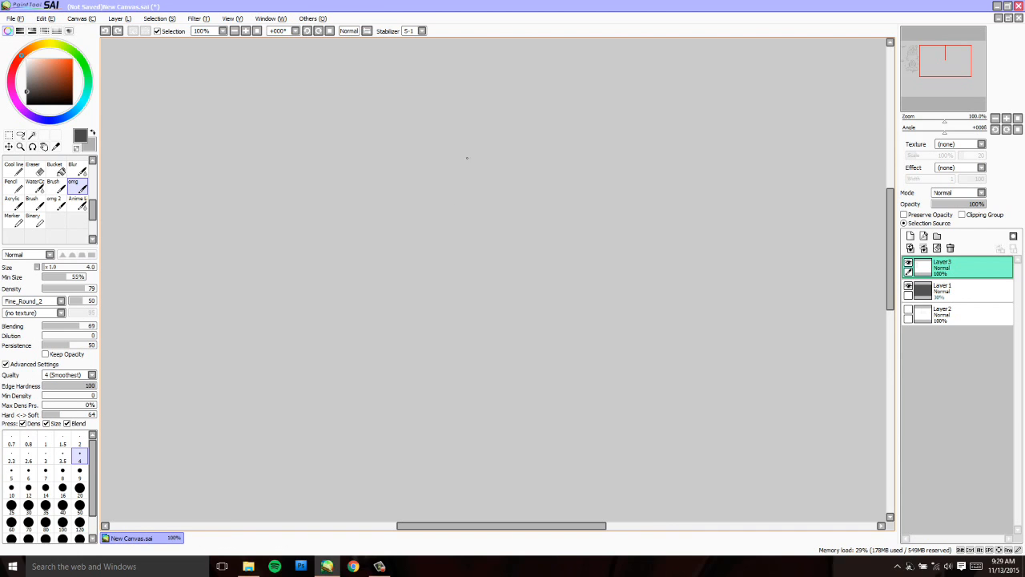
- Draw a round head circle in the empty area, undoing a first unwanted curve
drag(469, 160, 511, 264)
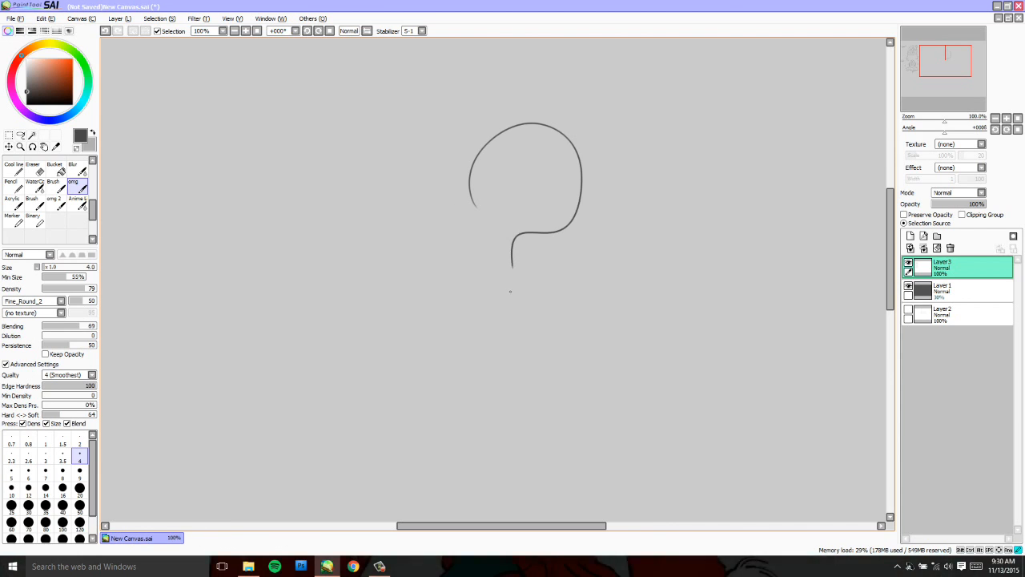
key(ctrl+z)
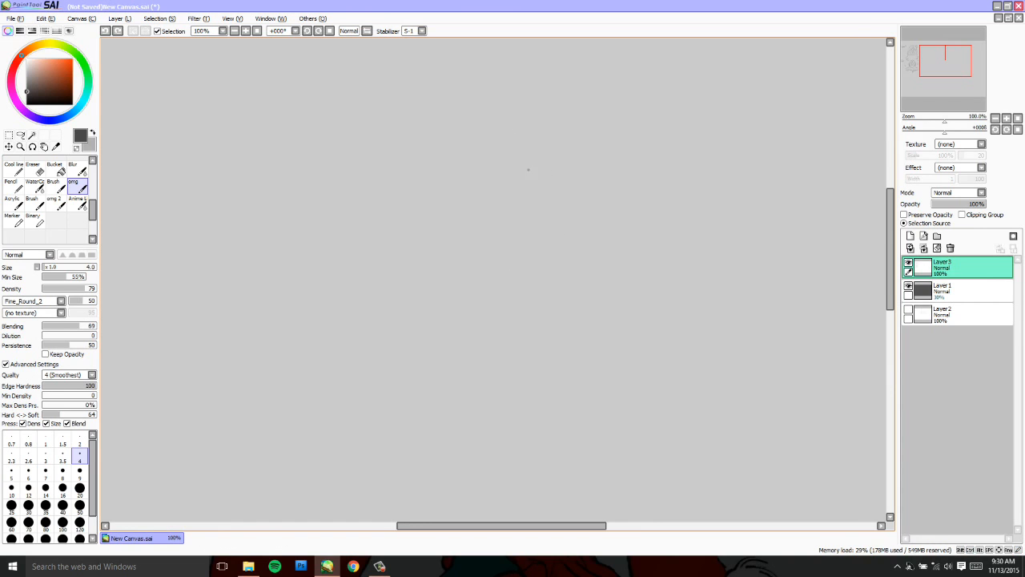
mouse_move(587, 247)
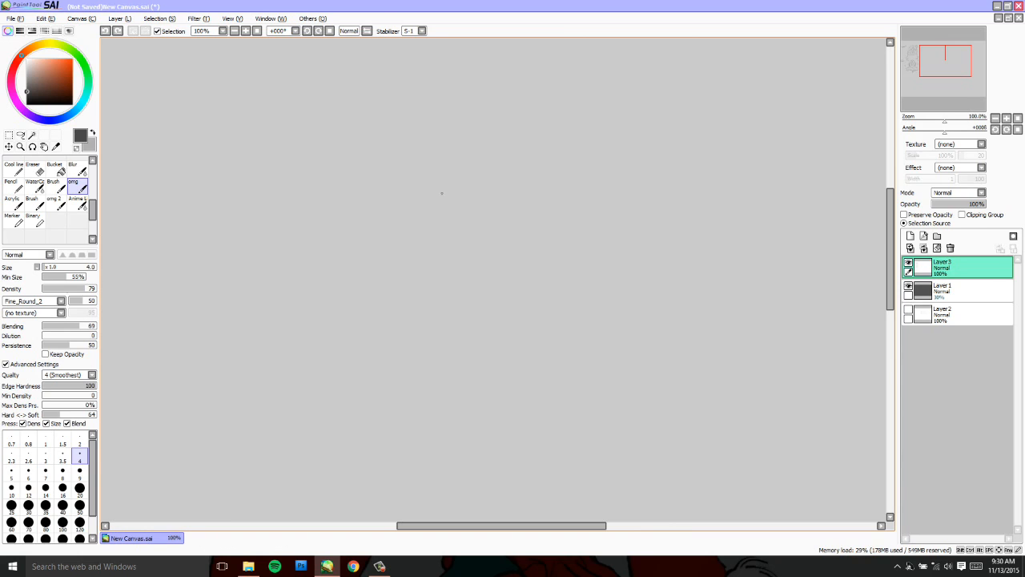
drag(489, 140, 585, 152)
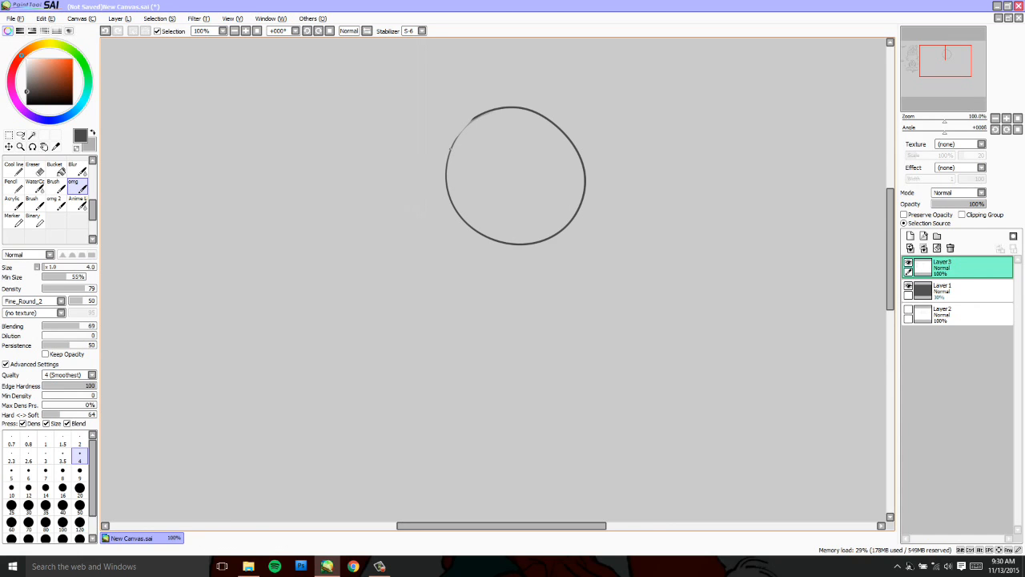
- Set the stabilizer to 15 and brush two tall oval eyes inside the head circle
click(412, 30)
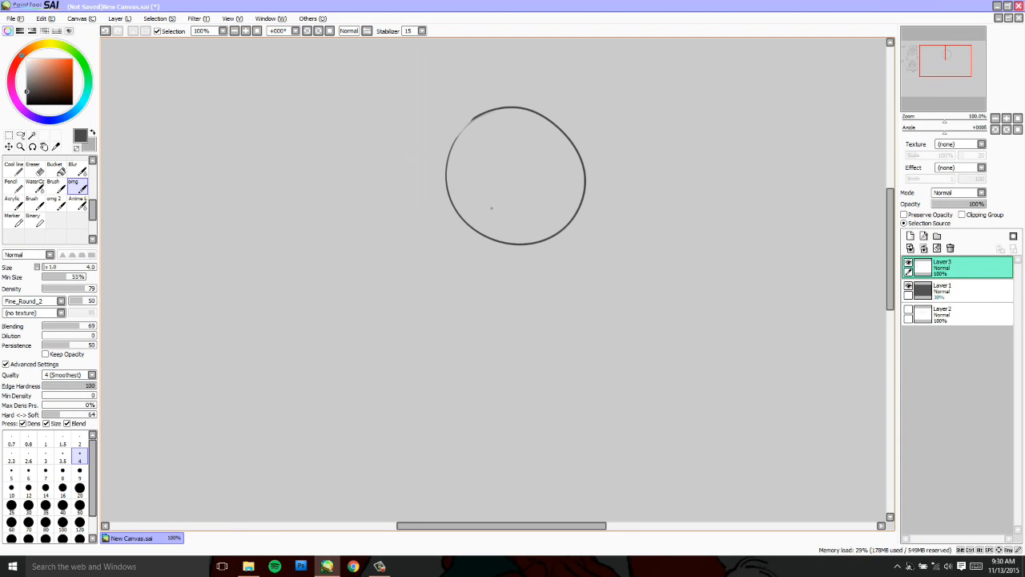
drag(483, 119, 468, 191)
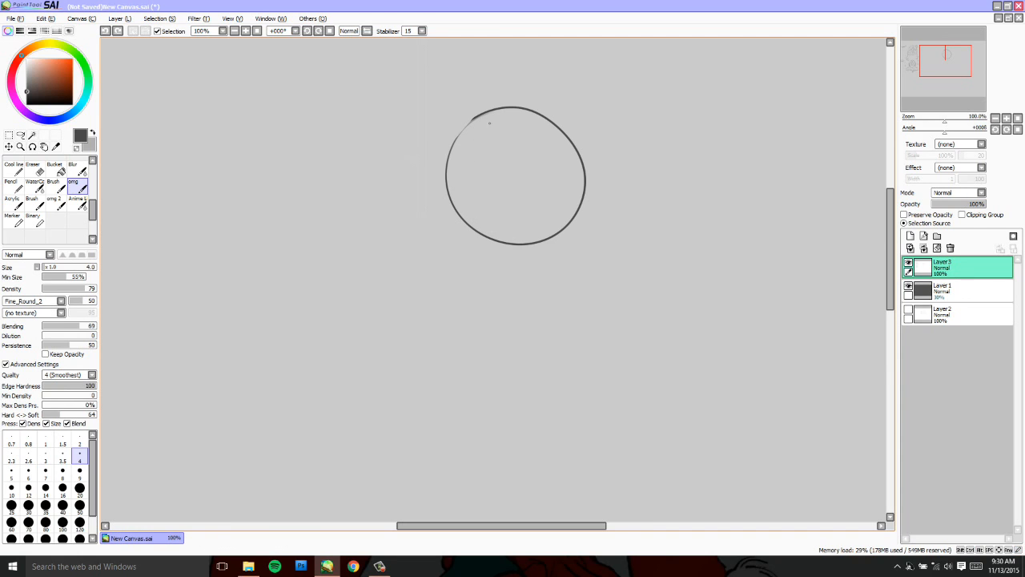
drag(489, 116, 488, 184)
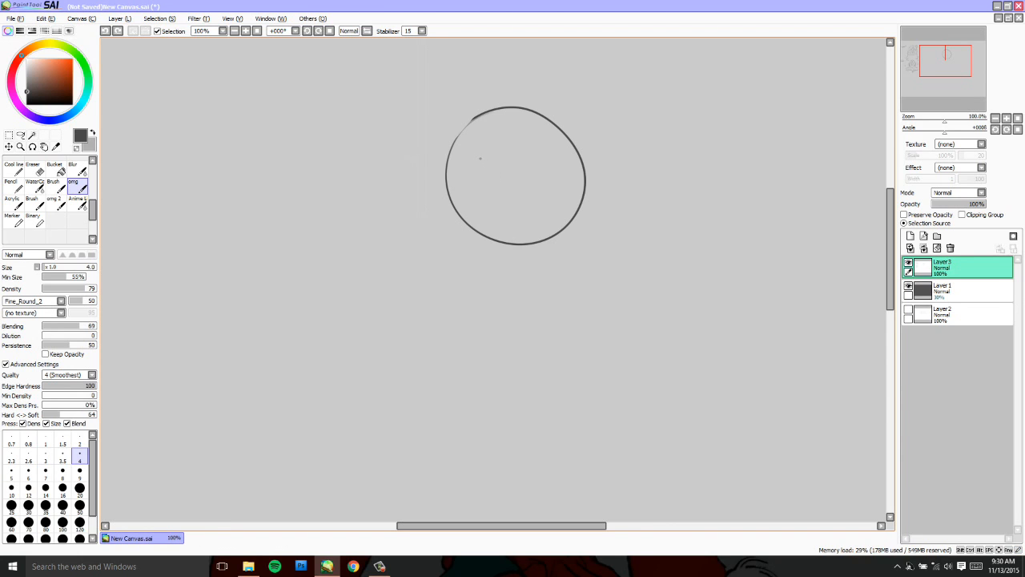
drag(481, 140, 481, 212)
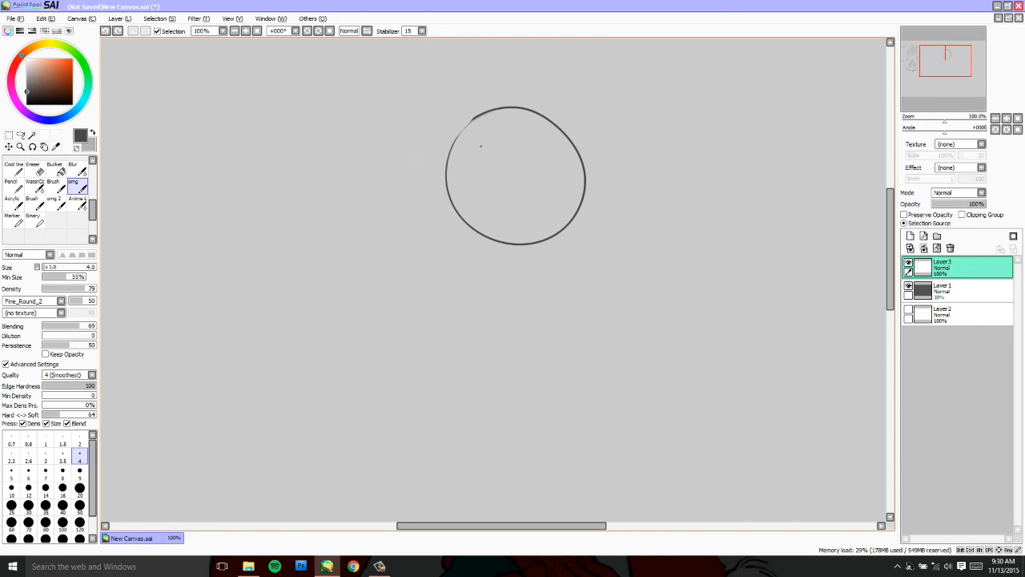
drag(480, 148, 480, 216)
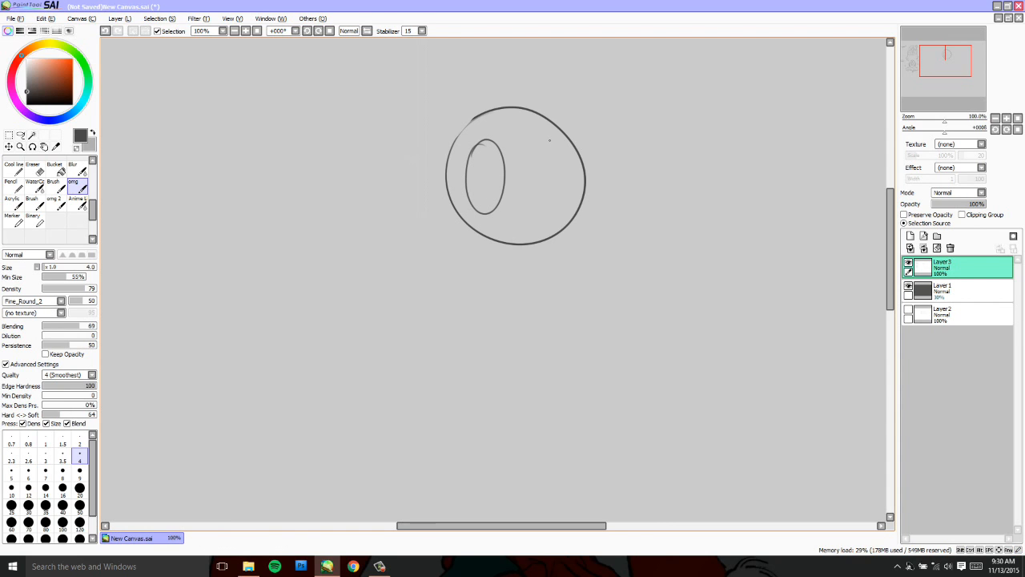
drag(529, 144, 569, 209)
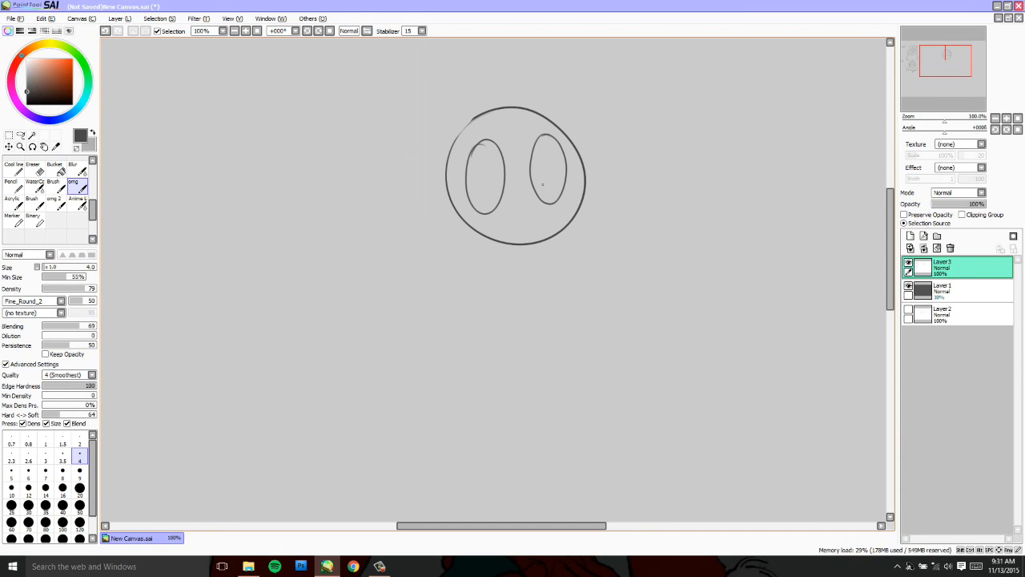
mouse_move(538, 178)
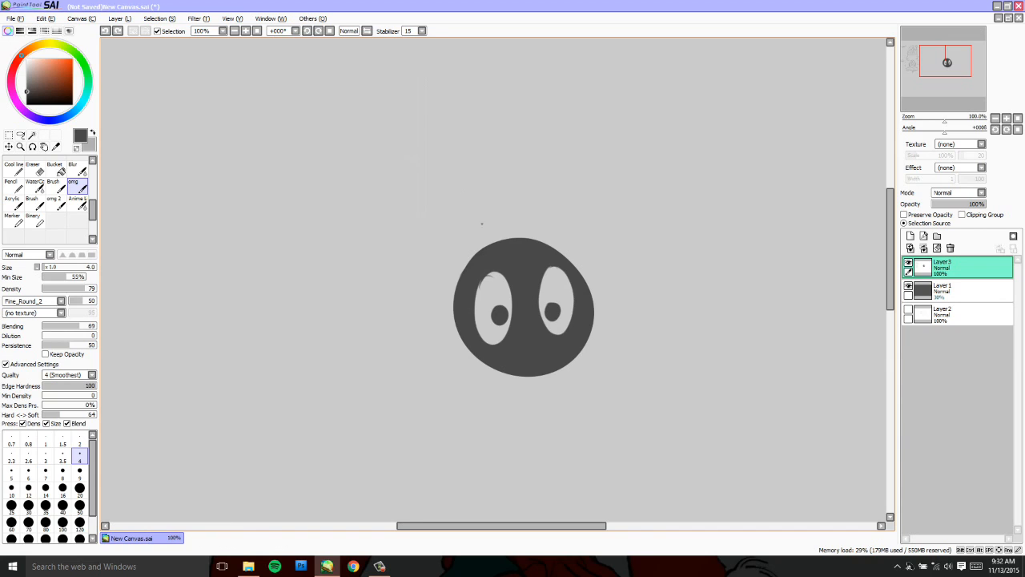
drag(471, 156, 544, 239)
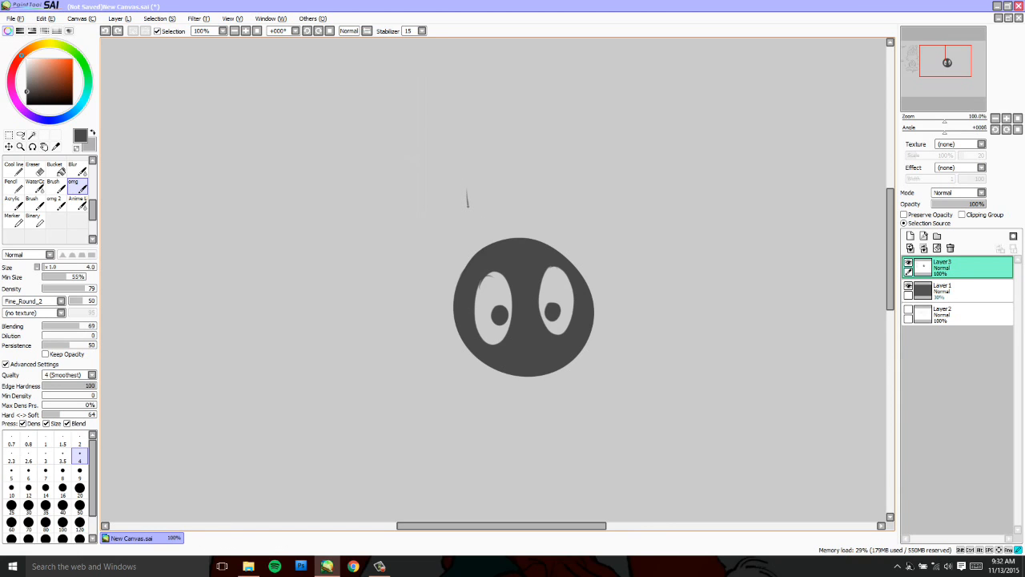
drag(463, 191, 561, 240)
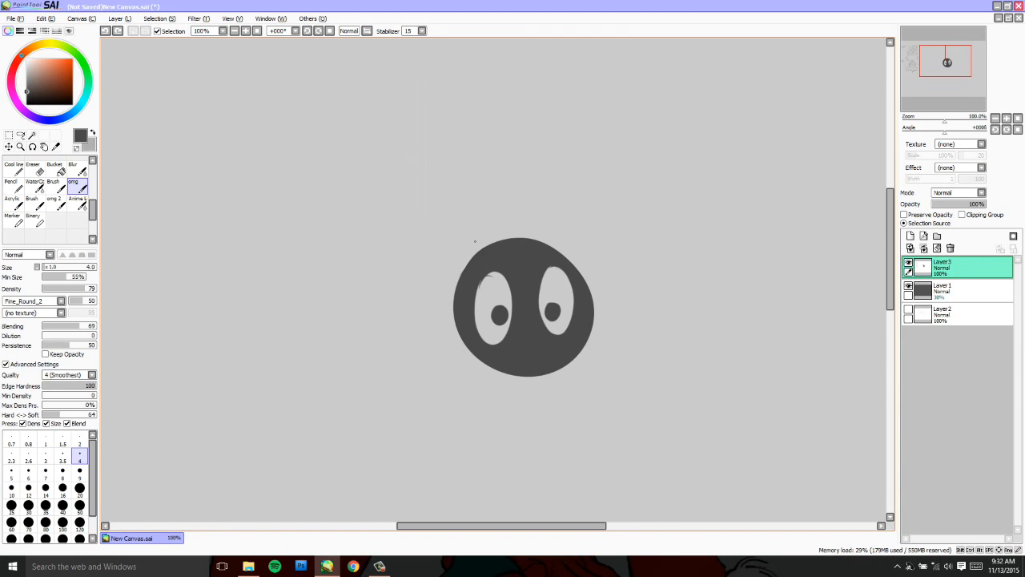
drag(460, 245, 554, 233)
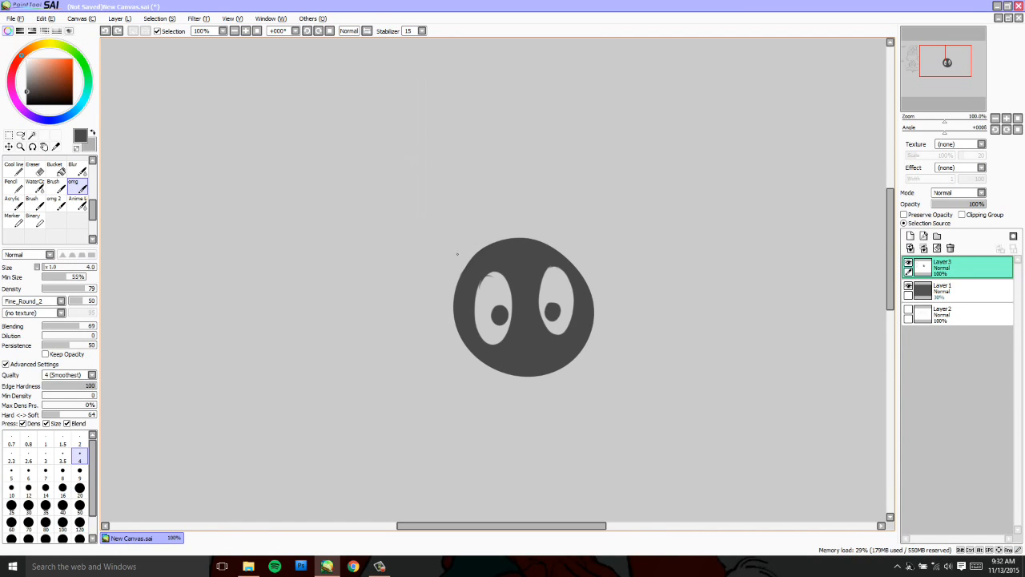
drag(456, 252, 573, 240)
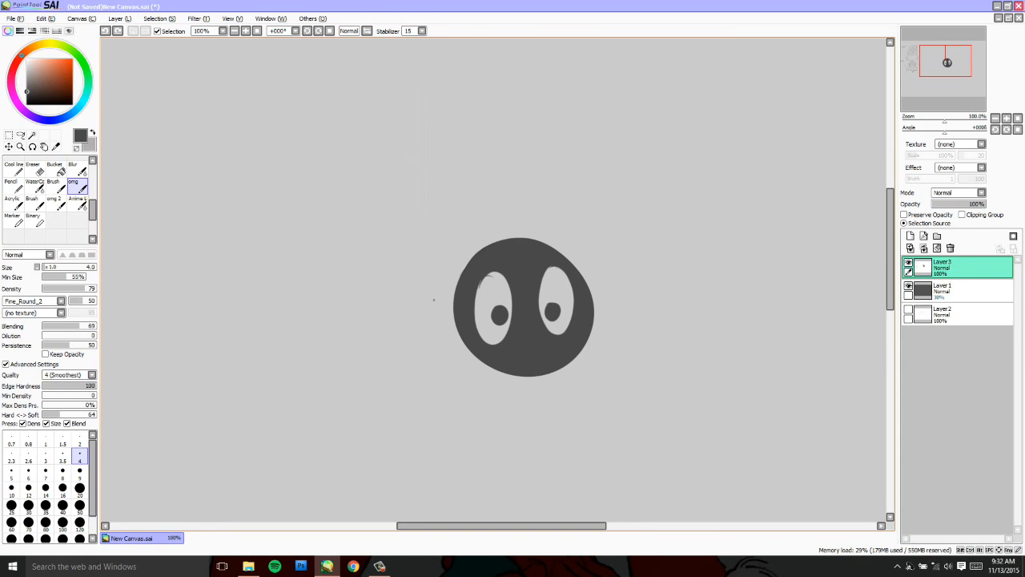
drag(432, 302, 596, 306)
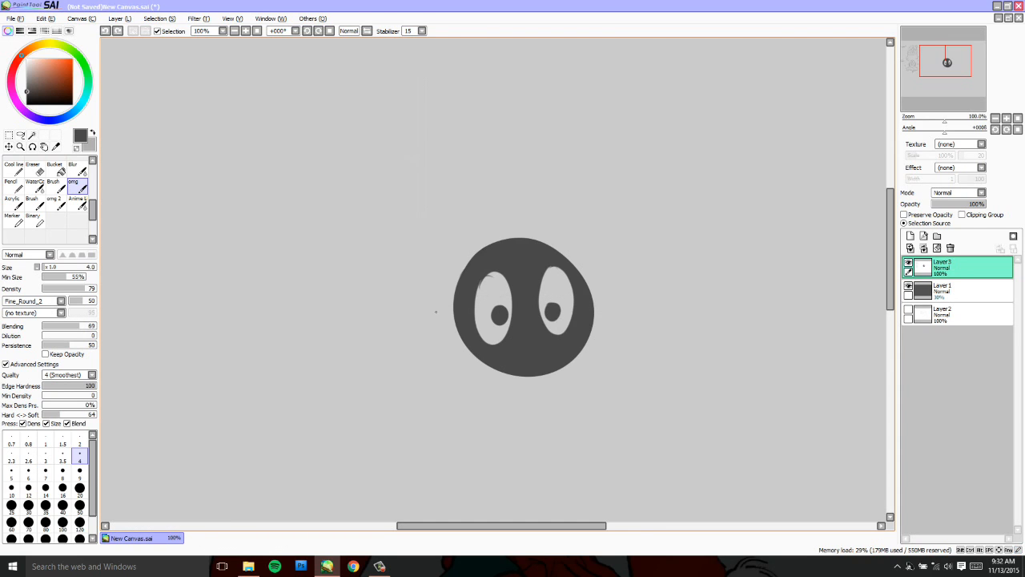
drag(436, 311, 612, 296)
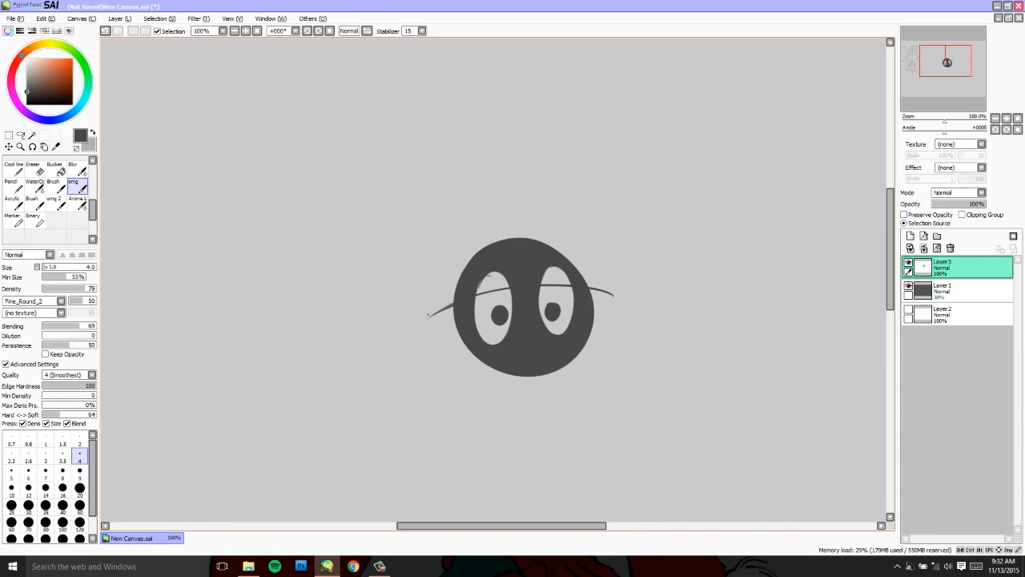
- Outline a curved brim across the dark head, its side edges, and a rounded dome
drag(432, 264, 428, 314)
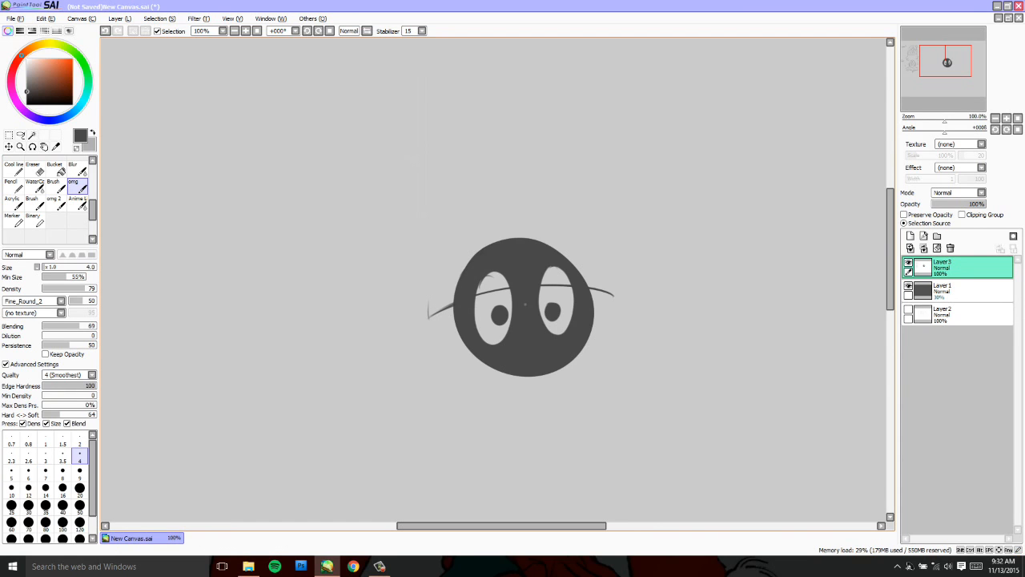
drag(610, 272, 616, 296)
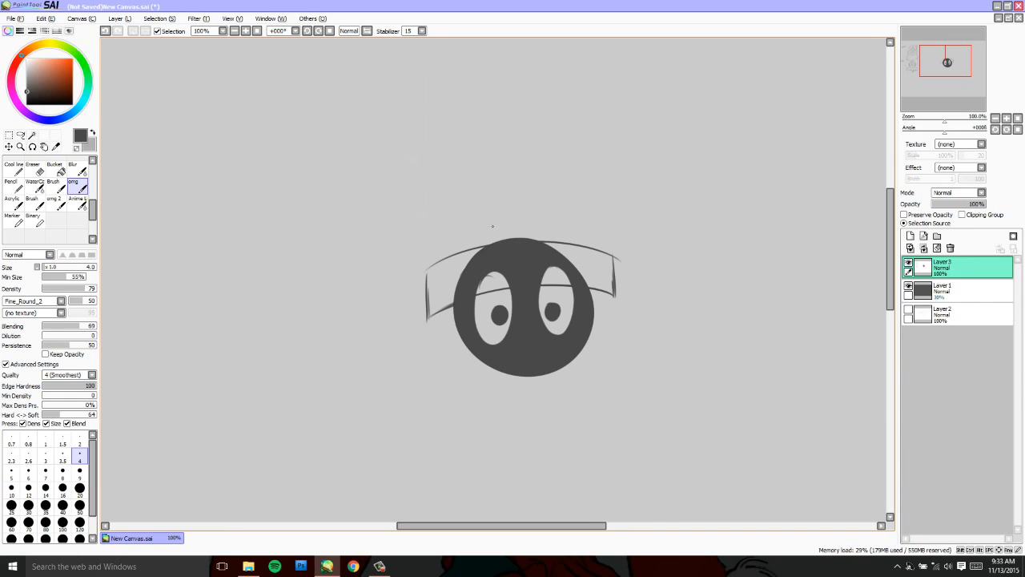
mouse_move(475, 179)
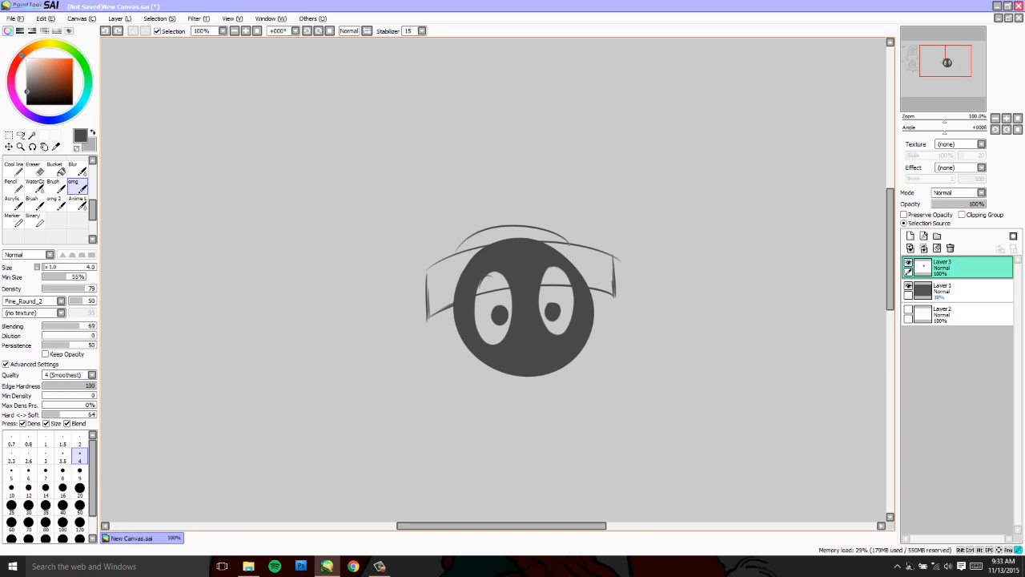
drag(456, 257, 569, 240)
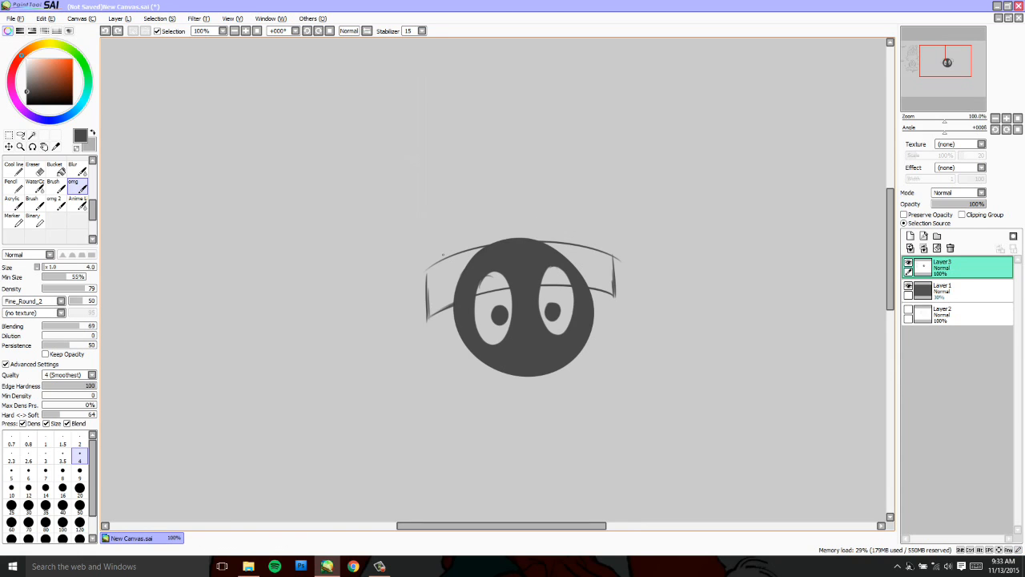
drag(441, 256, 588, 255)
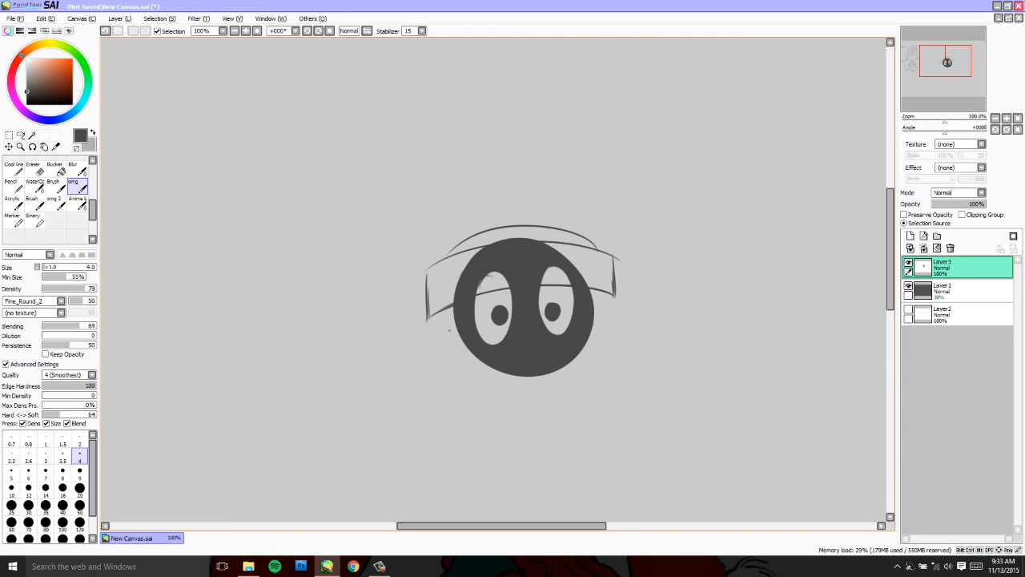
- Switch to the Eraser and clear the dark head fill inside the helmet band
click(32, 166)
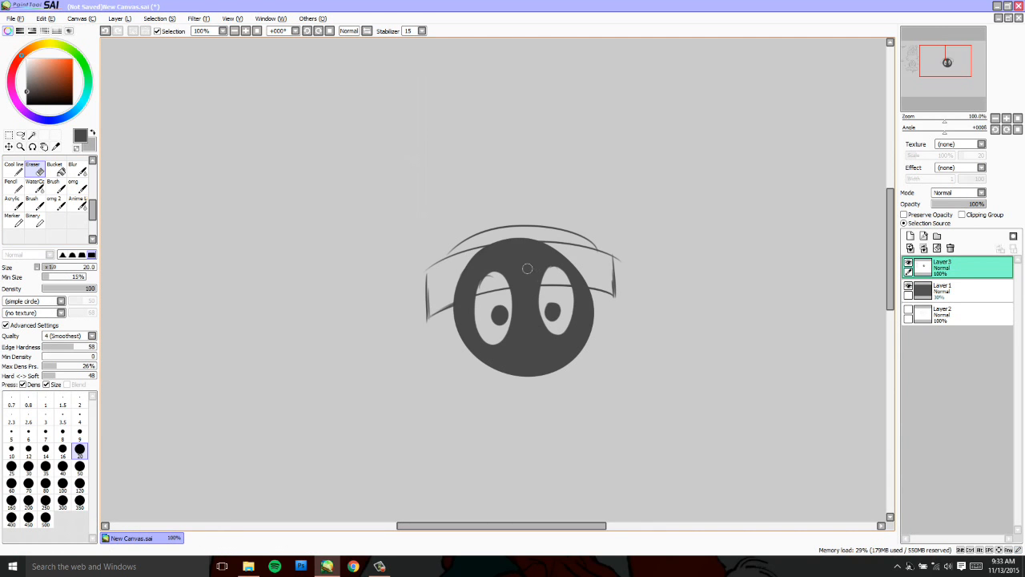
drag(529, 268, 438, 299)
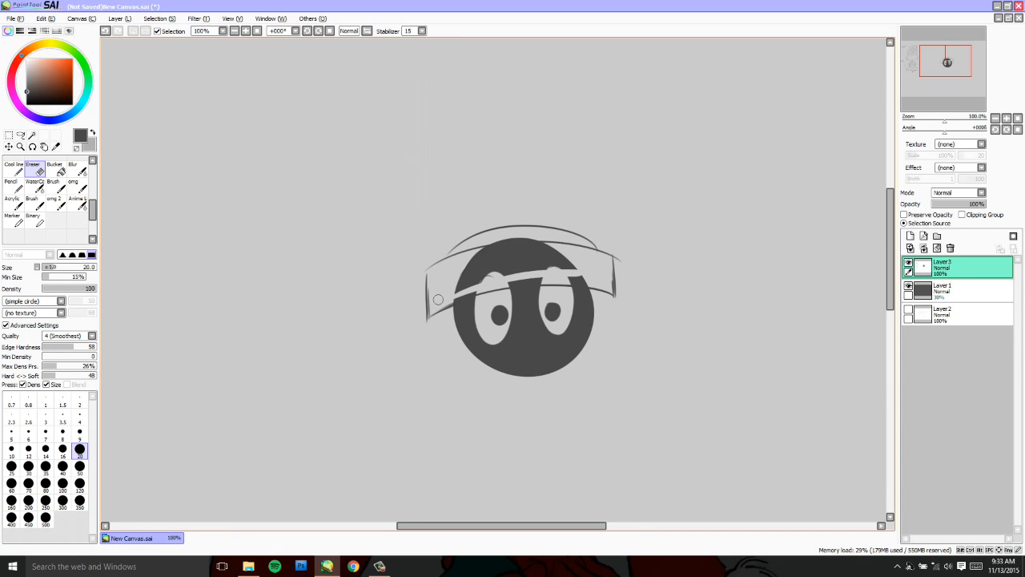
drag(438, 299, 590, 279)
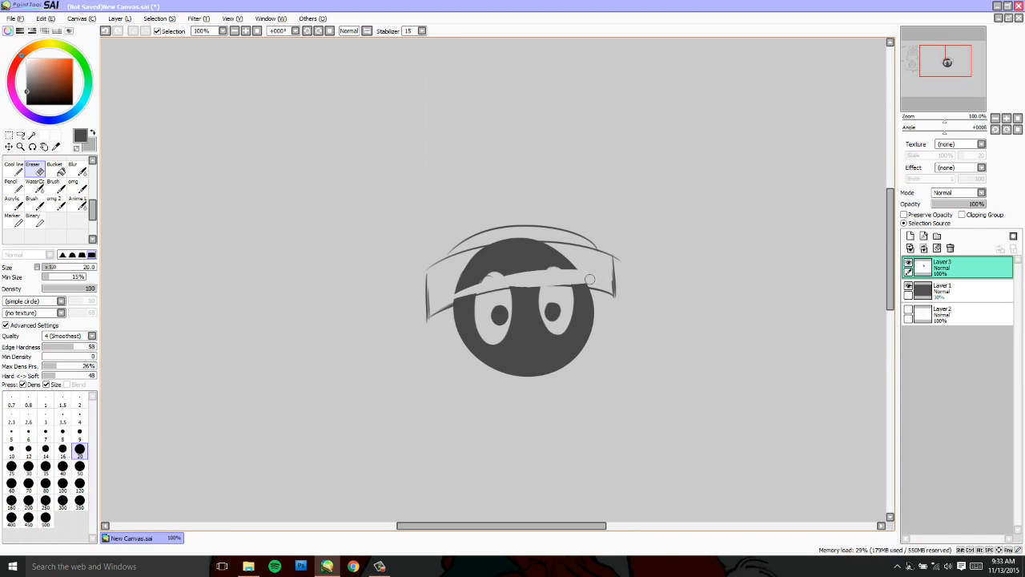
drag(591, 279, 516, 267)
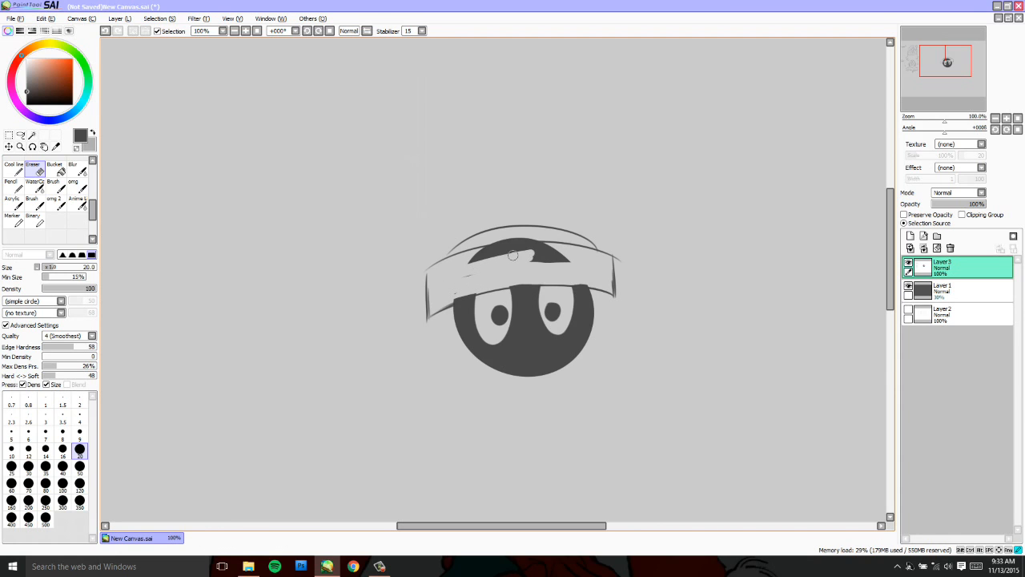
drag(512, 255, 563, 261)
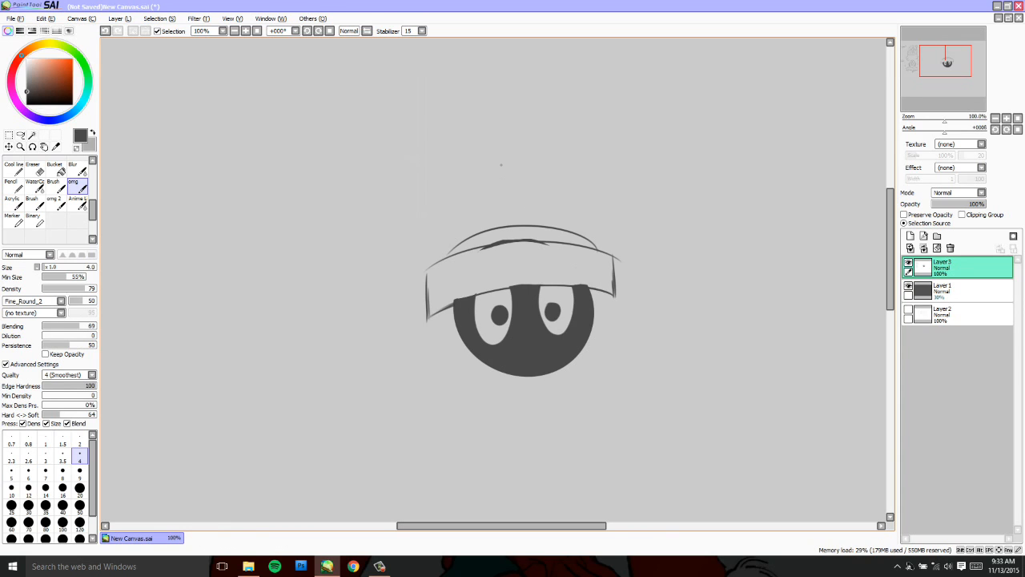
mouse_move(501, 164)
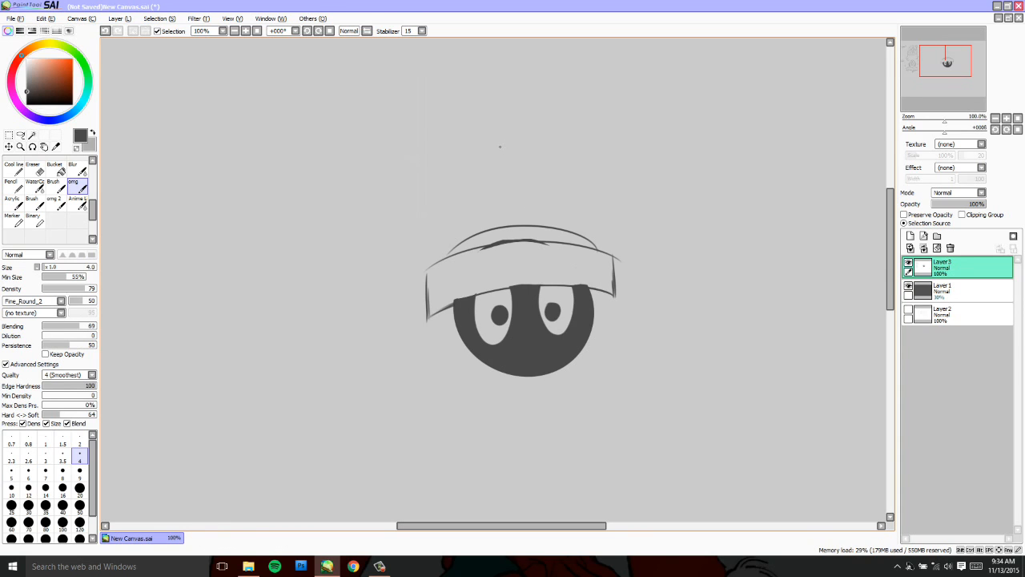
mouse_move(478, 127)
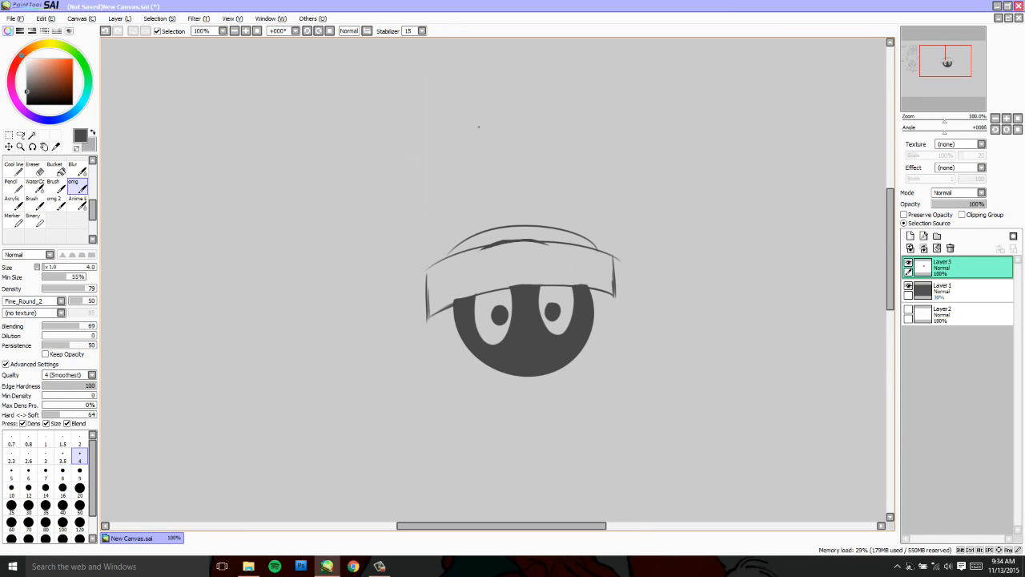
mouse_move(494, 152)
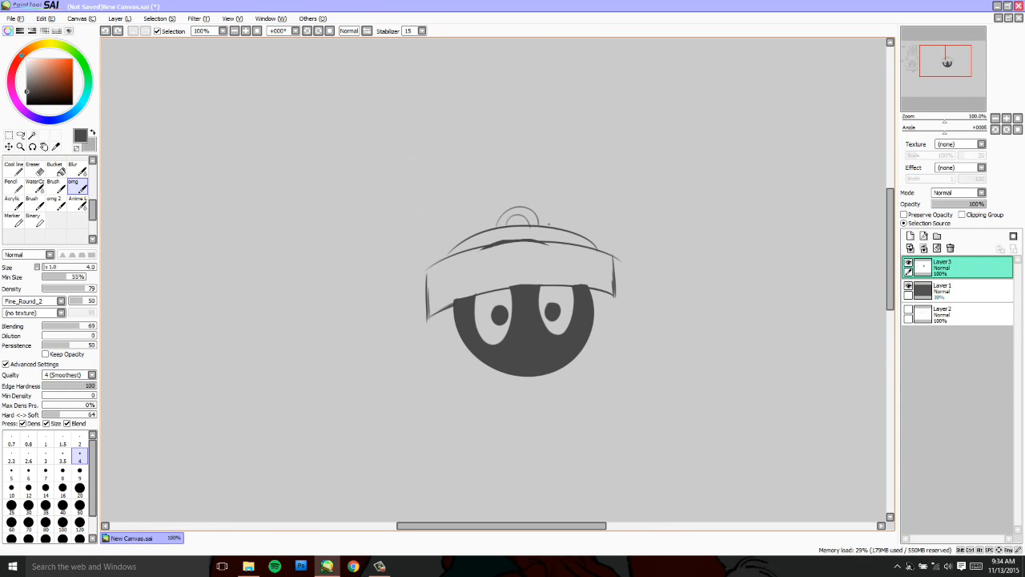
- Sketch two guide lines rising from the helmet top and trim them back to stubs
drag(548, 228, 573, 168)
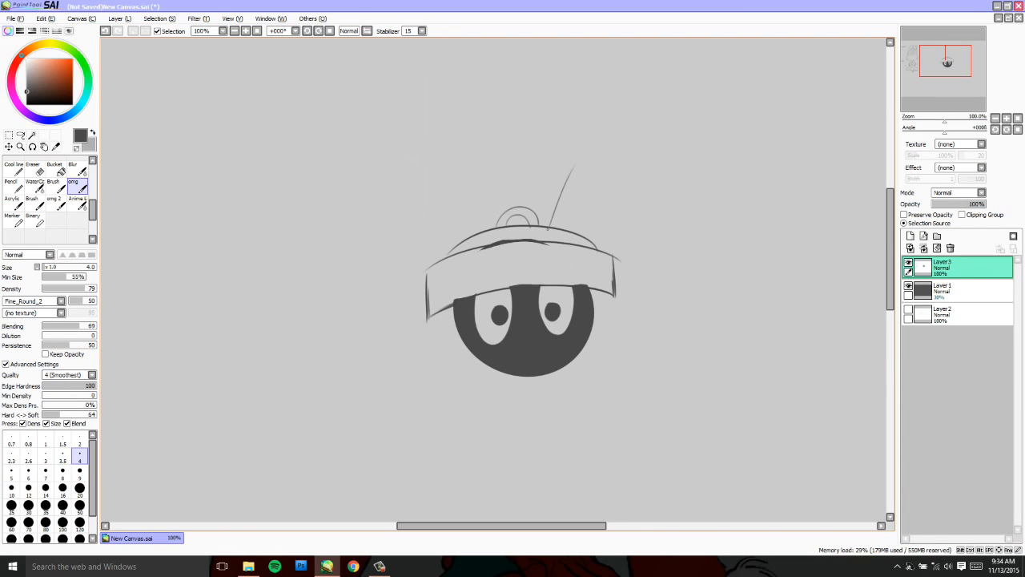
drag(568, 148, 548, 232)
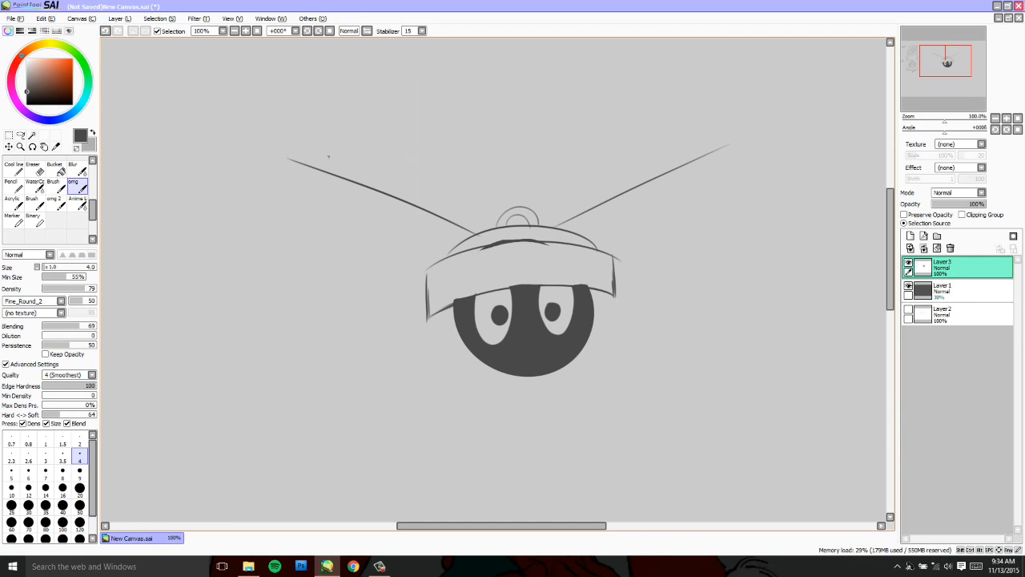
drag(305, 157, 704, 136)
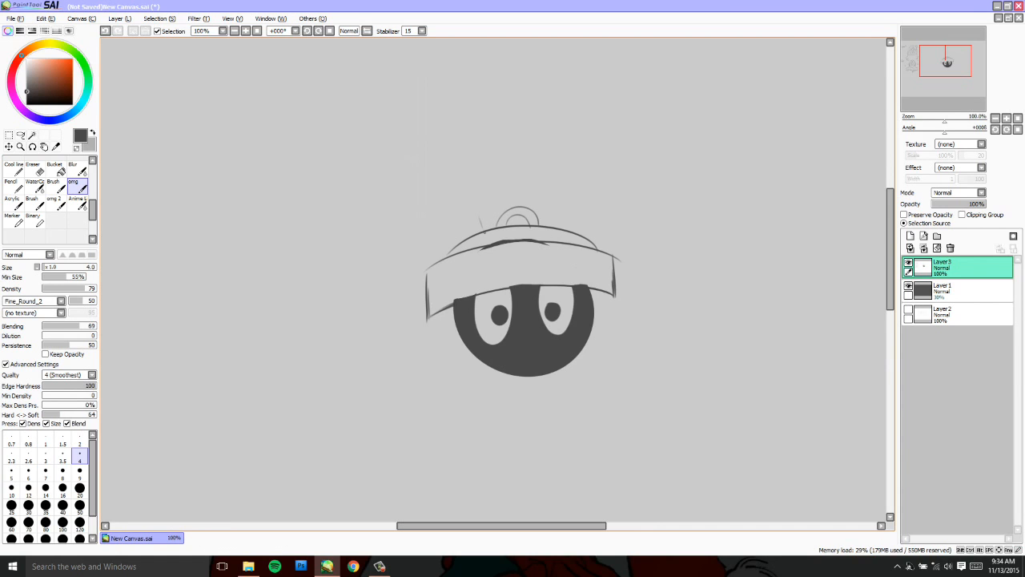
- Draw the crest box's left and right edges and its jagged bristle top
drag(485, 232, 464, 216)
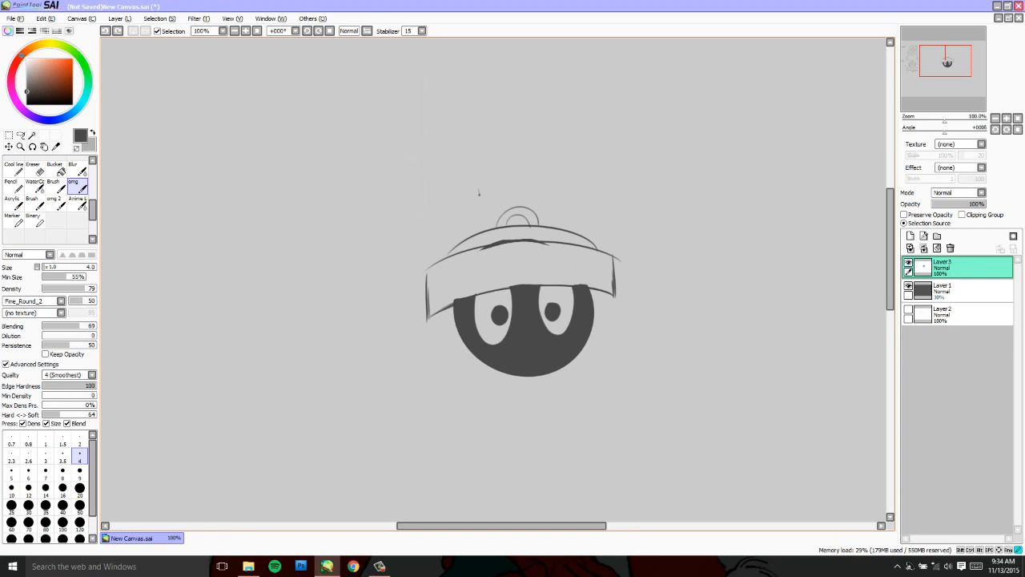
drag(477, 192, 487, 233)
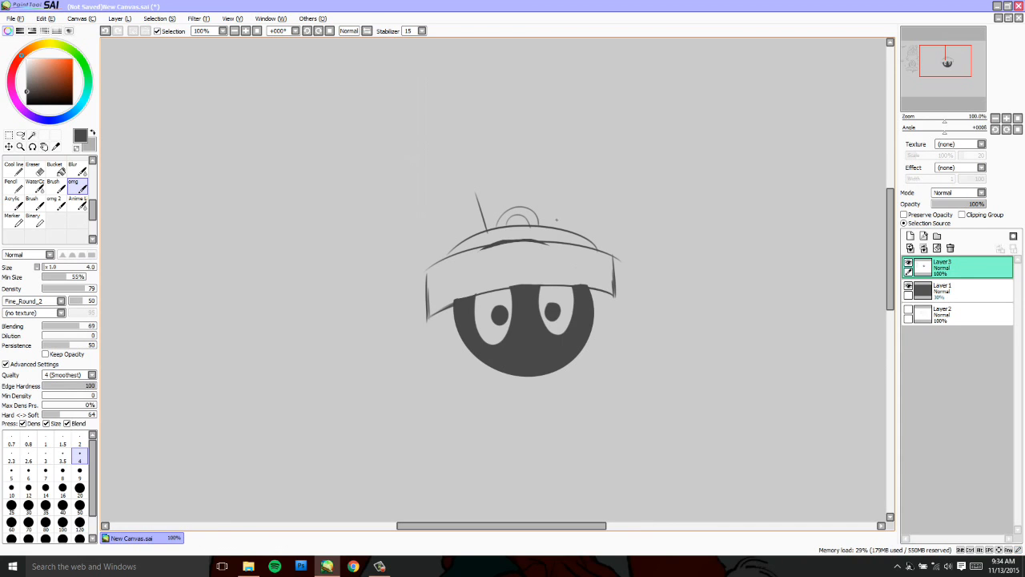
drag(545, 232, 553, 180)
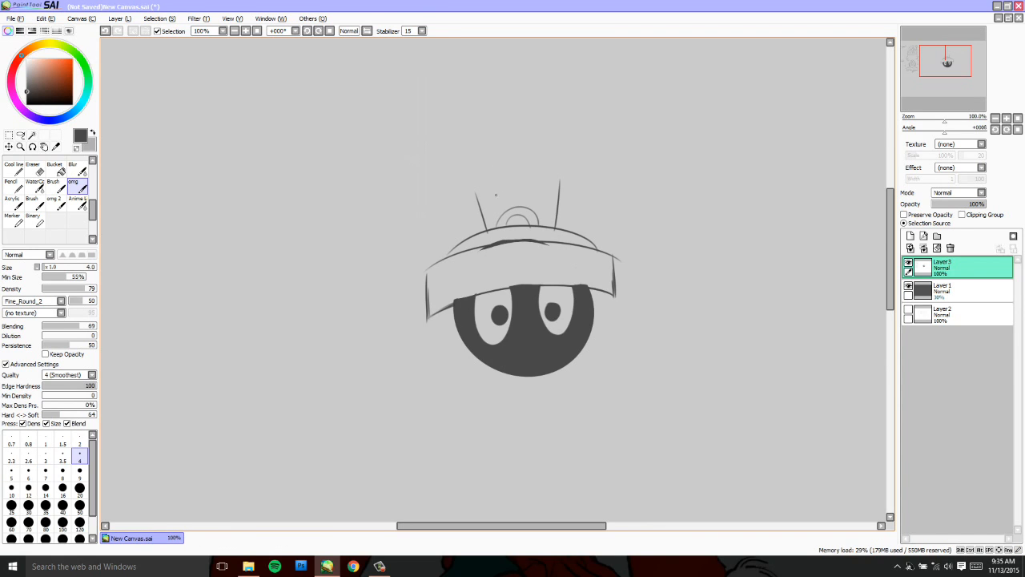
mouse_move(521, 158)
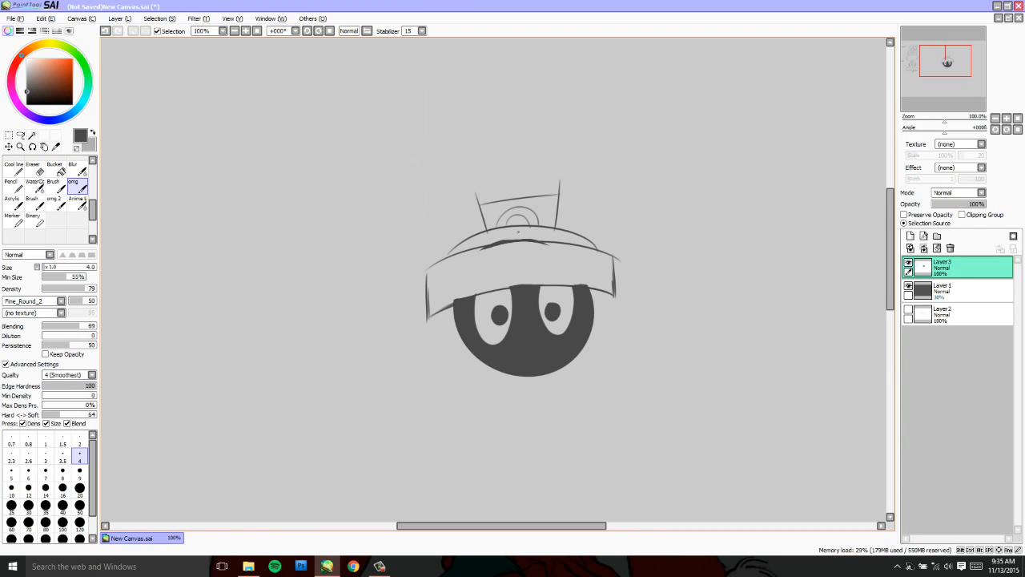
mouse_move(477, 192)
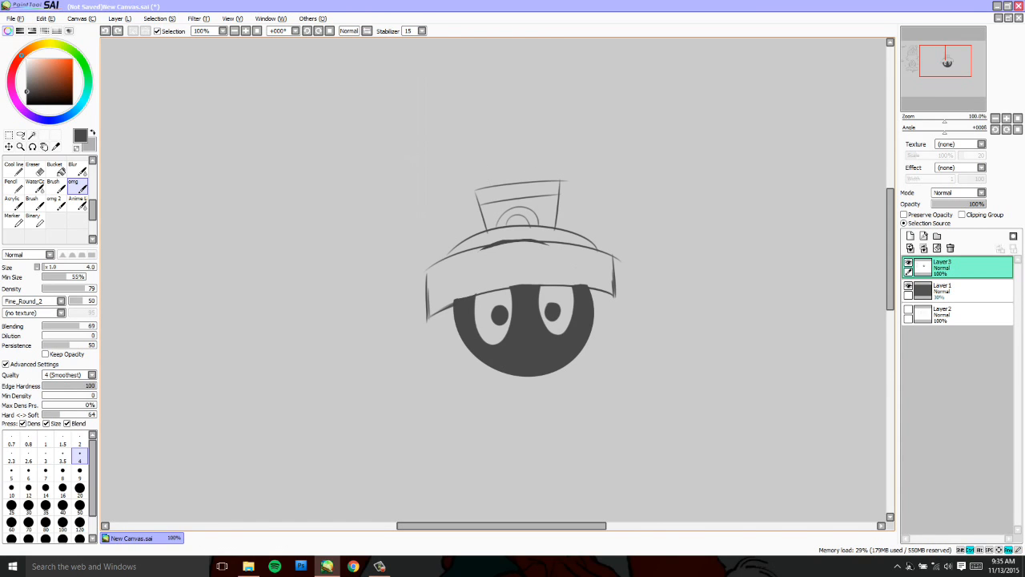
drag(488, 189, 477, 156)
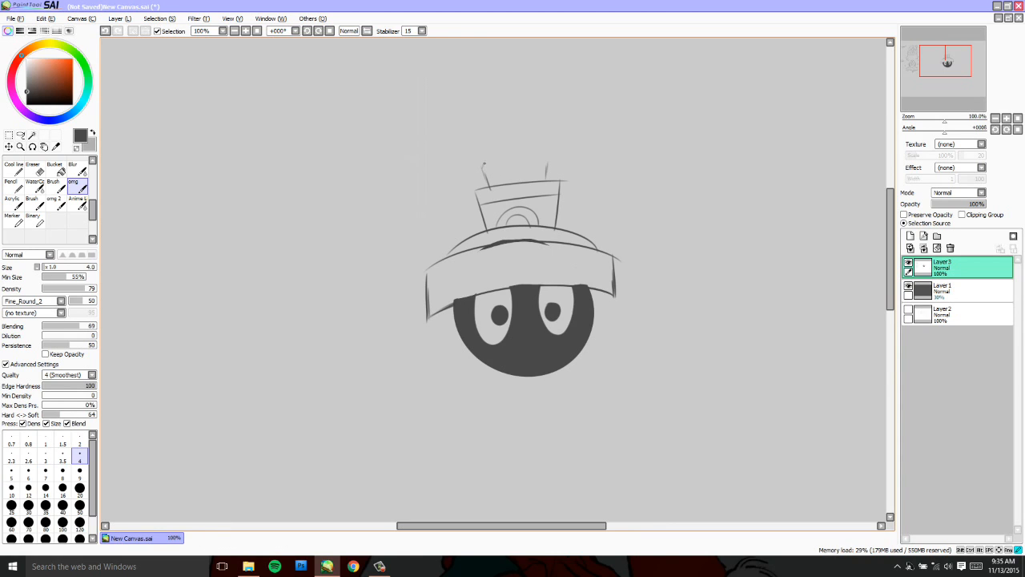
drag(486, 165, 551, 160)
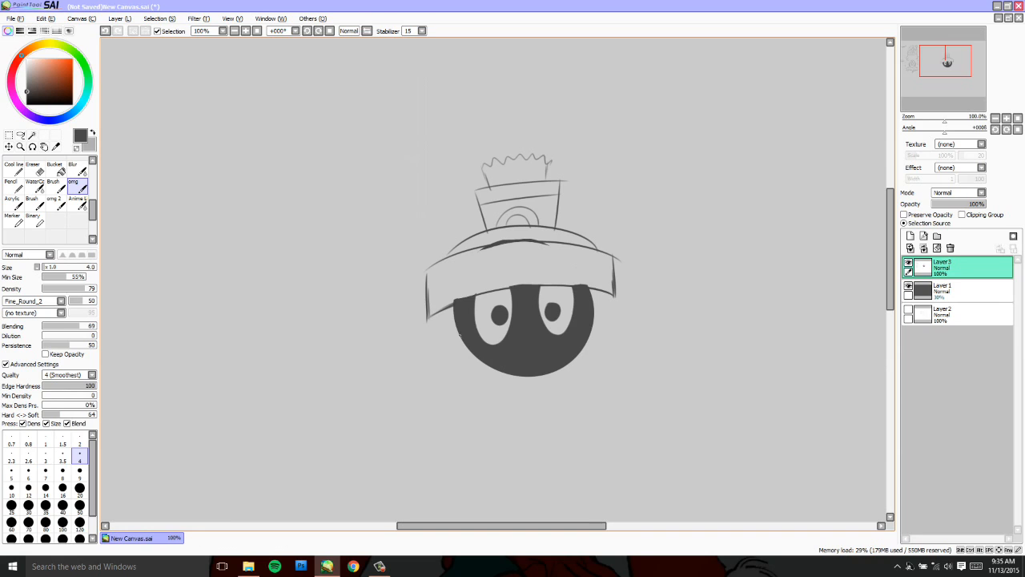
- Draw side flaps on both sides, fix a stray eye mark, and add a short neck
drag(436, 335, 463, 391)
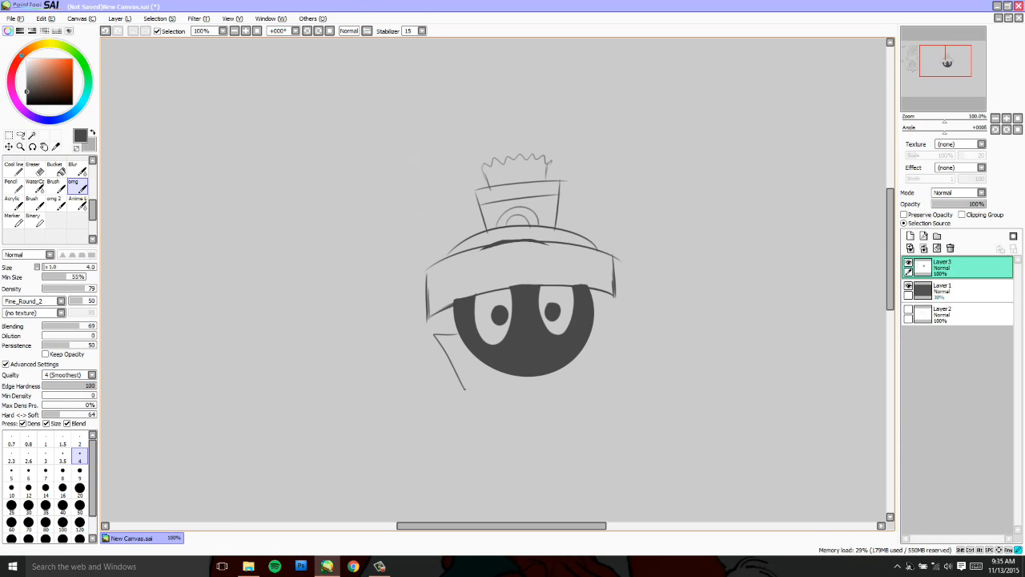
drag(609, 309, 612, 365)
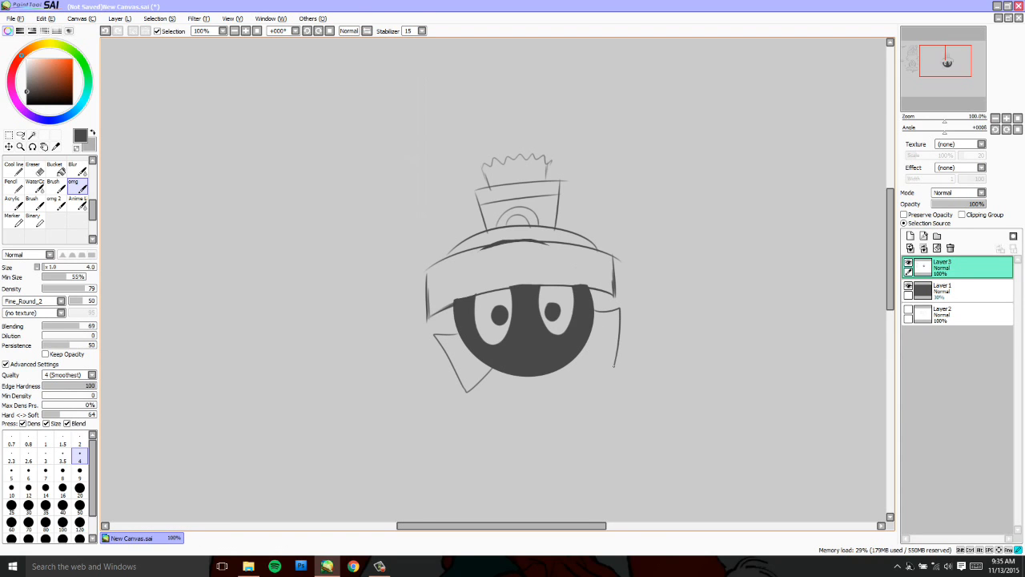
drag(573, 368, 613, 369)
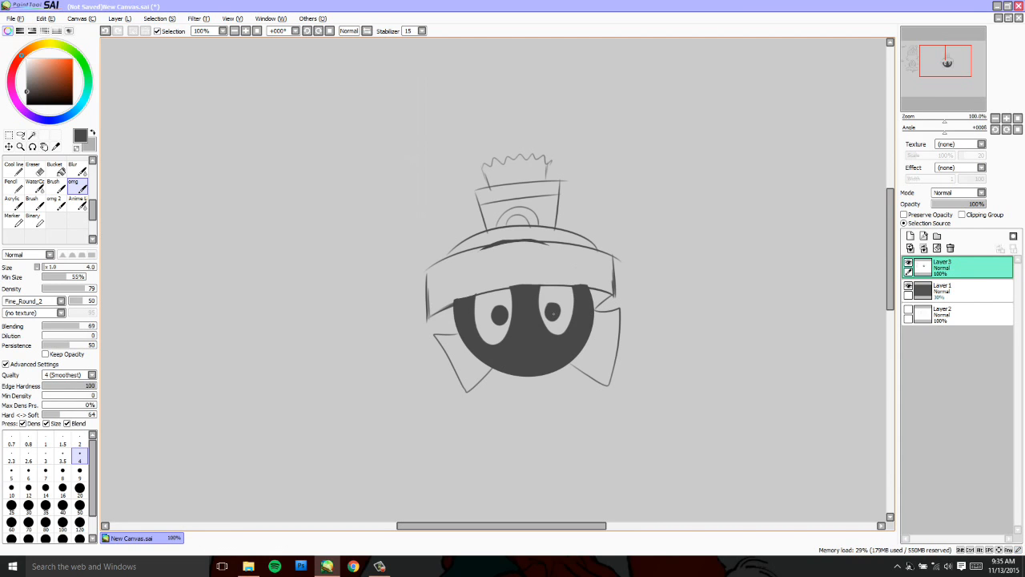
drag(595, 309, 613, 298)
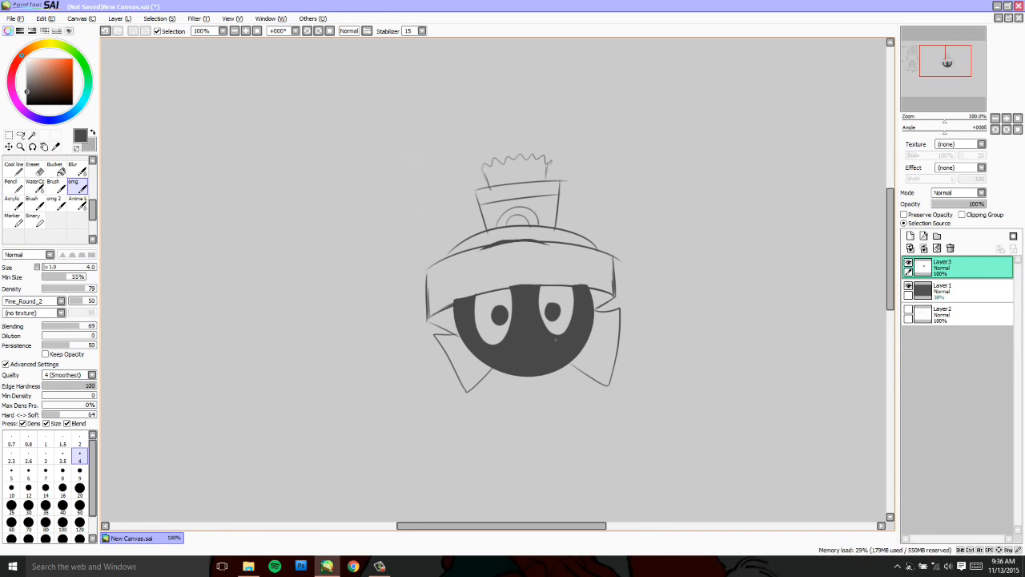
drag(519, 376, 519, 392)
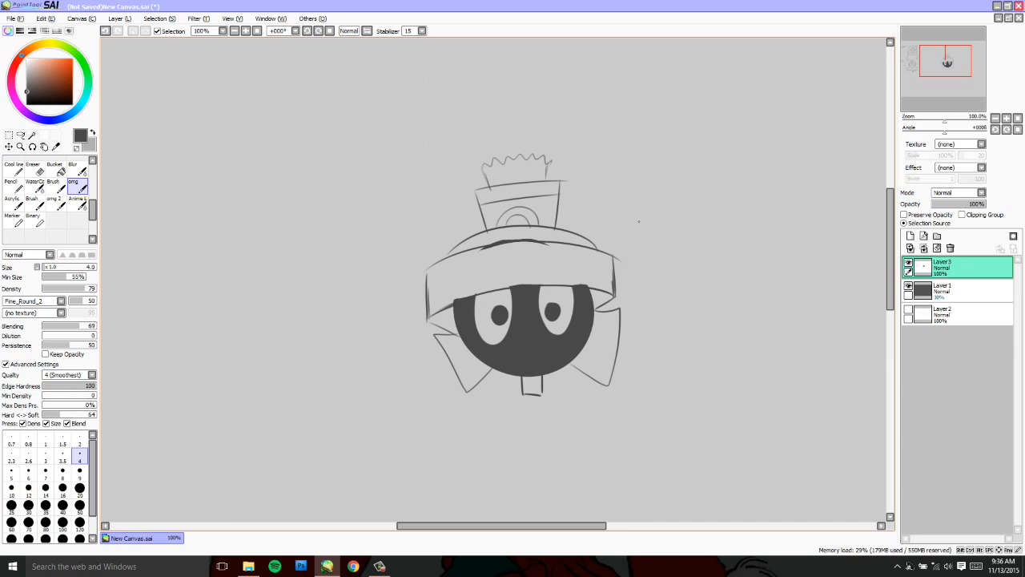
mouse_move(646, 310)
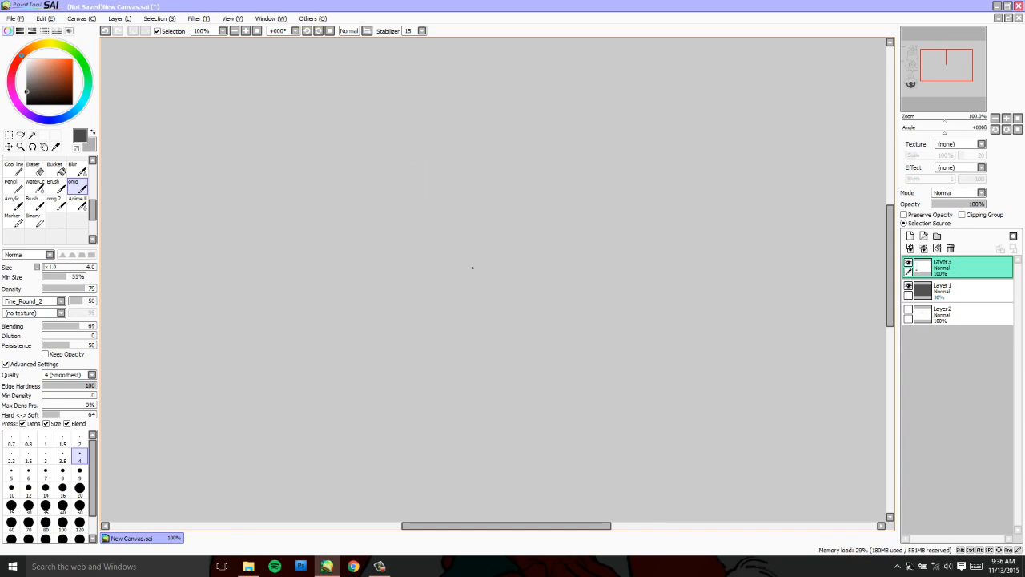
mouse_move(533, 269)
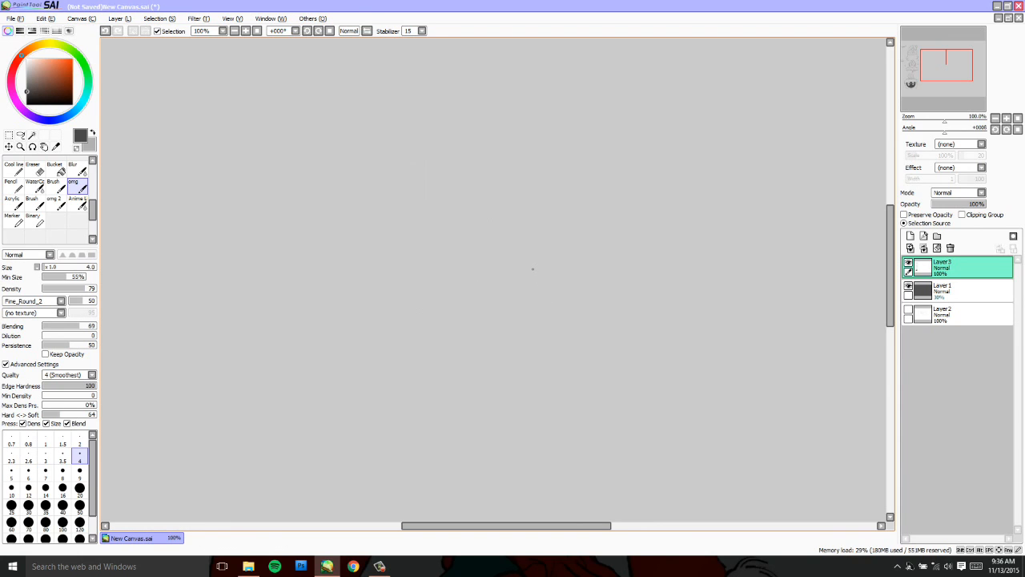
mouse_move(502, 256)
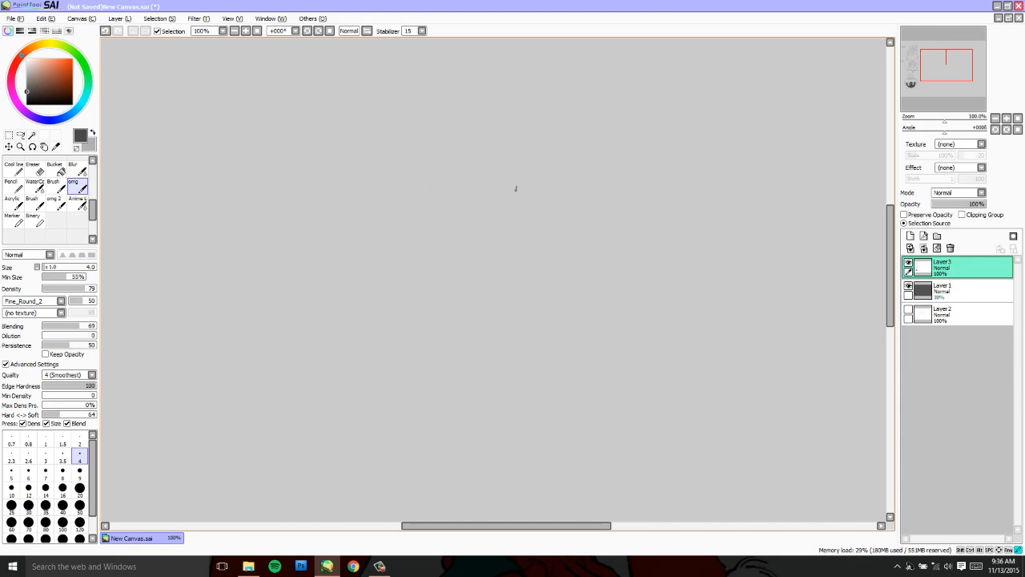
drag(516, 188, 508, 214)
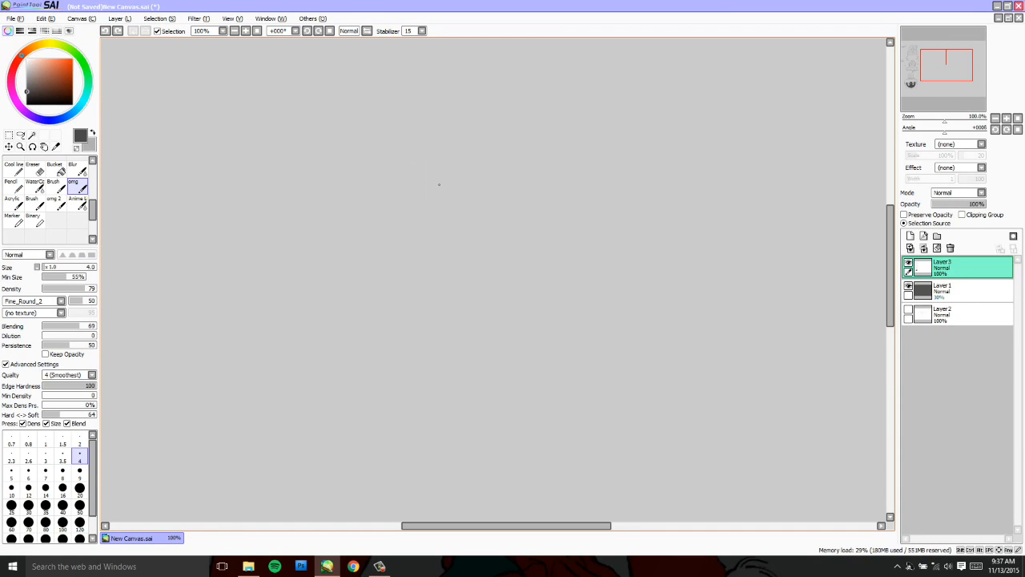
mouse_move(487, 219)
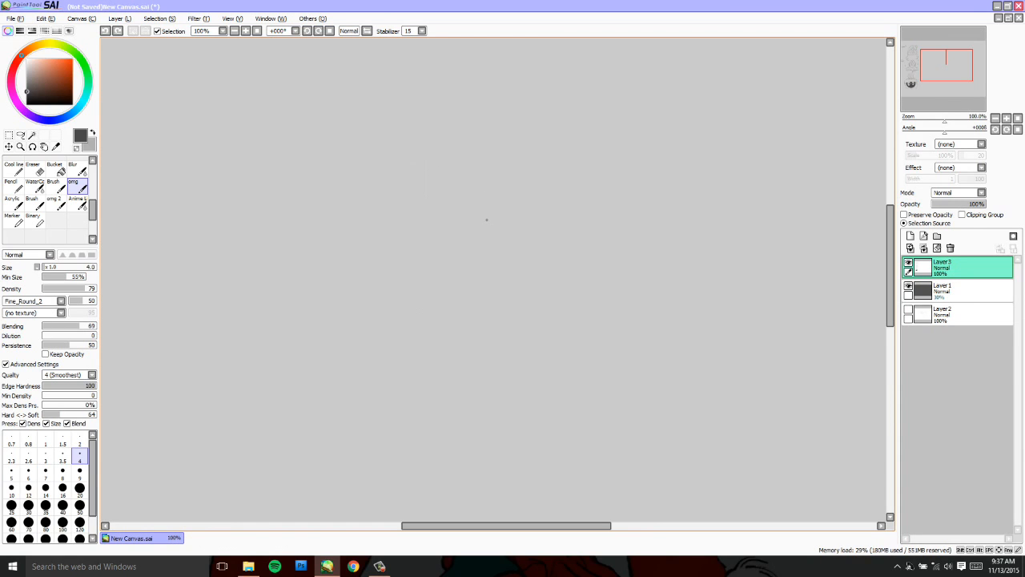
mouse_move(481, 233)
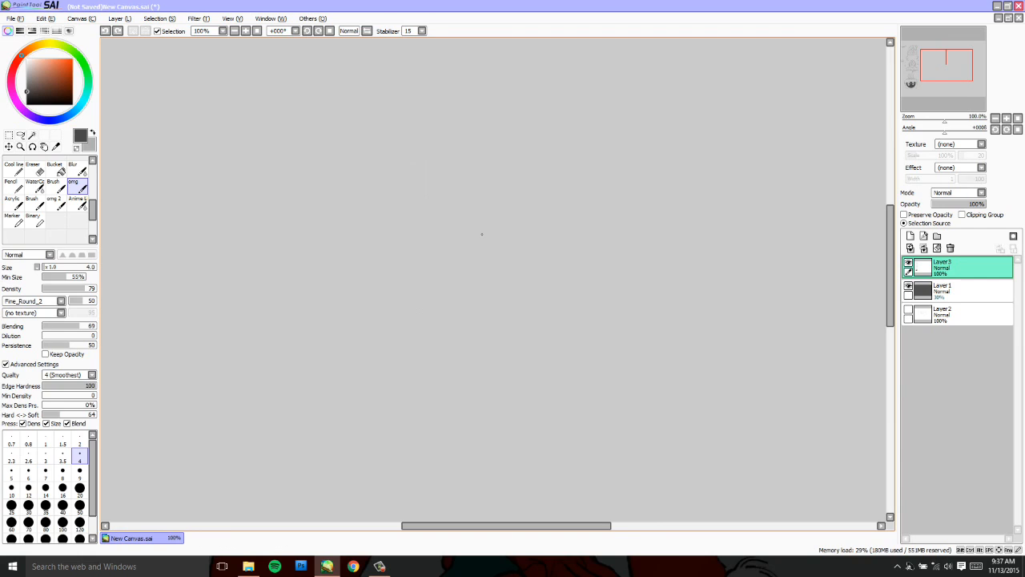
mouse_move(478, 243)
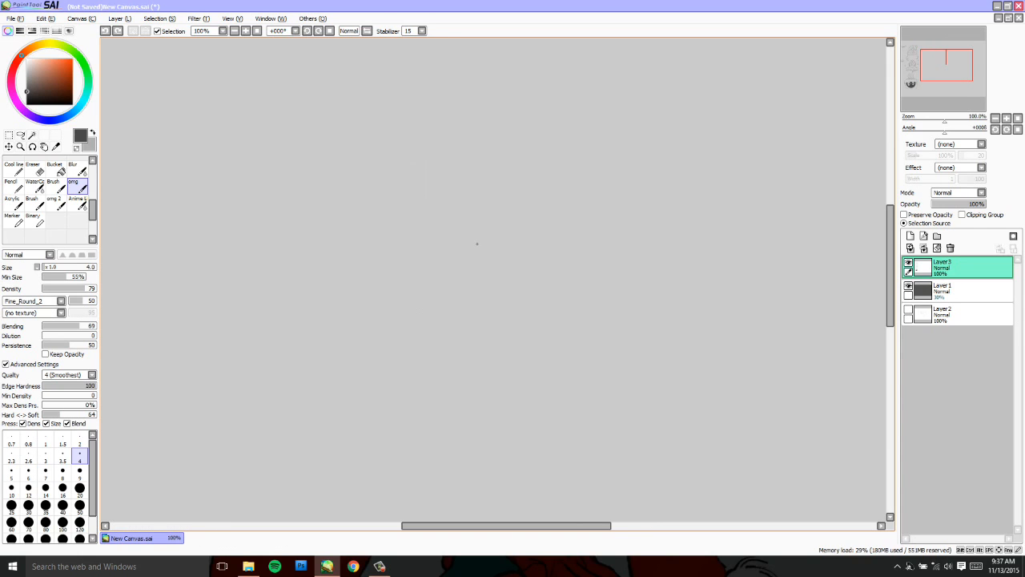
mouse_move(470, 248)
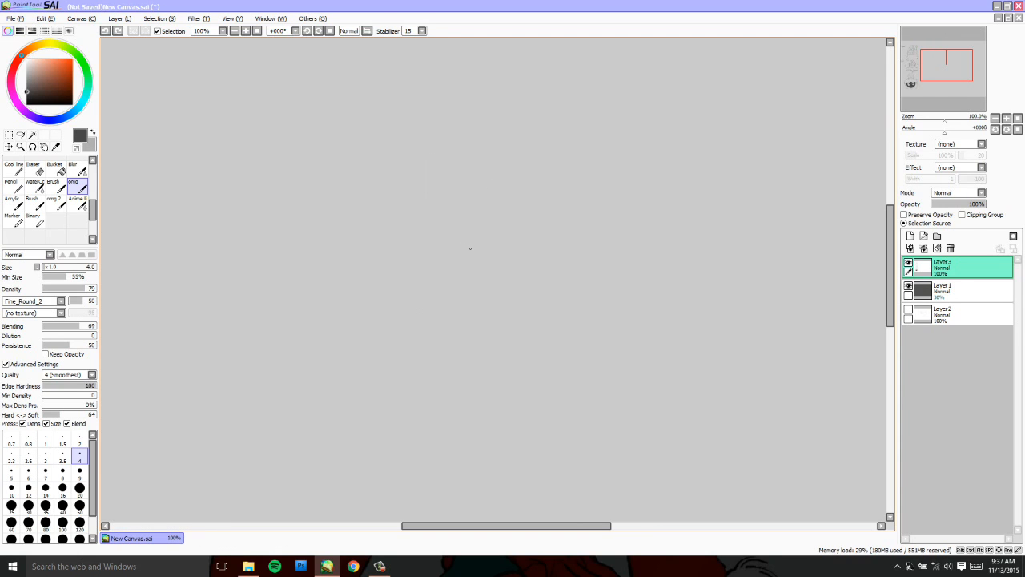
mouse_move(519, 200)
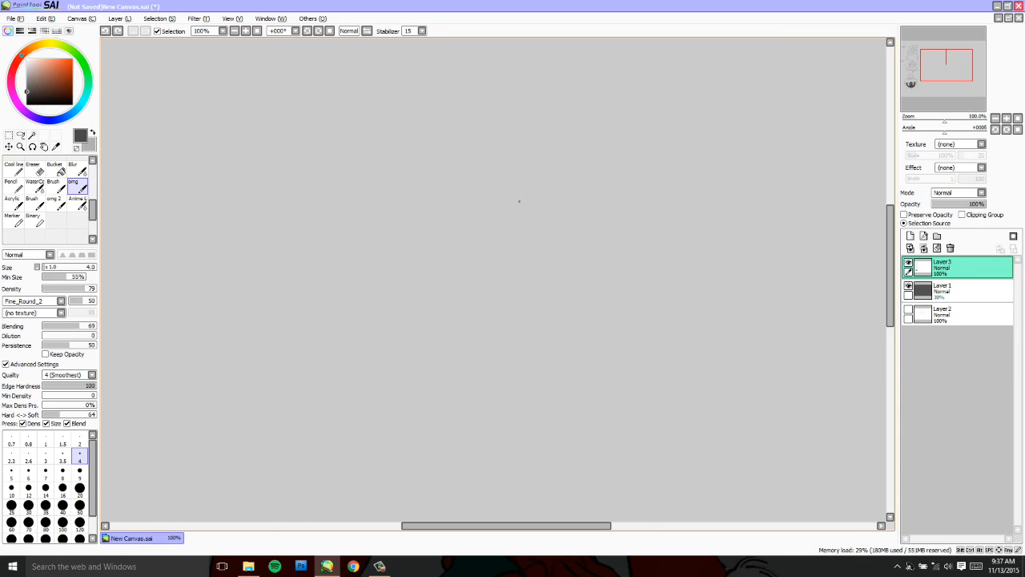
mouse_move(425, 205)
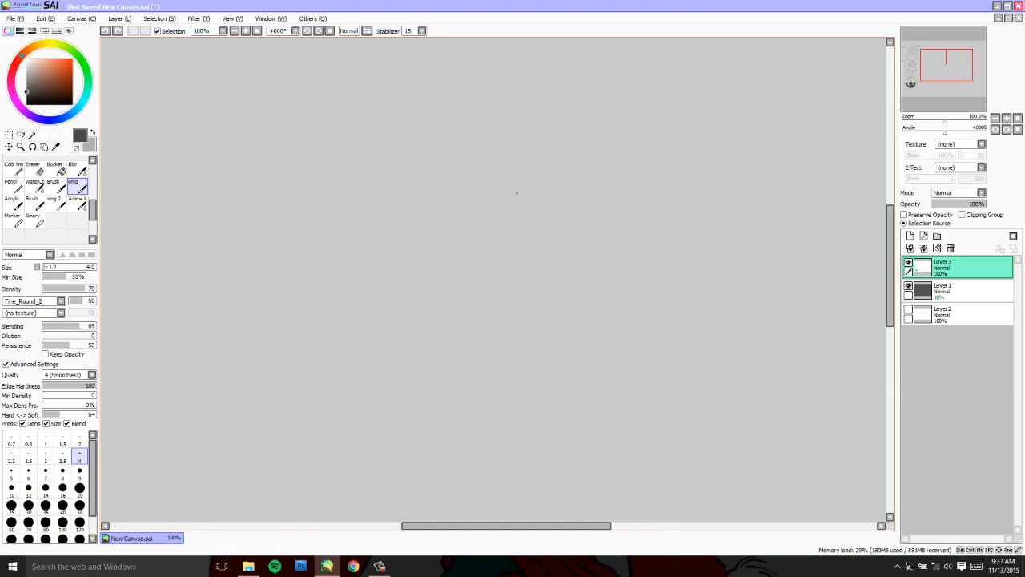
mouse_move(487, 235)
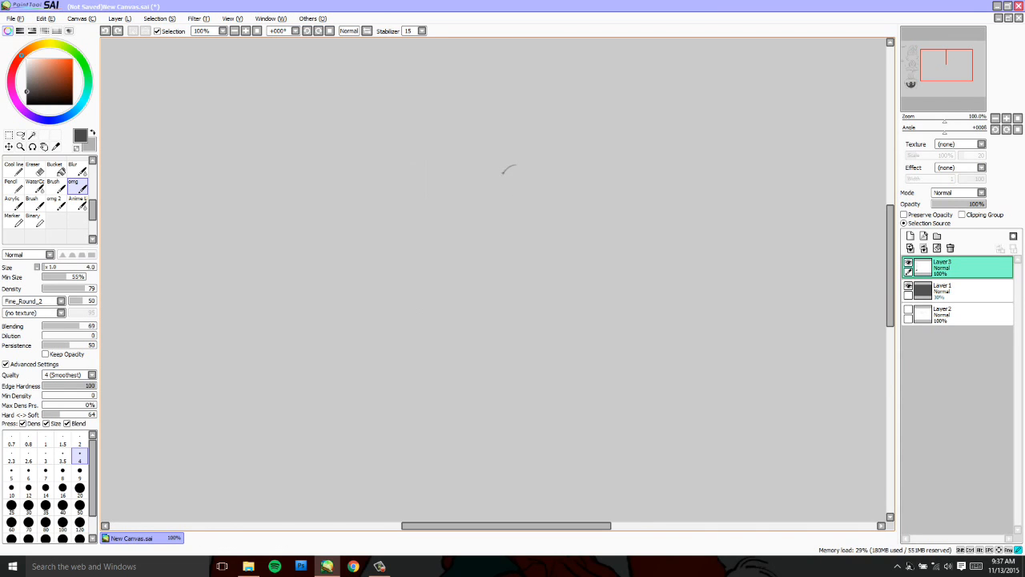
- Sketch the helmet bowl, undo and redraw it smaller, then add two rising lines
drag(503, 172, 591, 232)
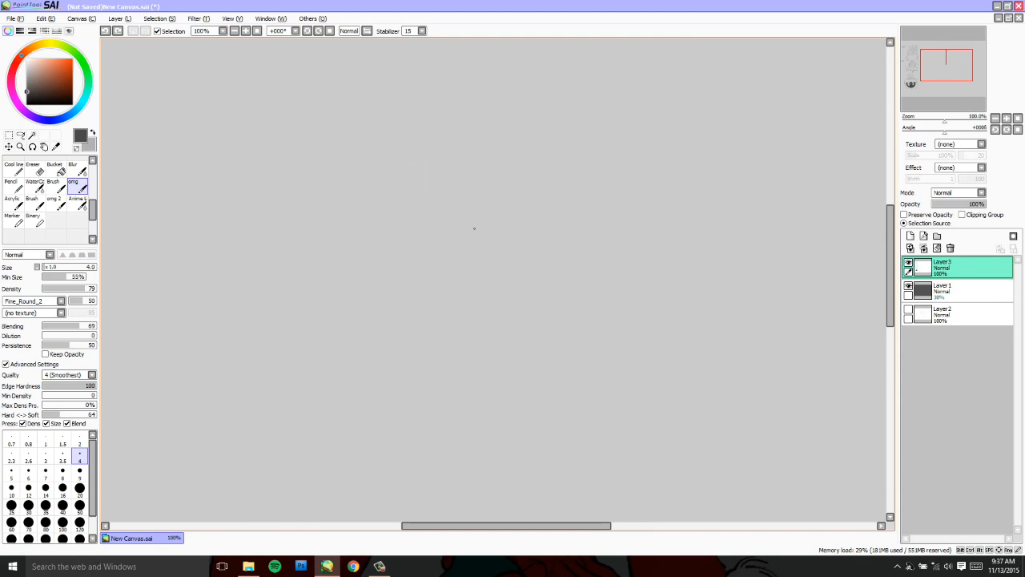
drag(429, 232, 469, 180)
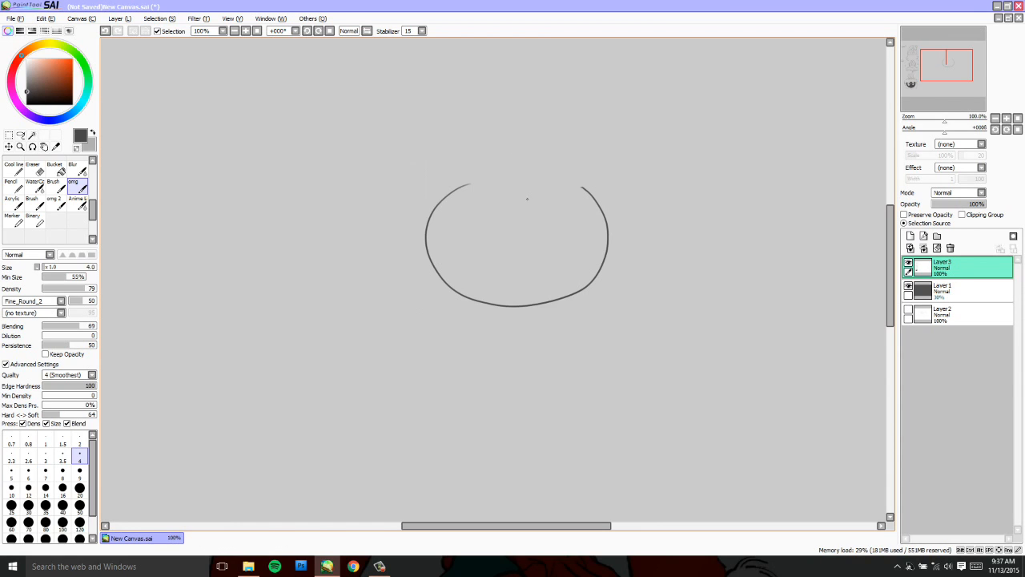
mouse_move(501, 191)
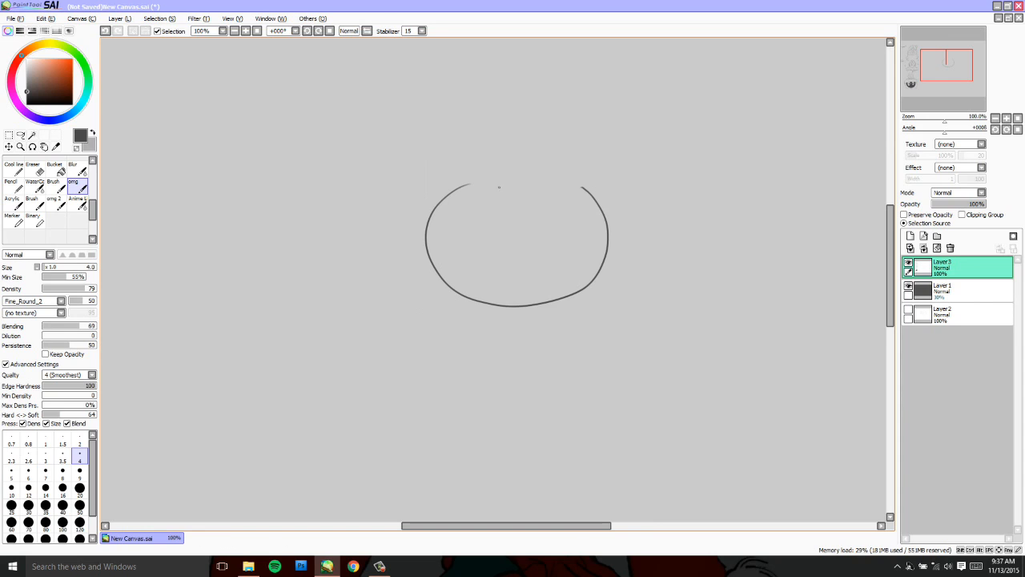
key(ctrl+z)
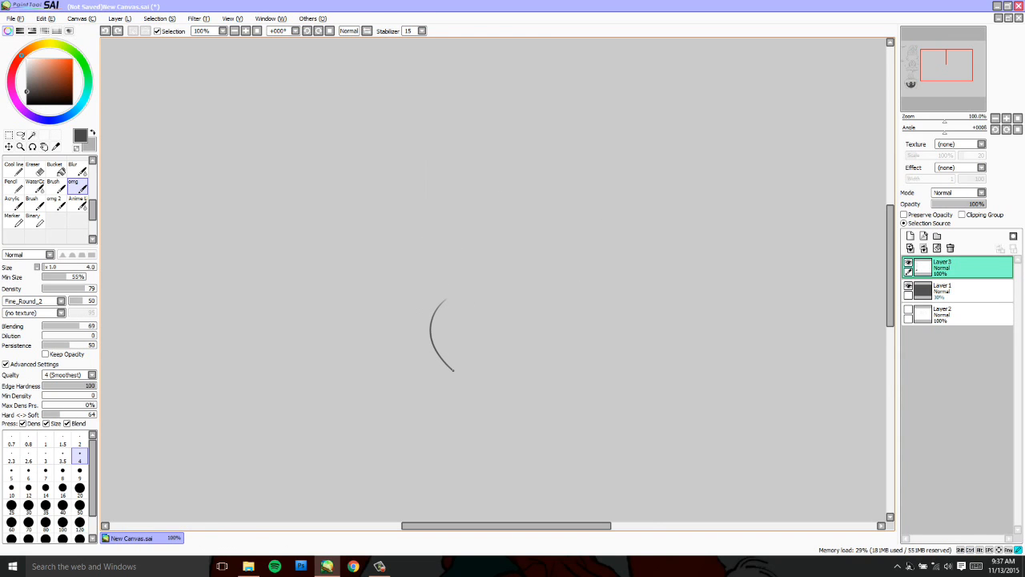
drag(447, 372, 561, 321)
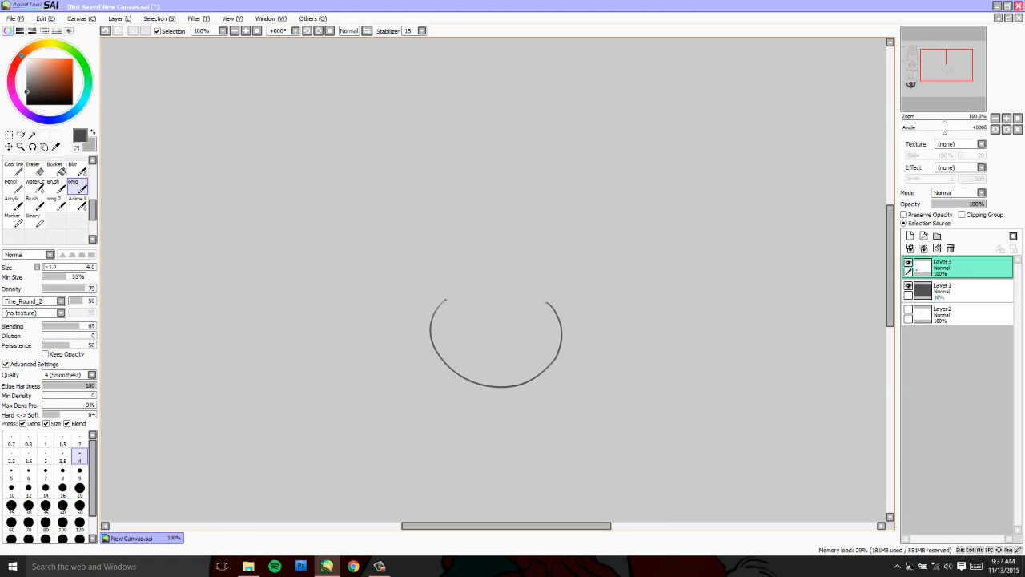
drag(446, 300, 450, 276)
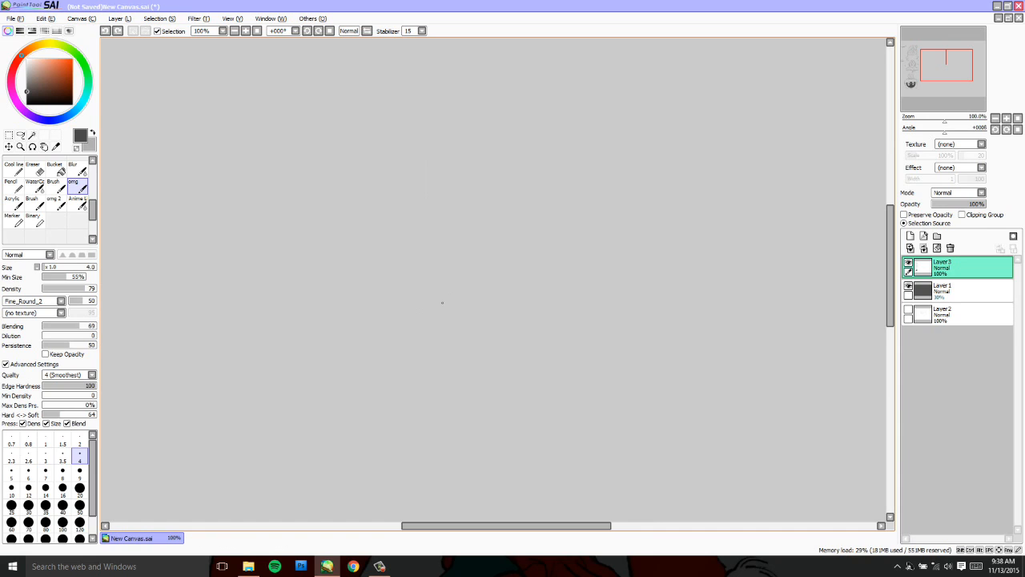
drag(449, 280, 536, 353)
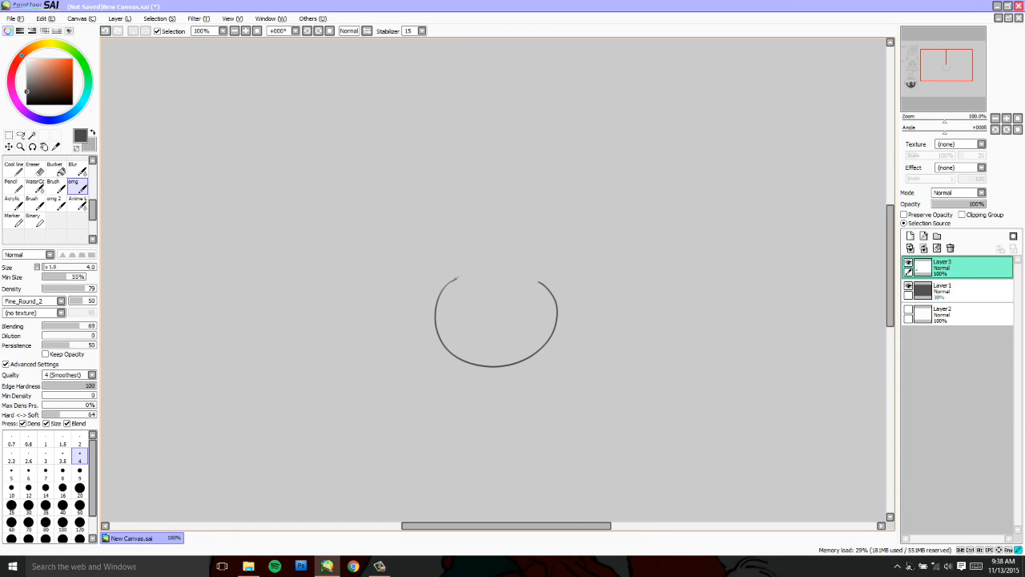
drag(477, 272, 461, 252)
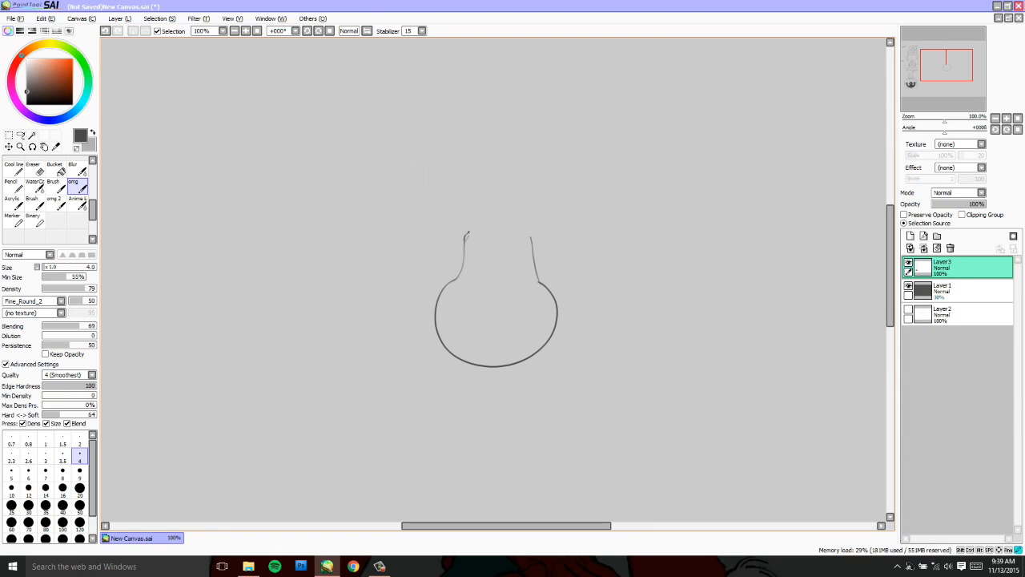
- Cap the two rising lines with a curved top, adjusting the neck's right side
drag(469, 234, 533, 240)
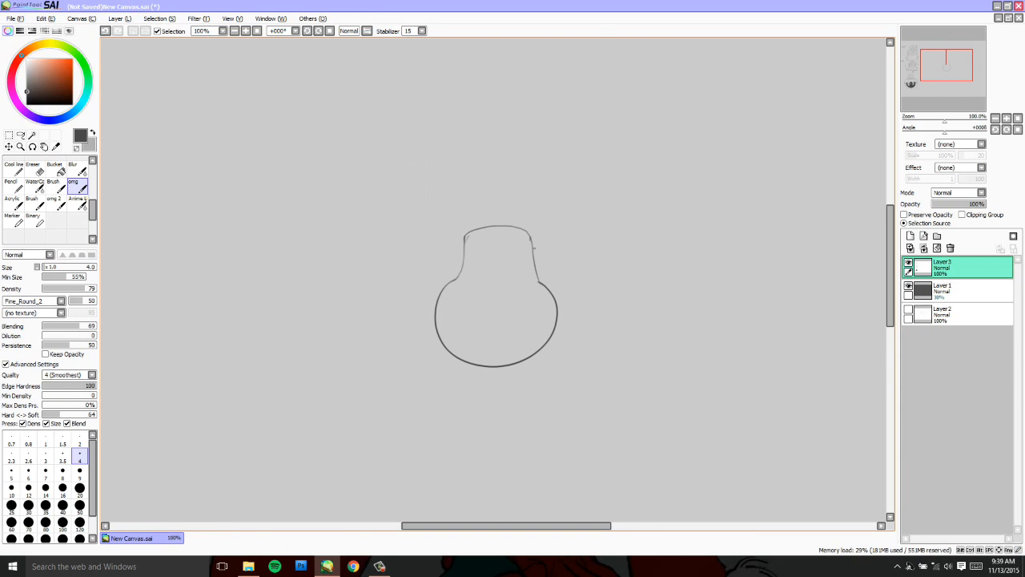
drag(513, 248, 535, 232)
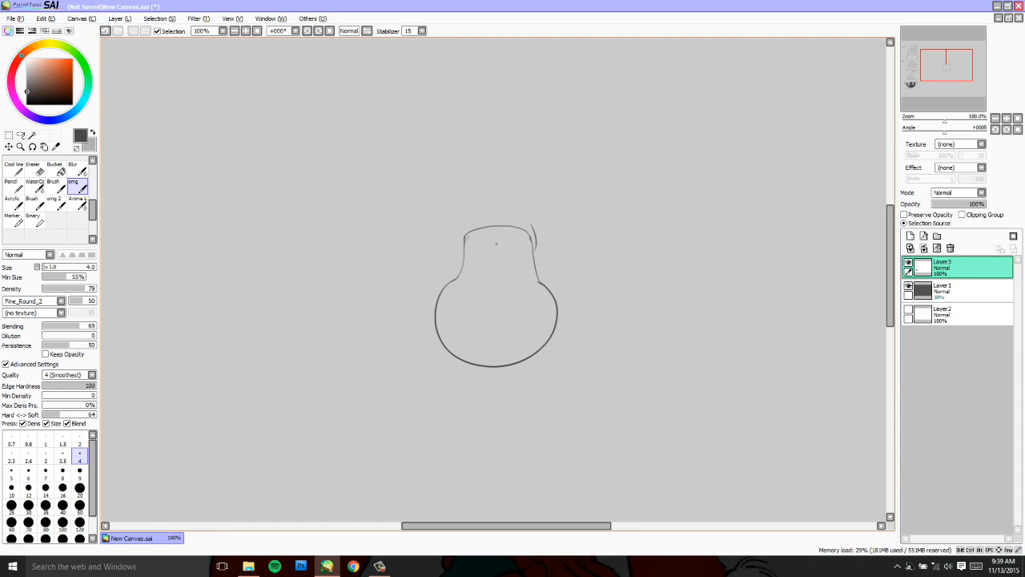
drag(497, 233, 528, 240)
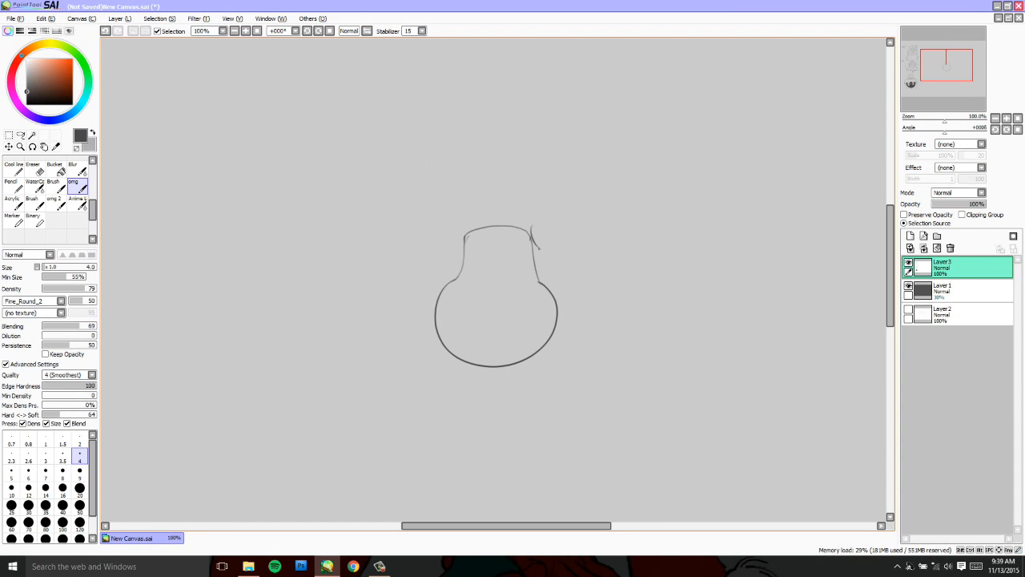
drag(464, 228, 533, 240)
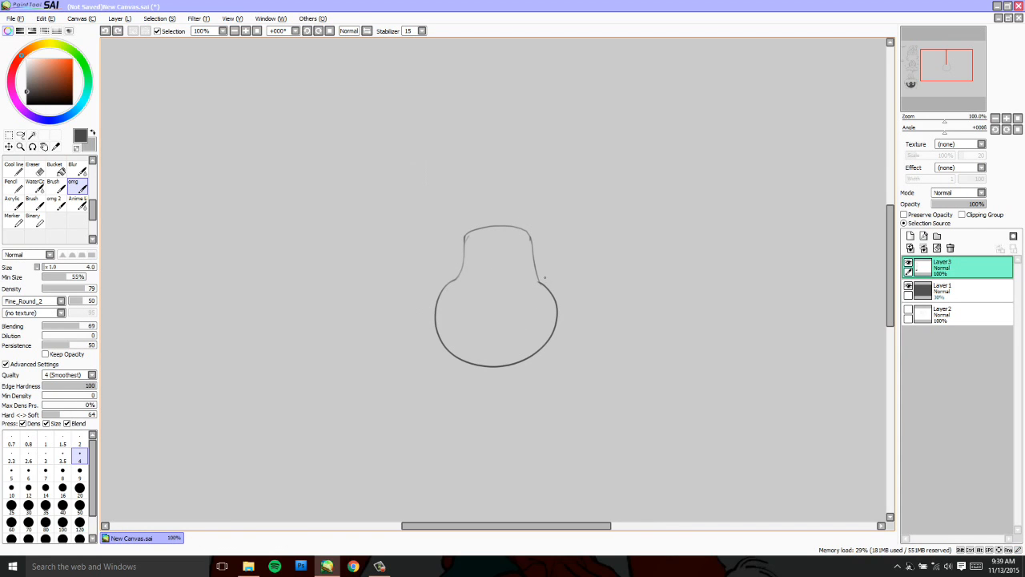
- Rework the helmet's shoulder area with several small curved strokes
drag(545, 278, 565, 329)
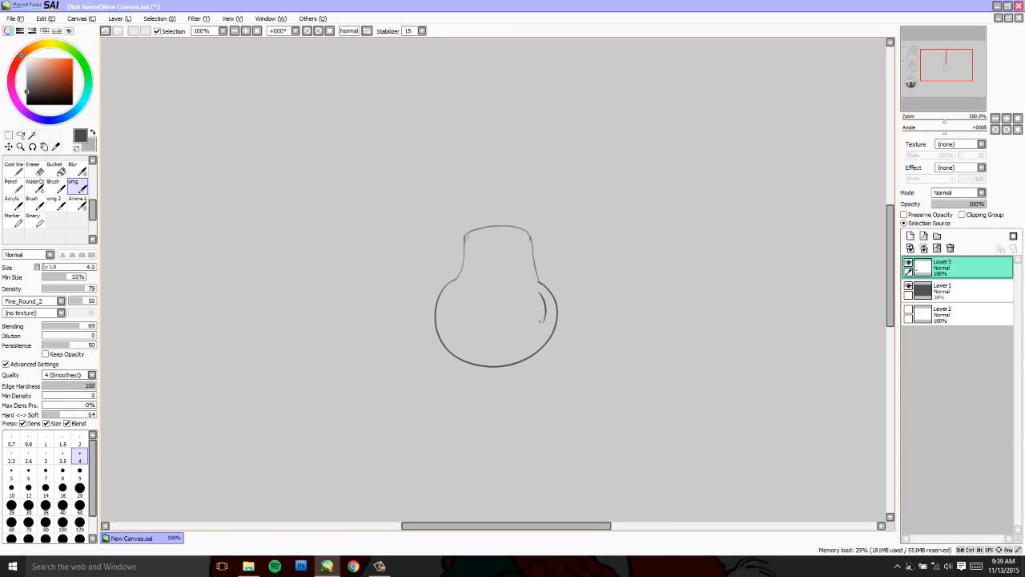
drag(546, 280, 541, 320)
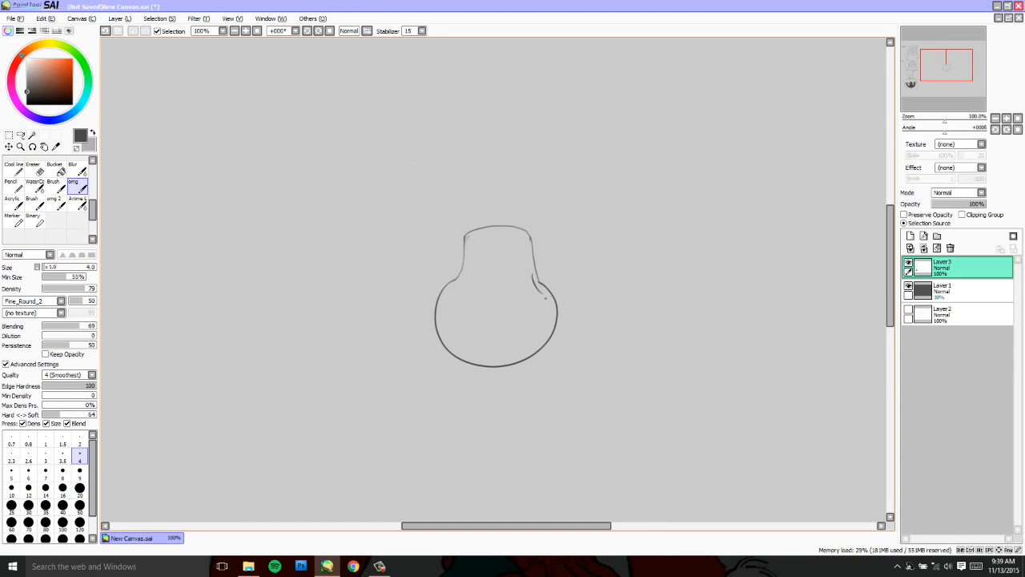
drag(529, 272, 520, 296)
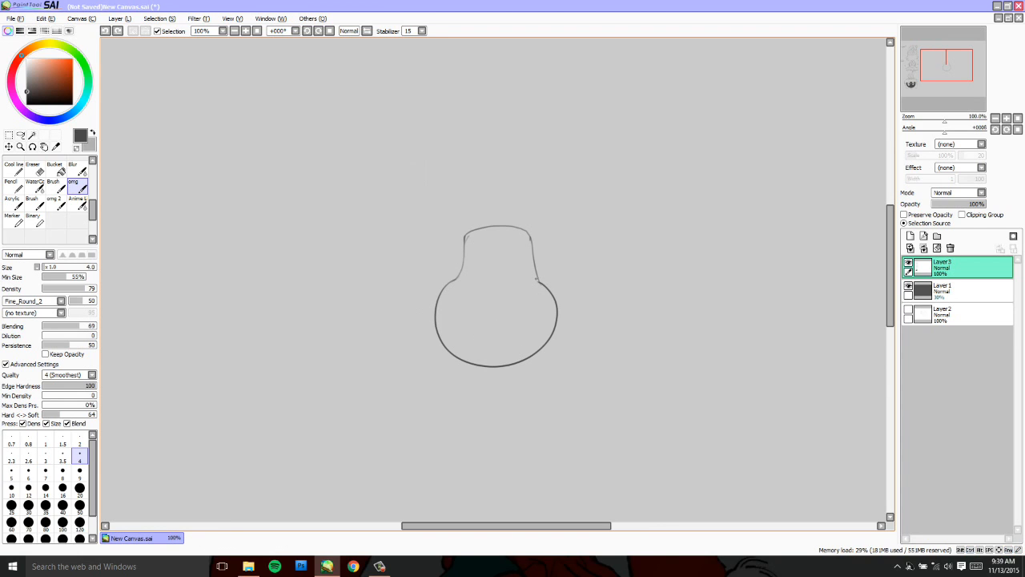
drag(536, 276, 543, 292)
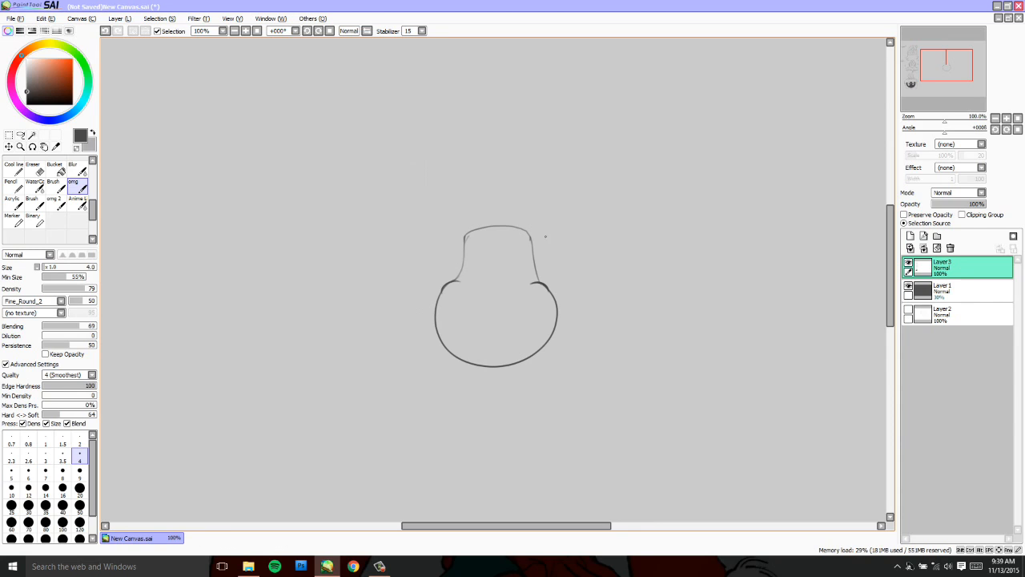
drag(448, 289, 536, 301)
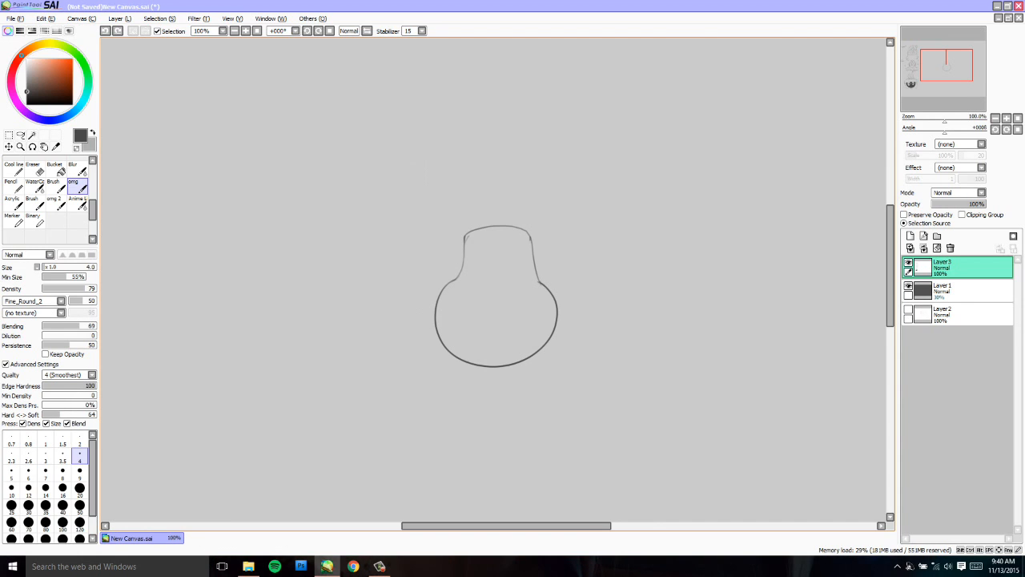
drag(524, 264, 532, 300)
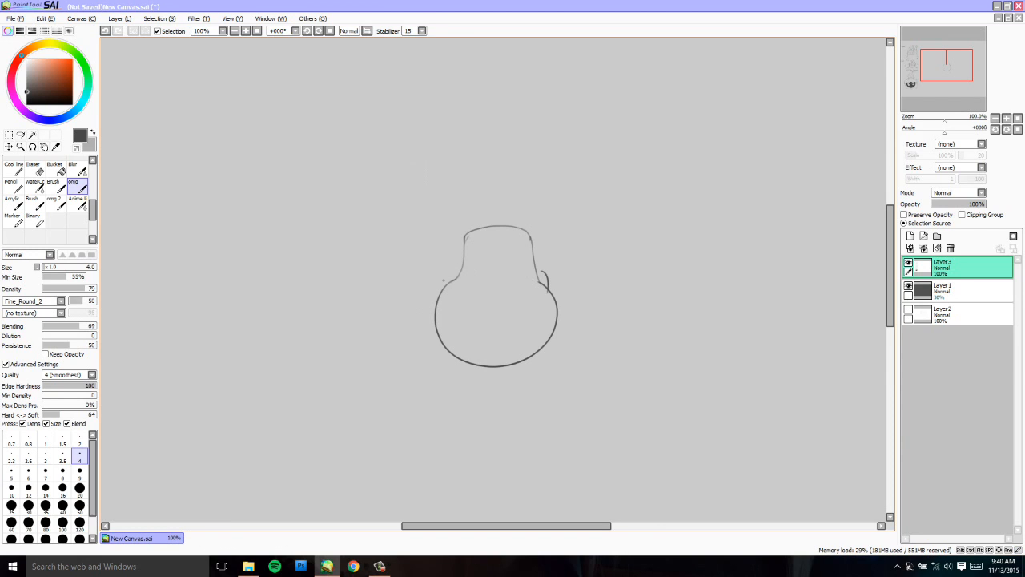
drag(551, 272, 545, 300)
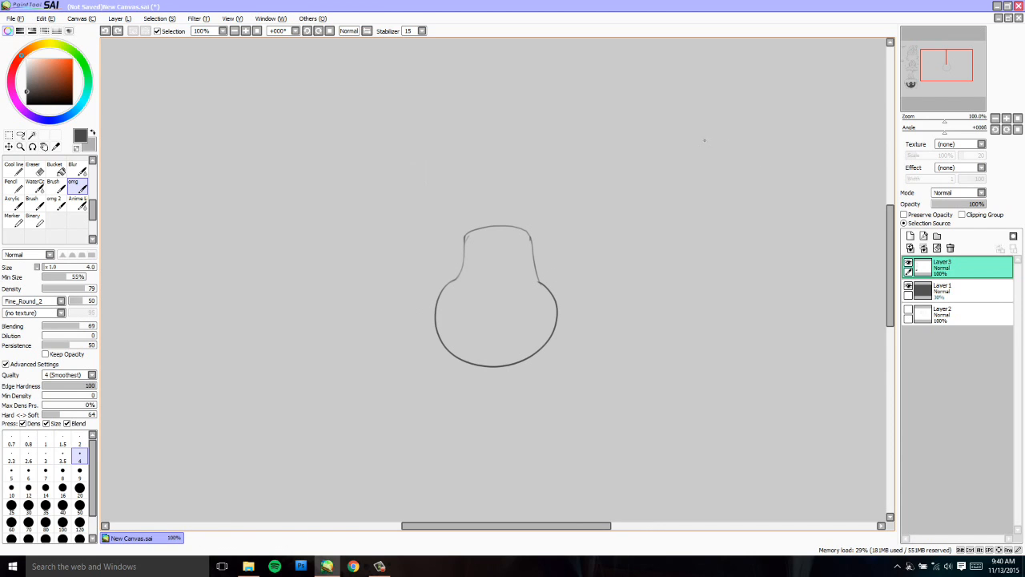
- Draw a circle for a new head up and right of the bottle-shaped sketch
drag(689, 128, 694, 192)
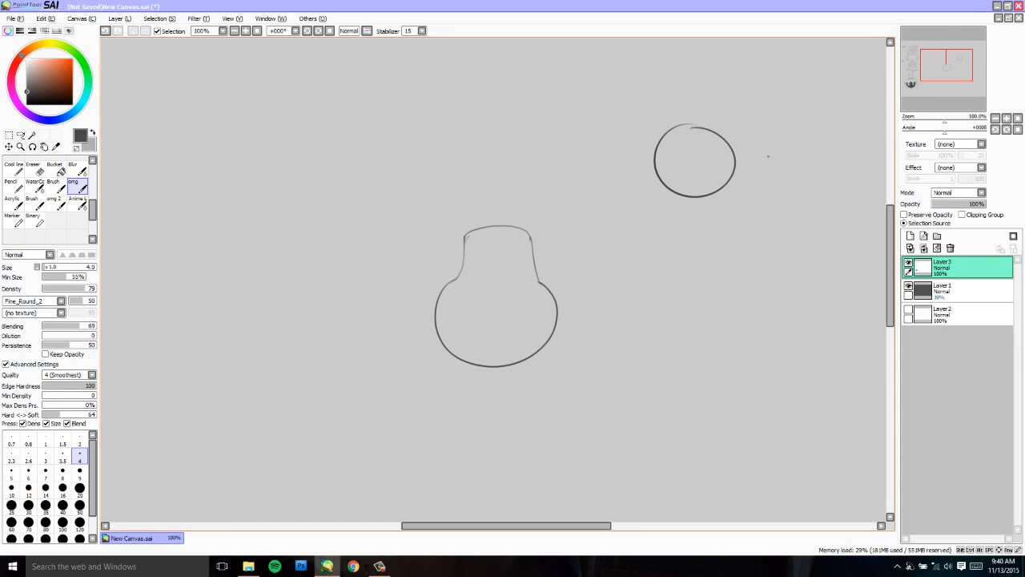
mouse_move(697, 145)
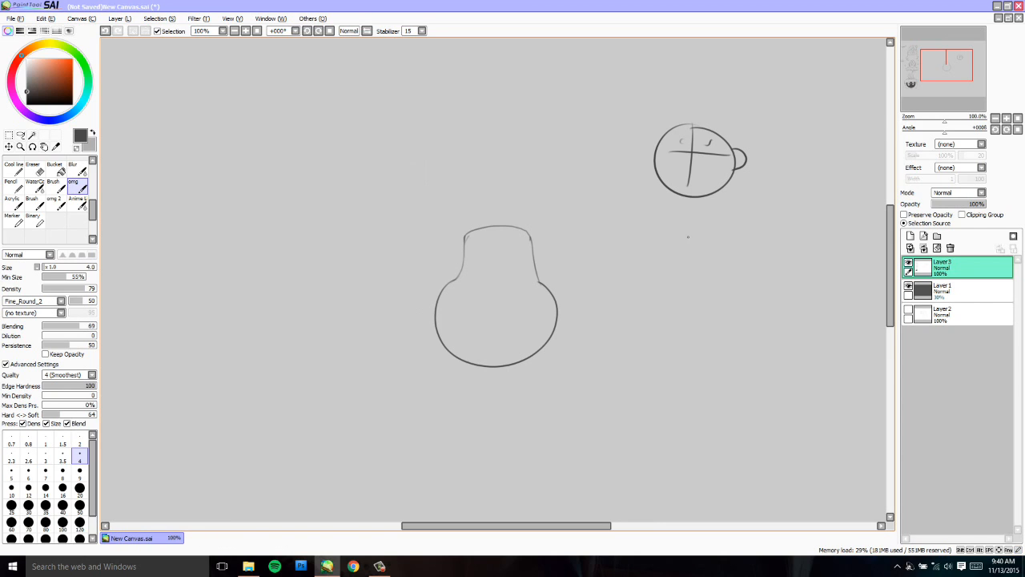
mouse_move(727, 171)
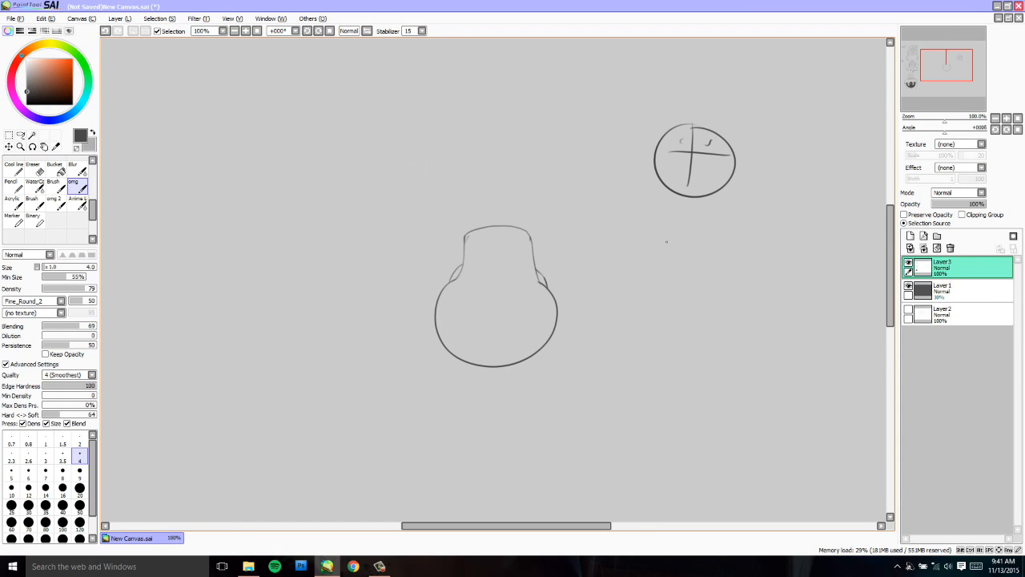
mouse_move(567, 251)
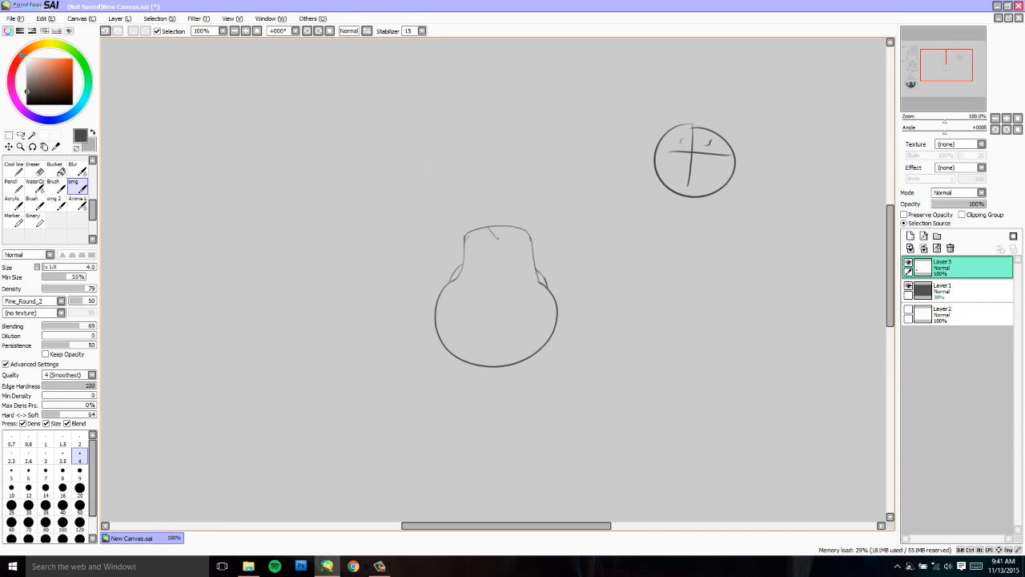
drag(505, 241, 496, 236)
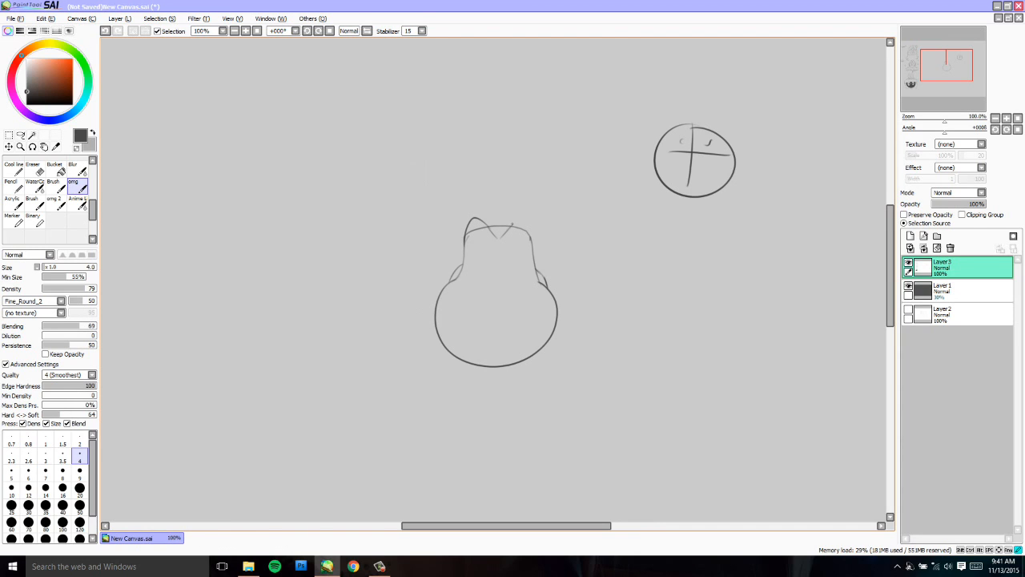
drag(501, 232, 525, 218)
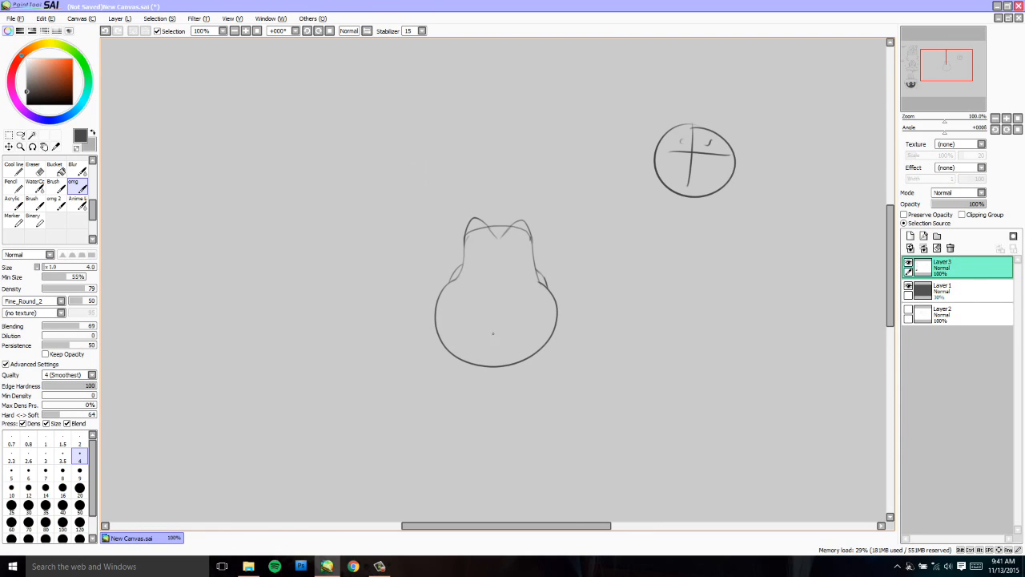
drag(485, 288, 481, 317)
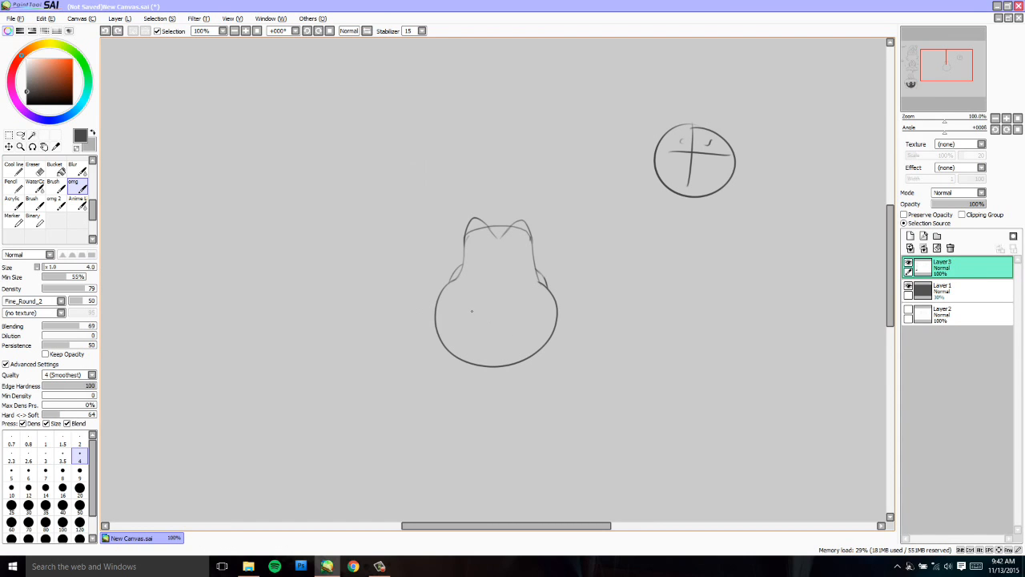
- Sketch a small hook curve in the lower helmet and a center guideline across the face
drag(471, 311, 508, 349)
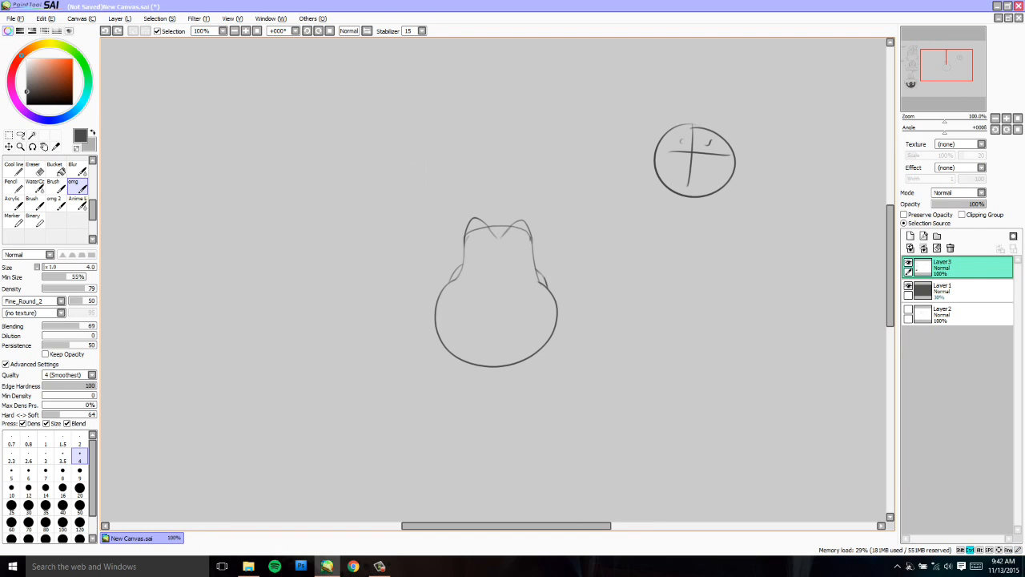
drag(496, 320, 511, 348)
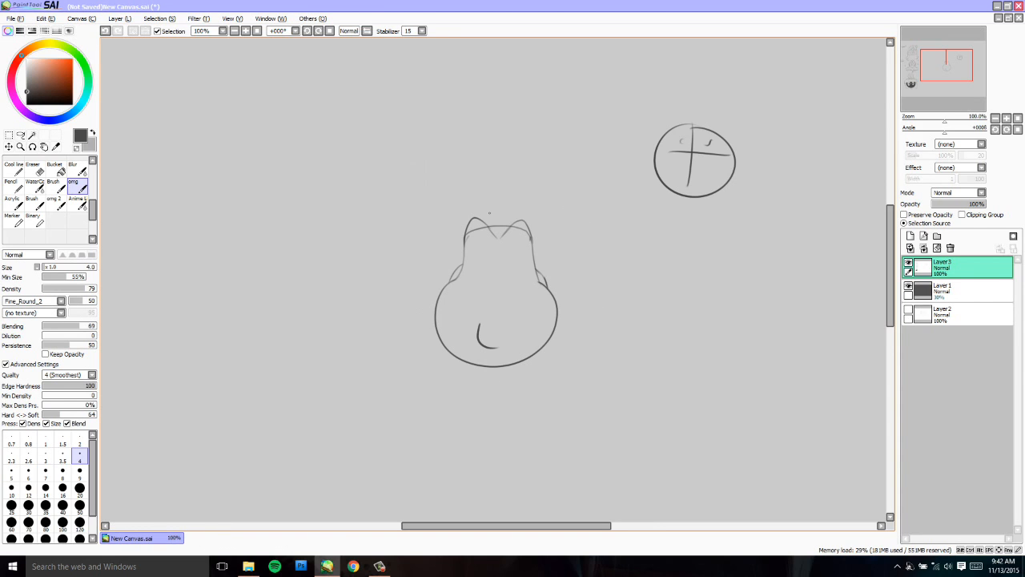
drag(461, 286, 522, 283)
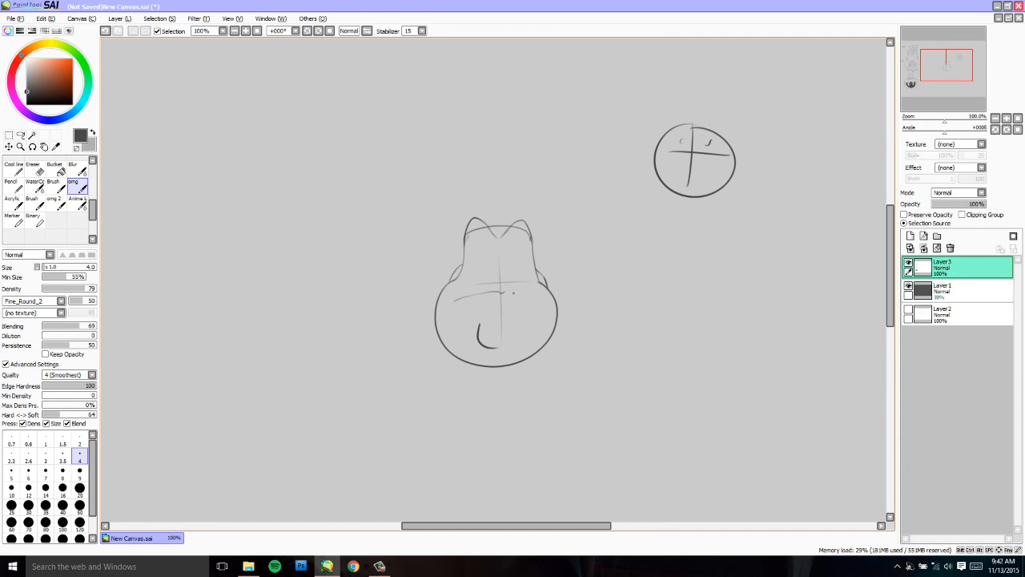
- Extend the horizontal guideline across the face and zoom the canvas in to 200%
drag(509, 295, 543, 300)
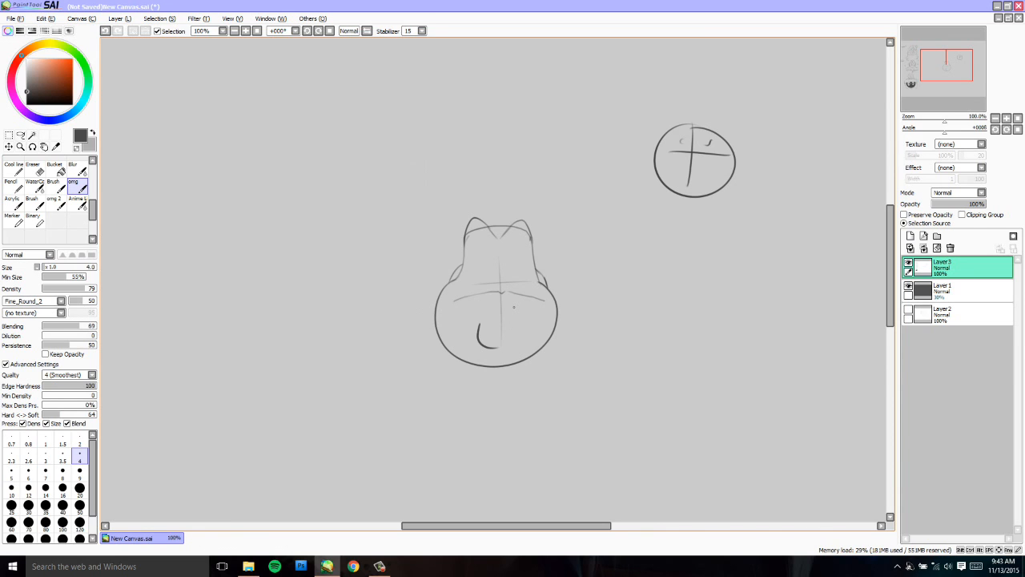
click(33, 166)
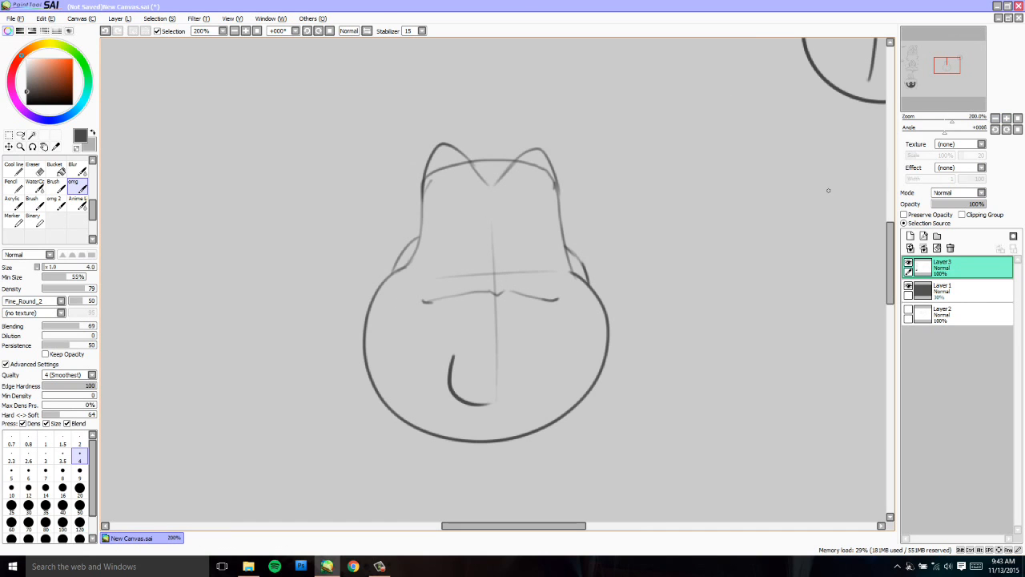
mouse_move(505, 315)
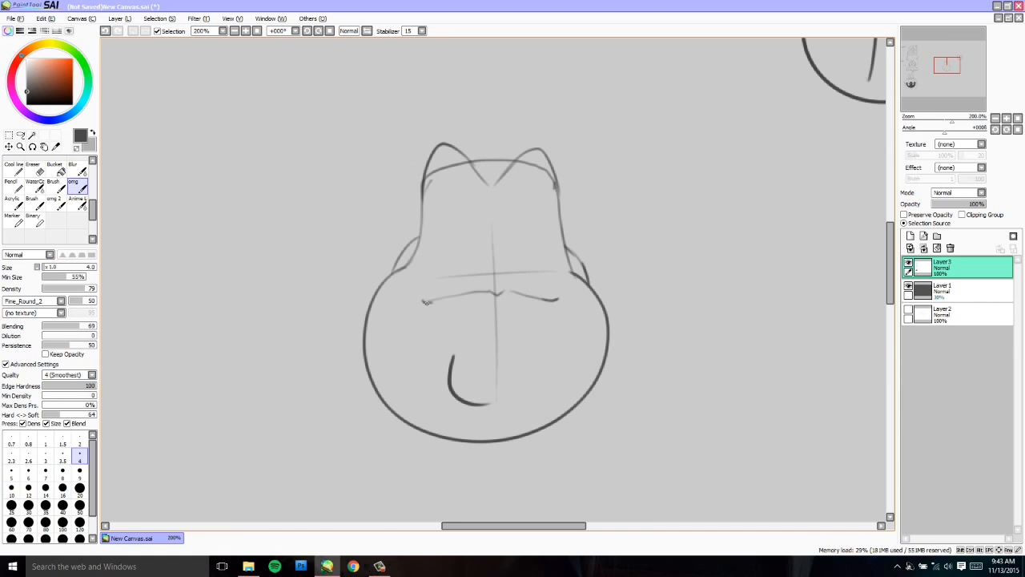
- Outline the mouth's left upper lip, both side edges and the bottom edge
drag(427, 307, 485, 312)
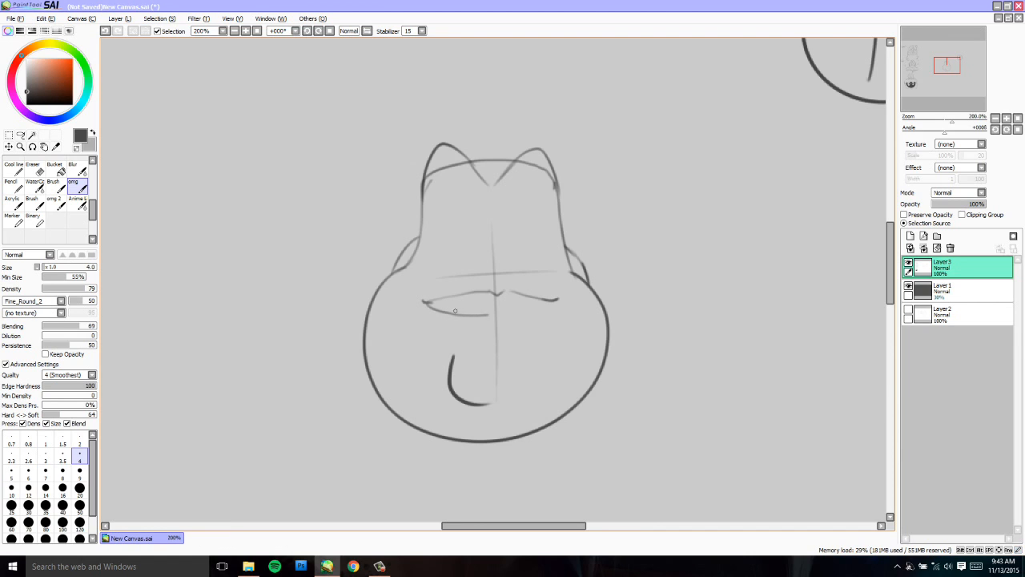
drag(453, 311, 476, 353)
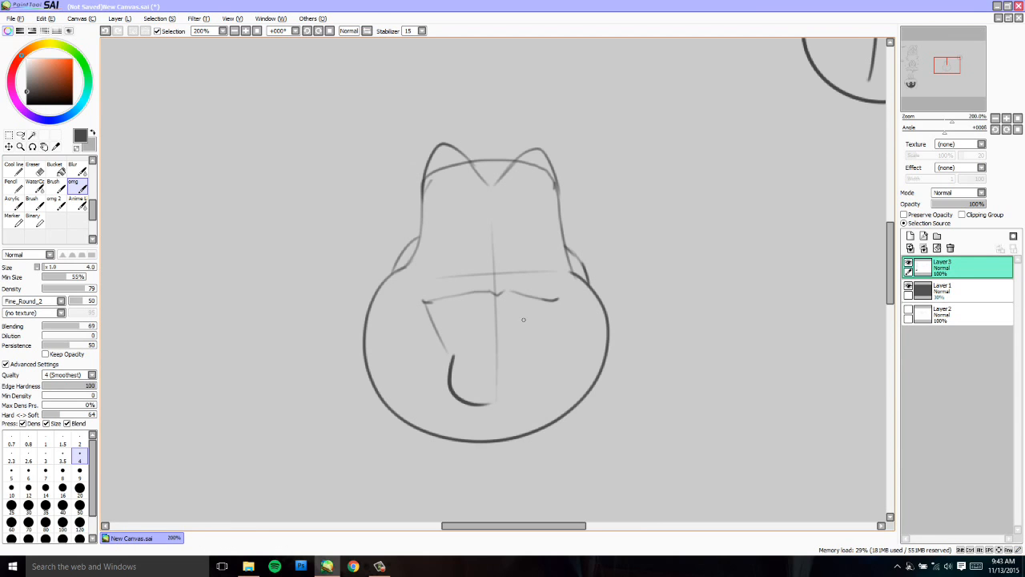
mouse_move(517, 303)
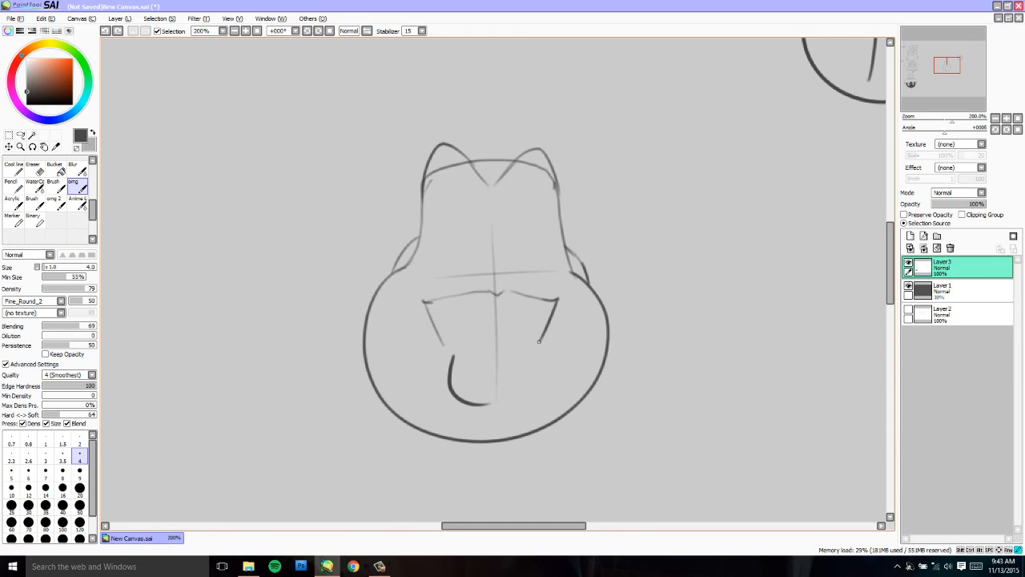
drag(449, 346, 461, 350)
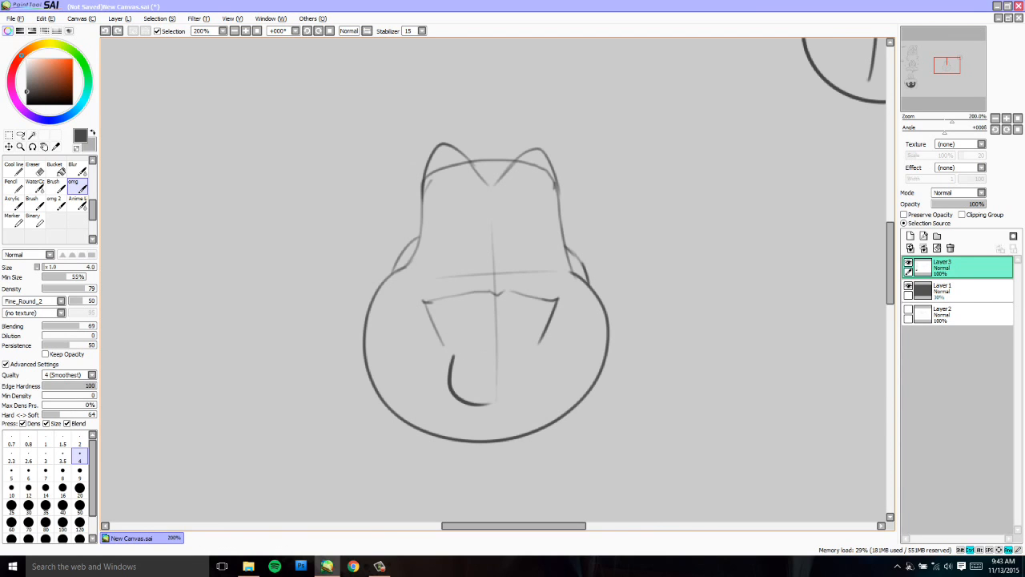
drag(441, 346, 537, 348)
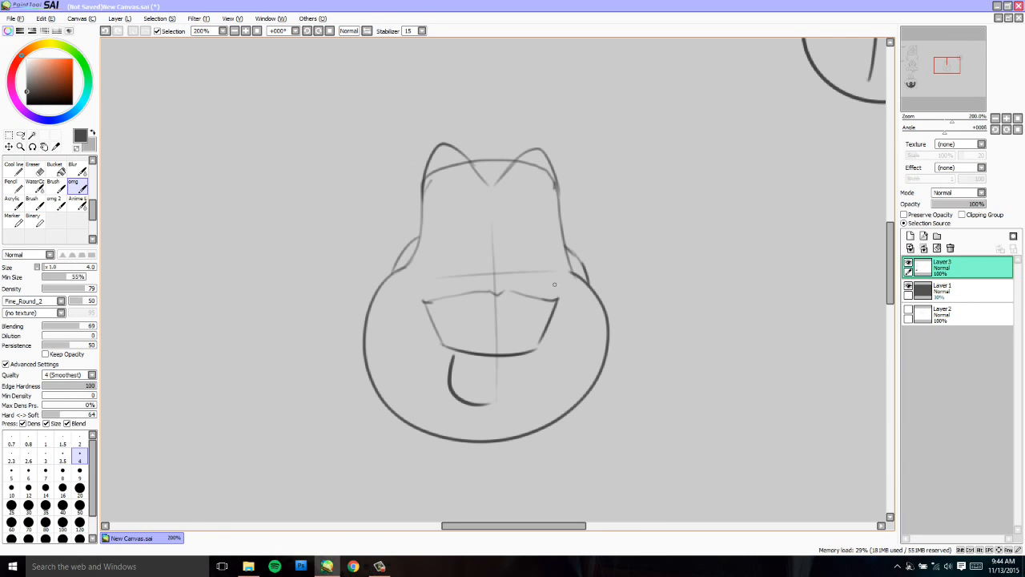
mouse_move(437, 297)
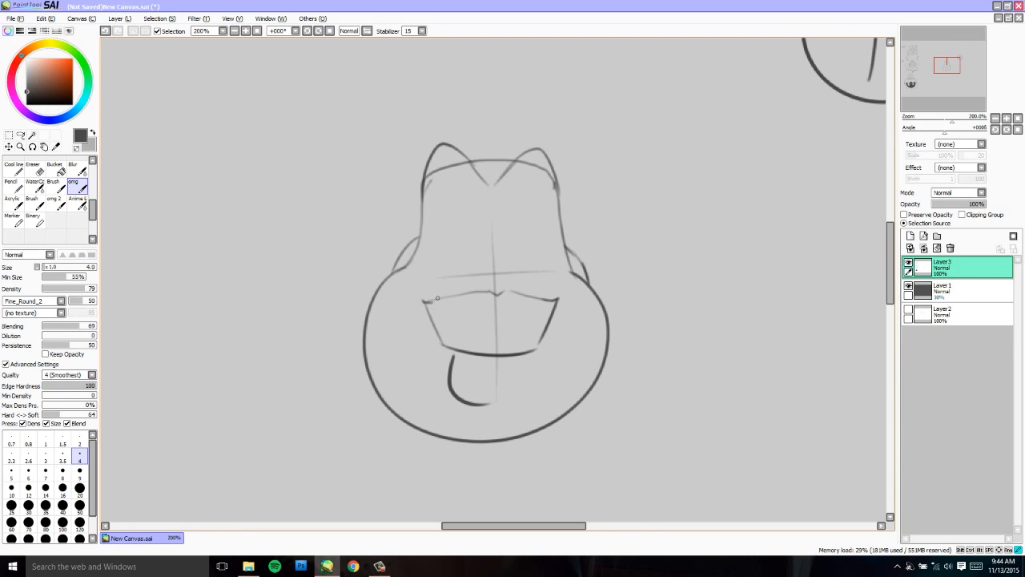
mouse_move(479, 330)
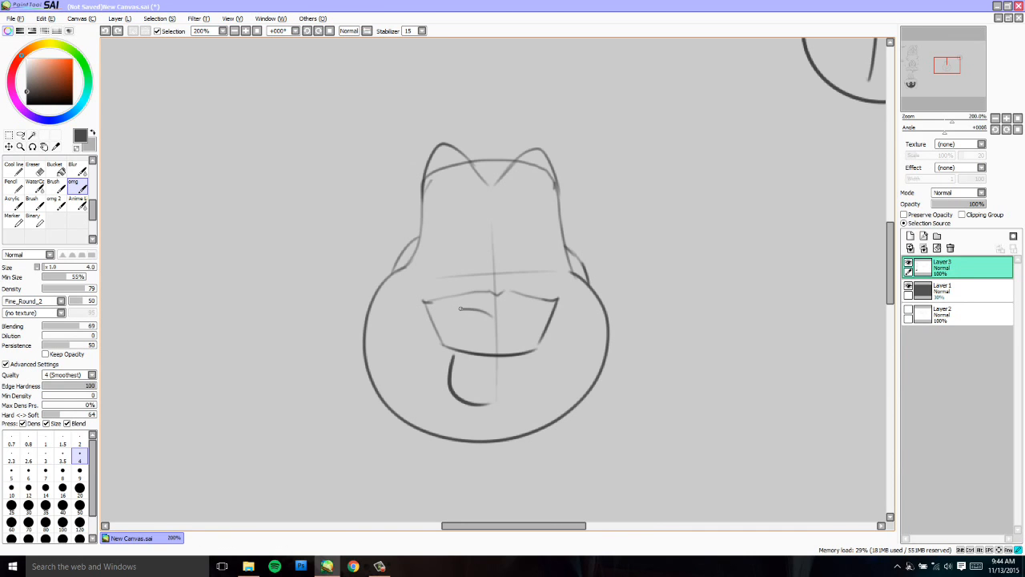
- Refine the upper lip line and draw the inner teeth line across the mouth
drag(432, 307, 557, 307)
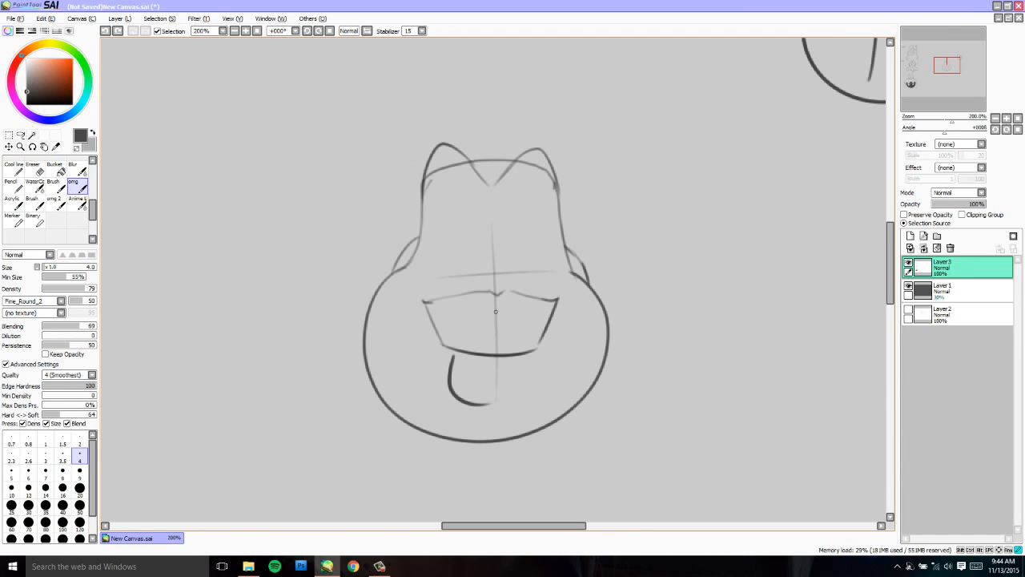
drag(429, 306, 549, 304)
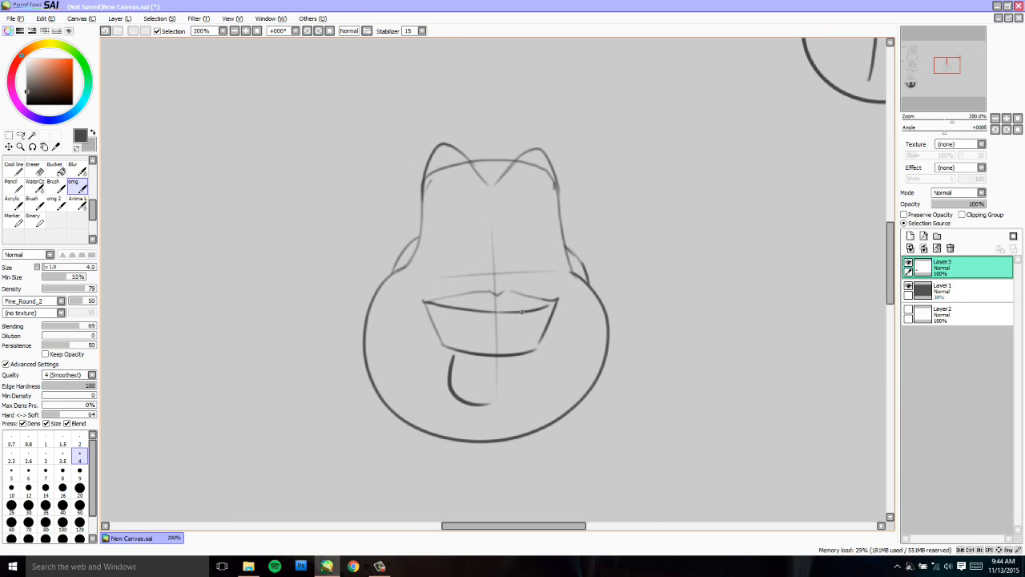
mouse_move(466, 335)
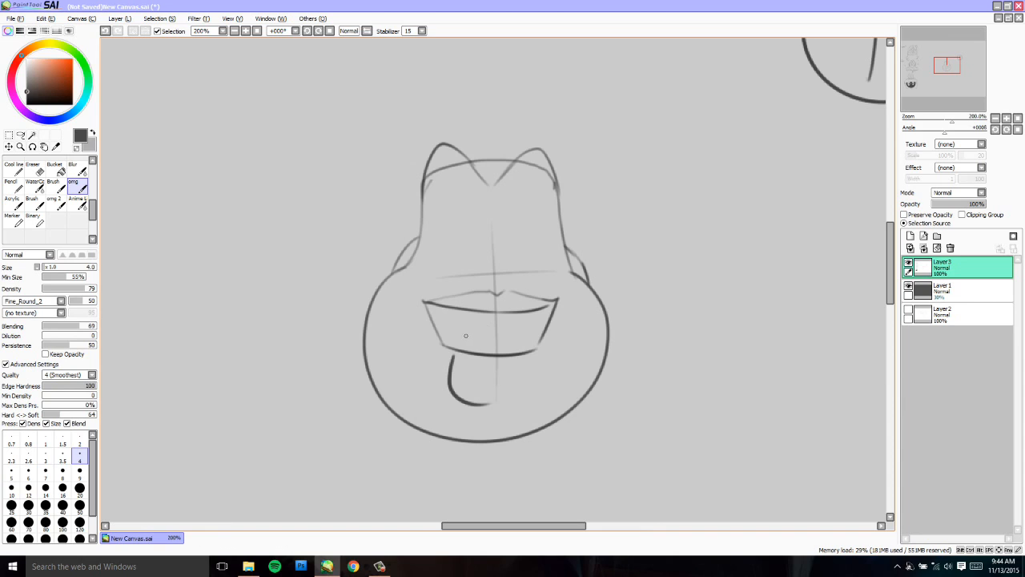
drag(433, 306, 472, 336)
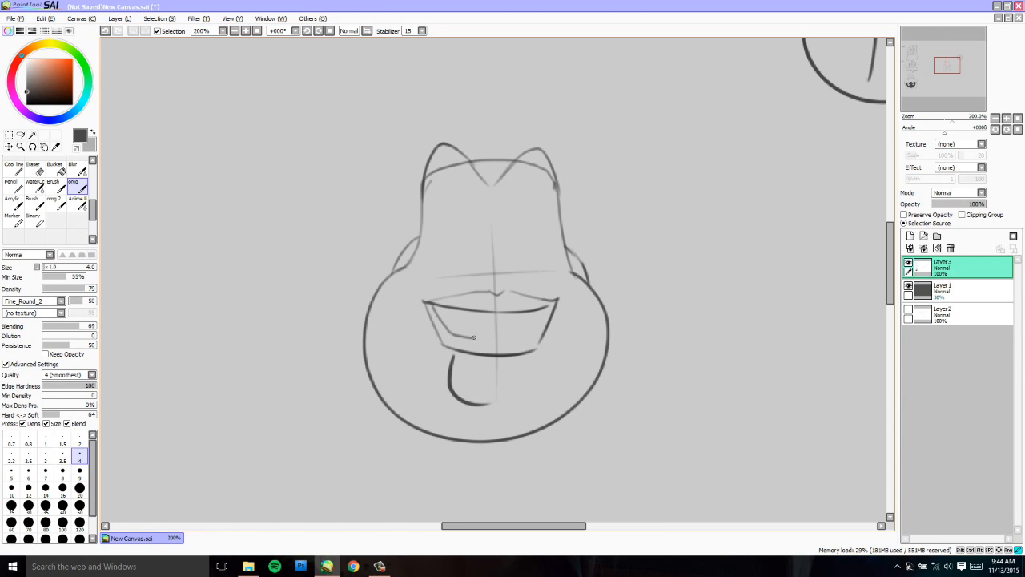
drag(472, 338, 555, 304)
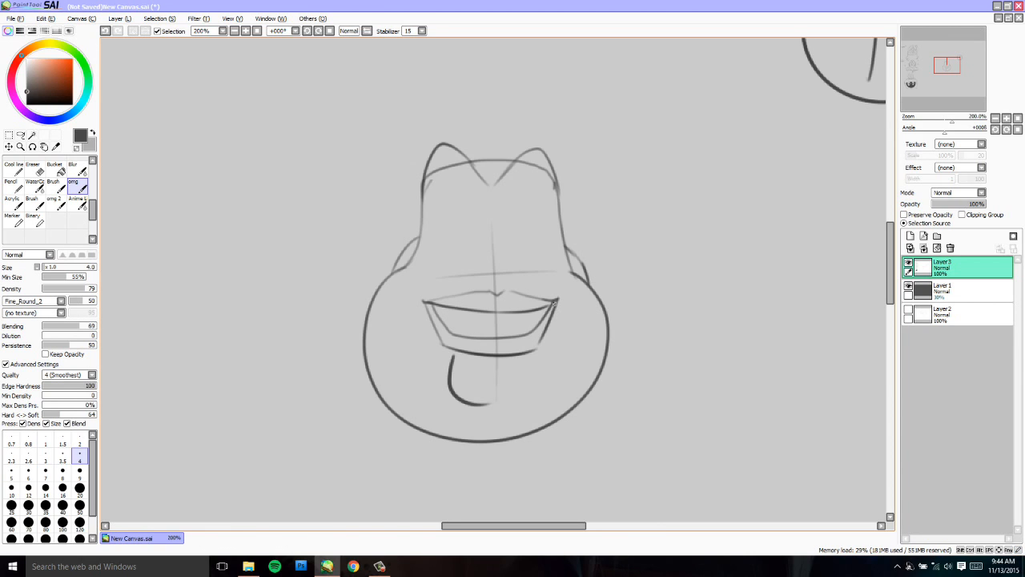
click(32, 165)
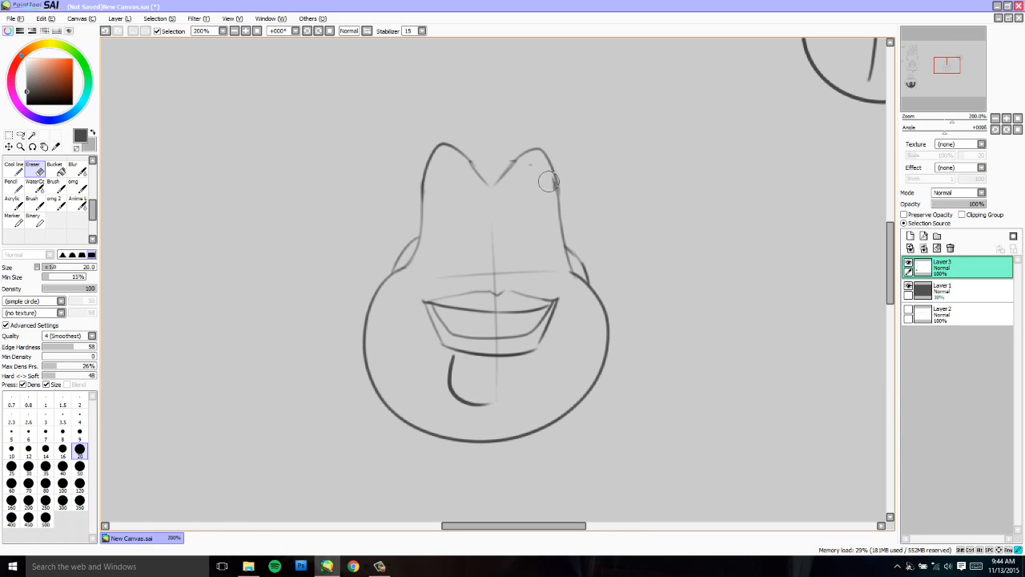
- Erase and reshape the helmet's right pointed tip, then draw a jagged teeth row
drag(517, 166, 553, 197)
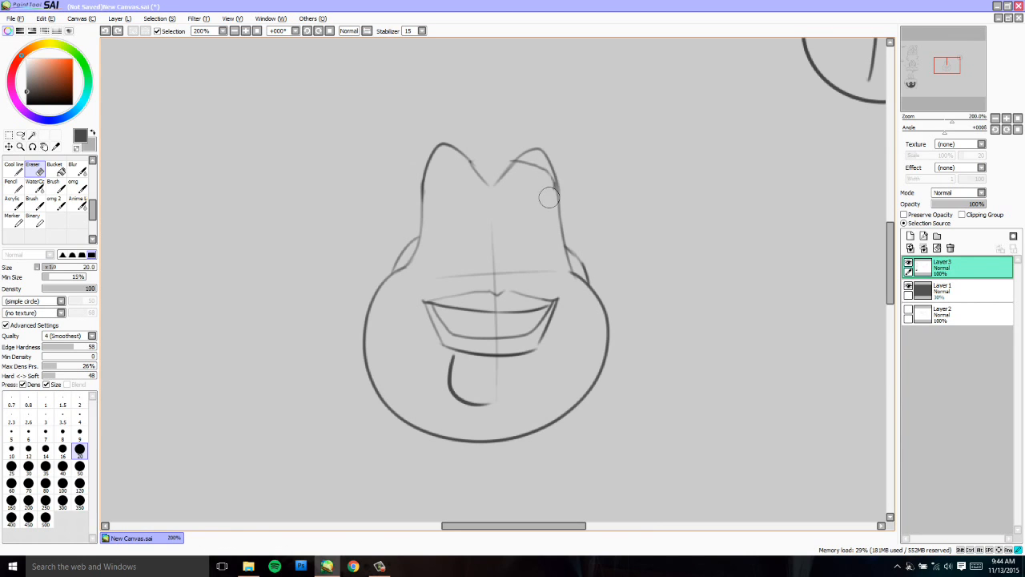
drag(549, 197, 519, 162)
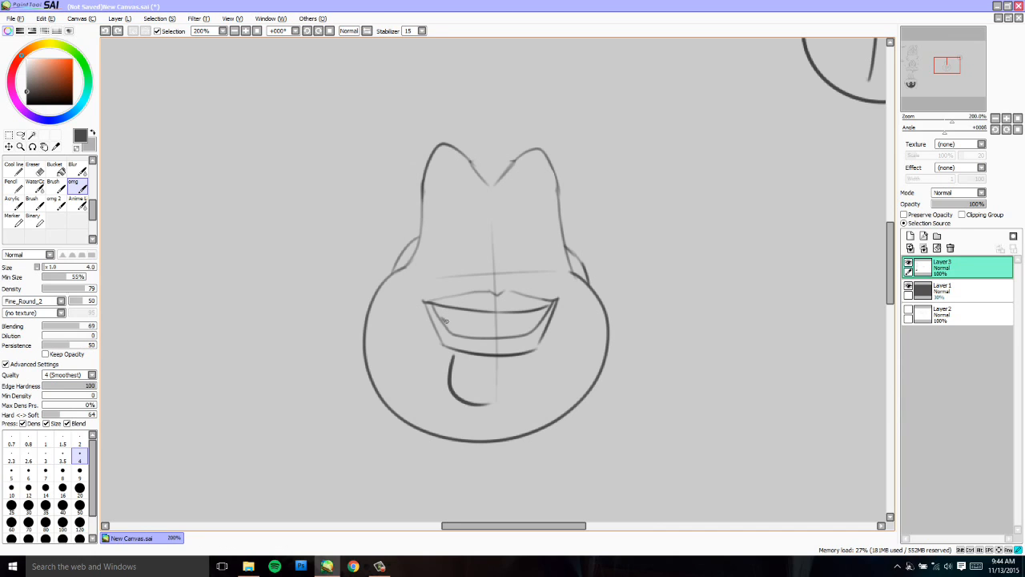
drag(447, 322, 541, 319)
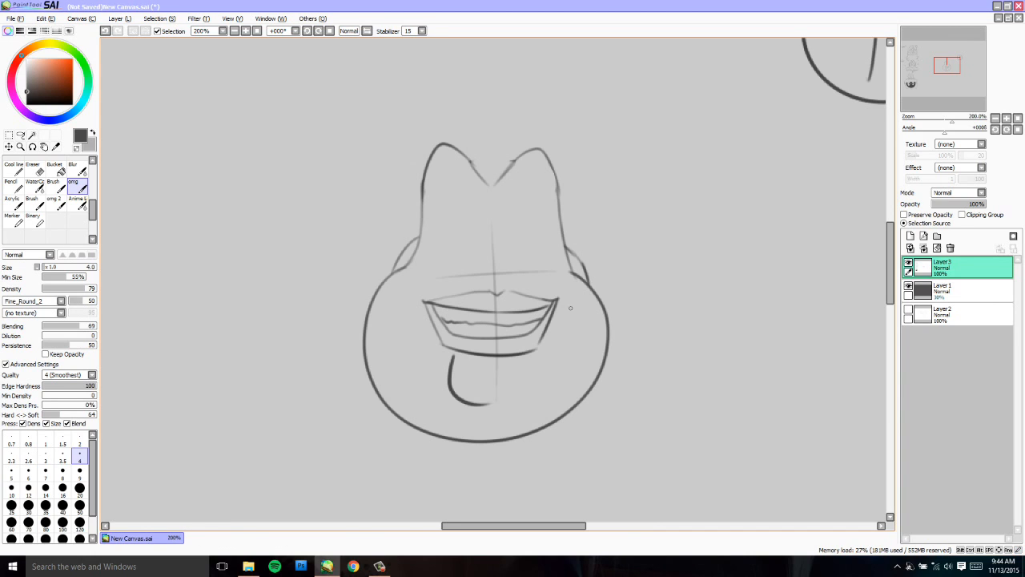
mouse_move(650, 322)
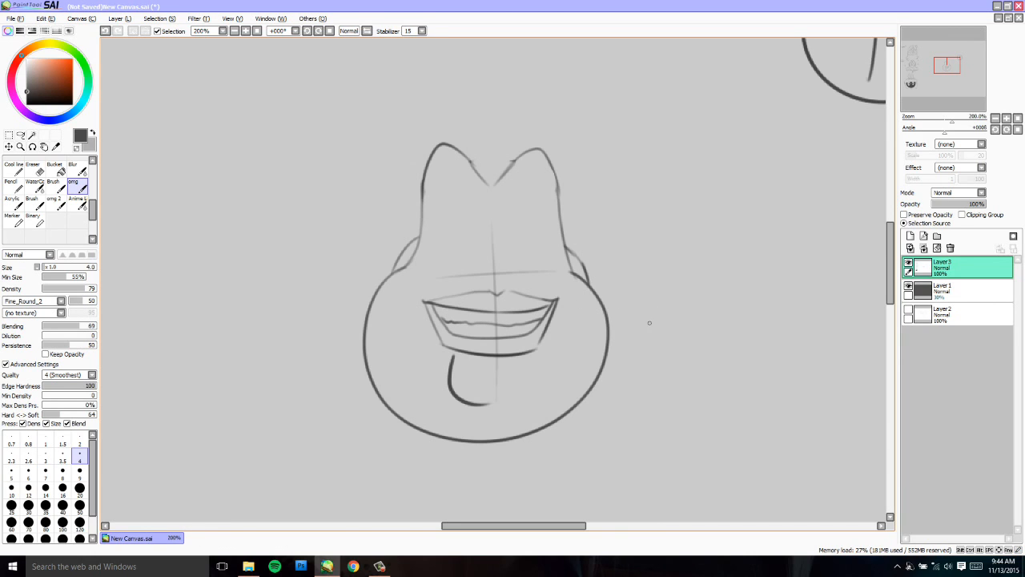
mouse_move(535, 261)
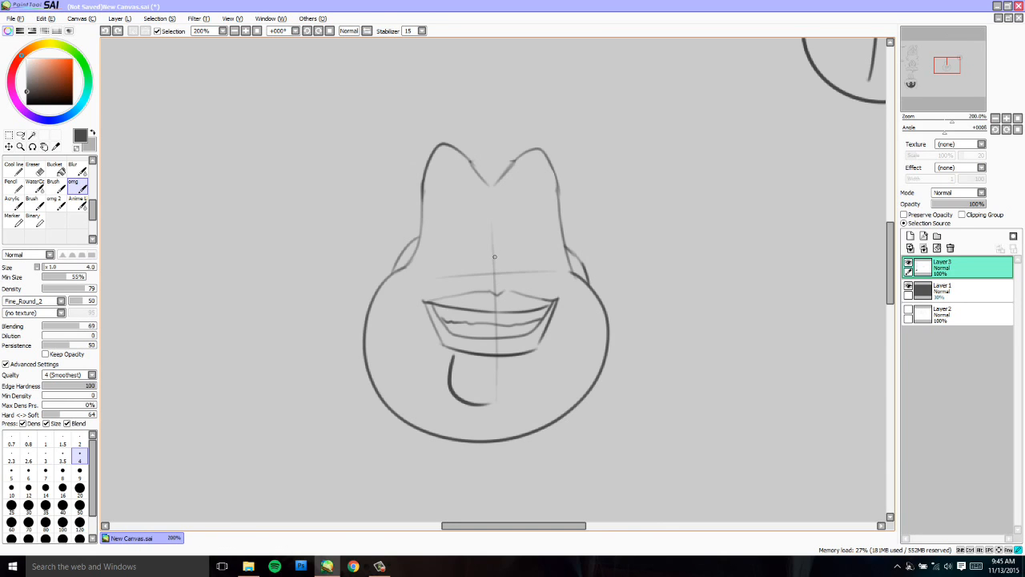
mouse_move(487, 276)
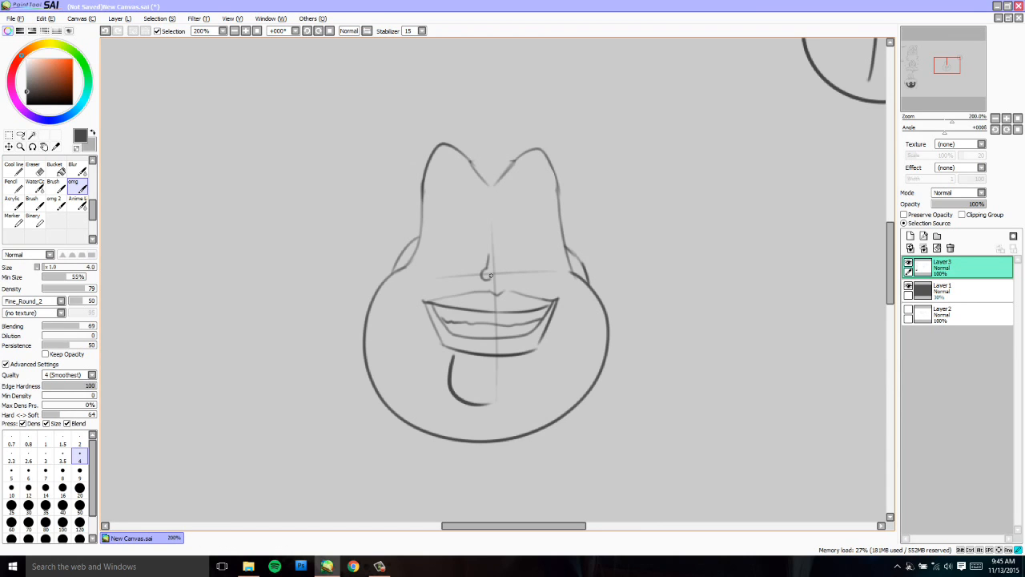
mouse_move(500, 278)
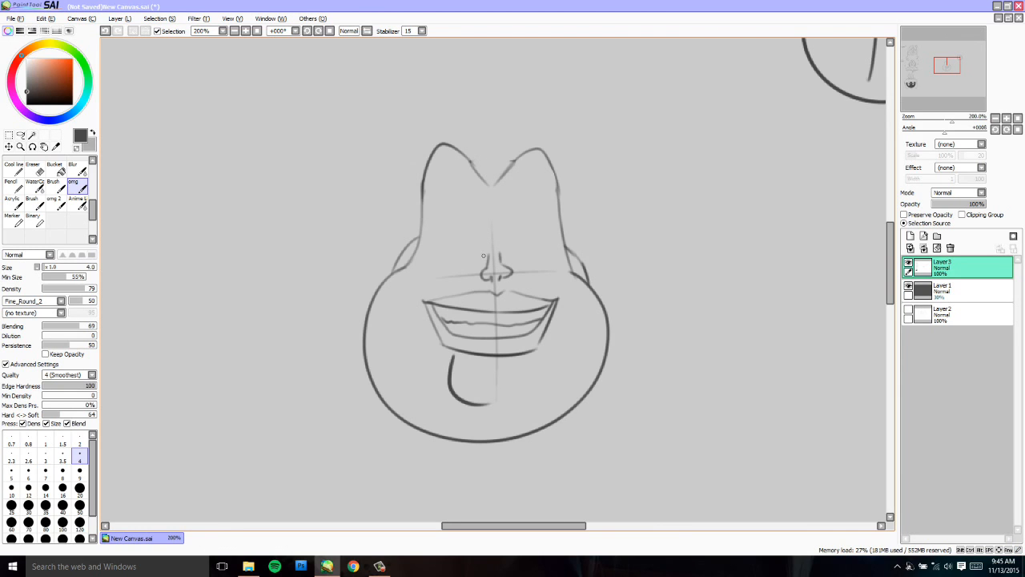
- Stroke a curved upper-lip line arching over the toothy grin below the nose
drag(483, 255, 521, 278)
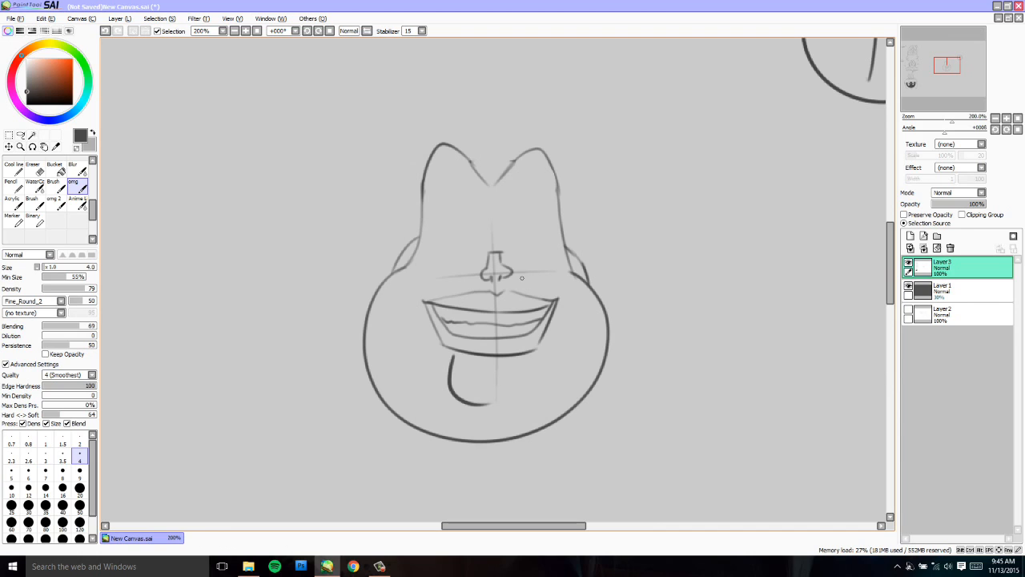
mouse_move(522, 242)
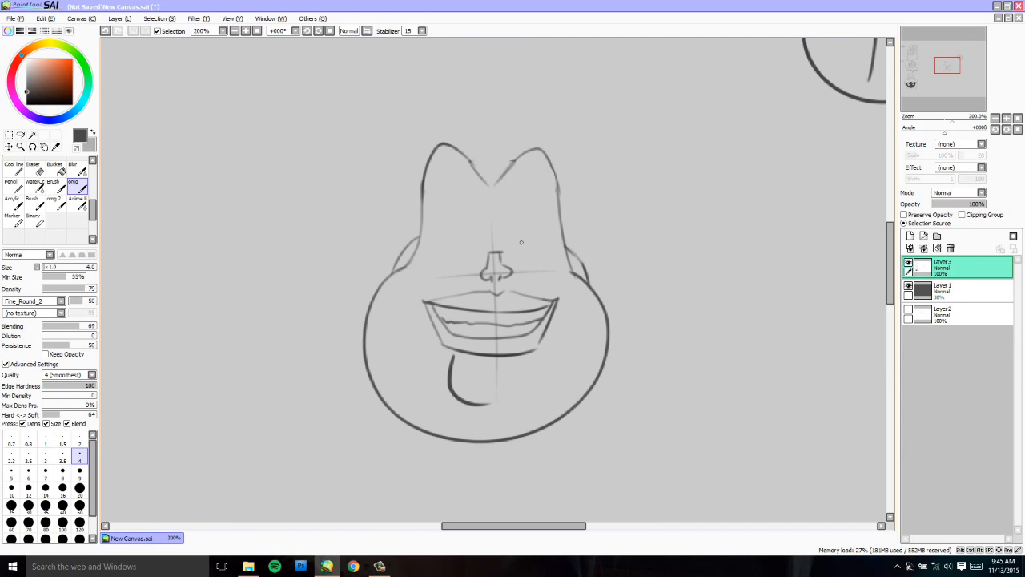
mouse_move(509, 246)
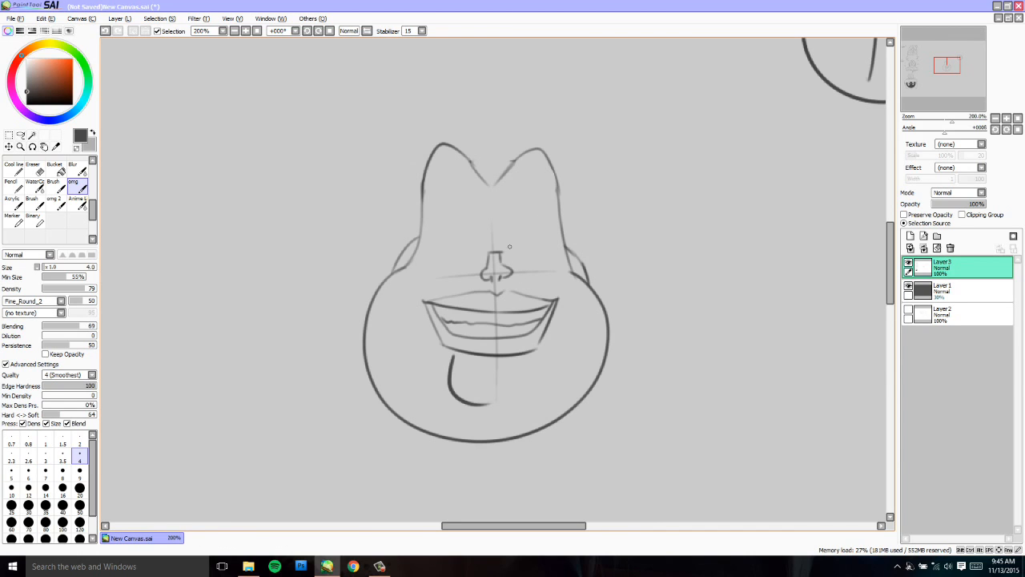
drag(510, 246, 547, 280)
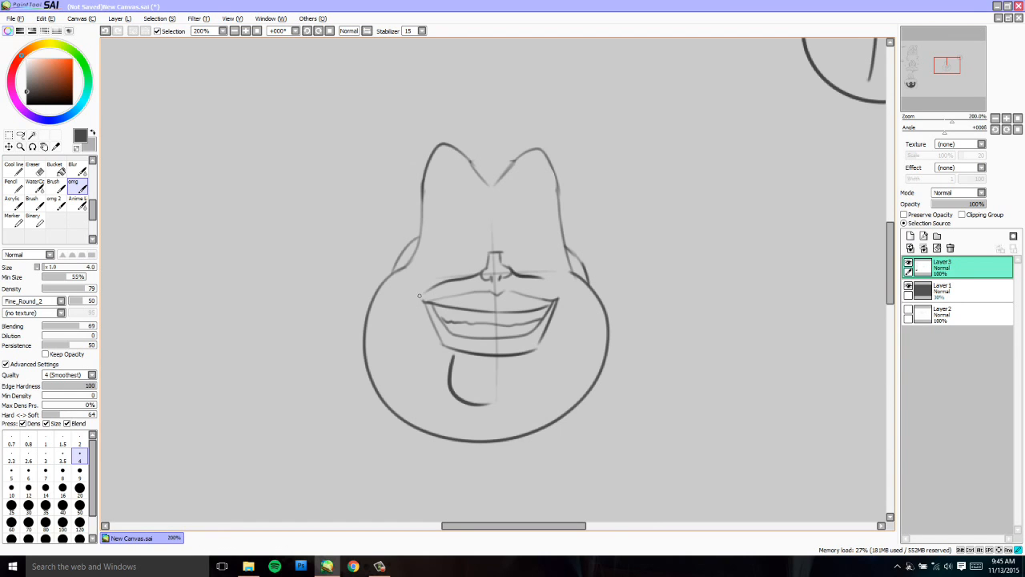
mouse_move(545, 283)
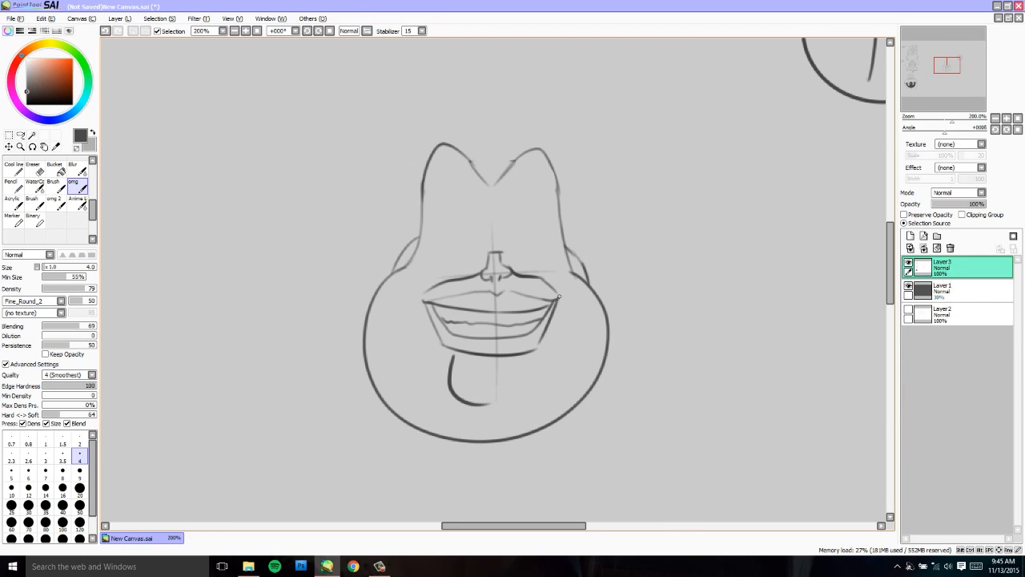
- Redraw a bolder arching upper-lip line across the top of the grin
drag(559, 294, 424, 288)
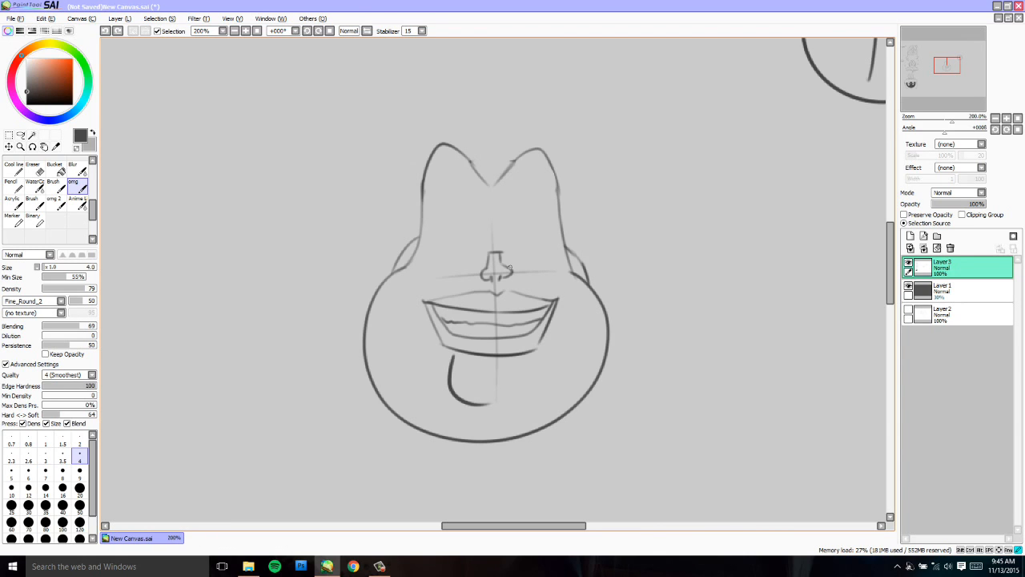
drag(510, 269, 561, 298)
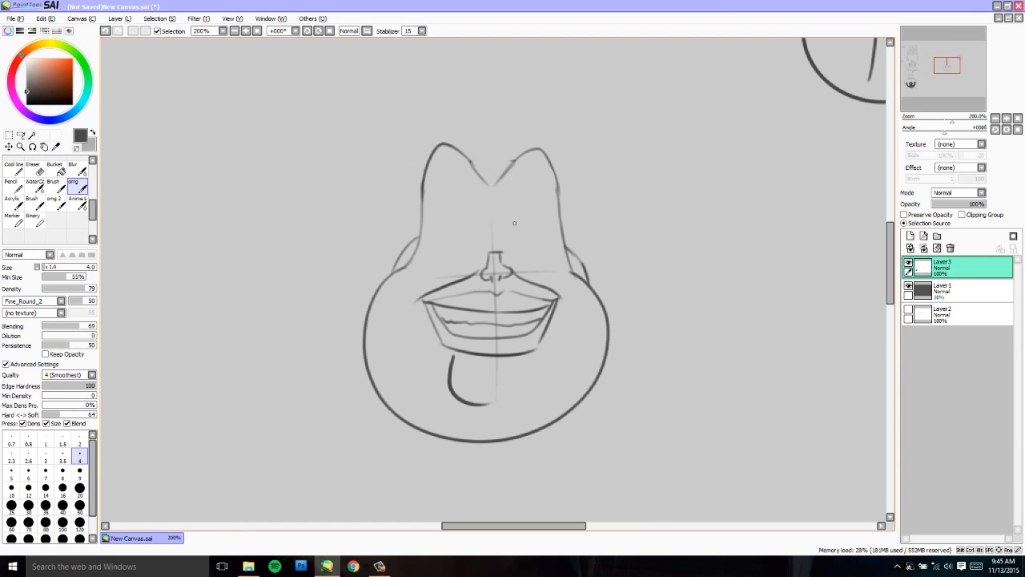
mouse_move(525, 231)
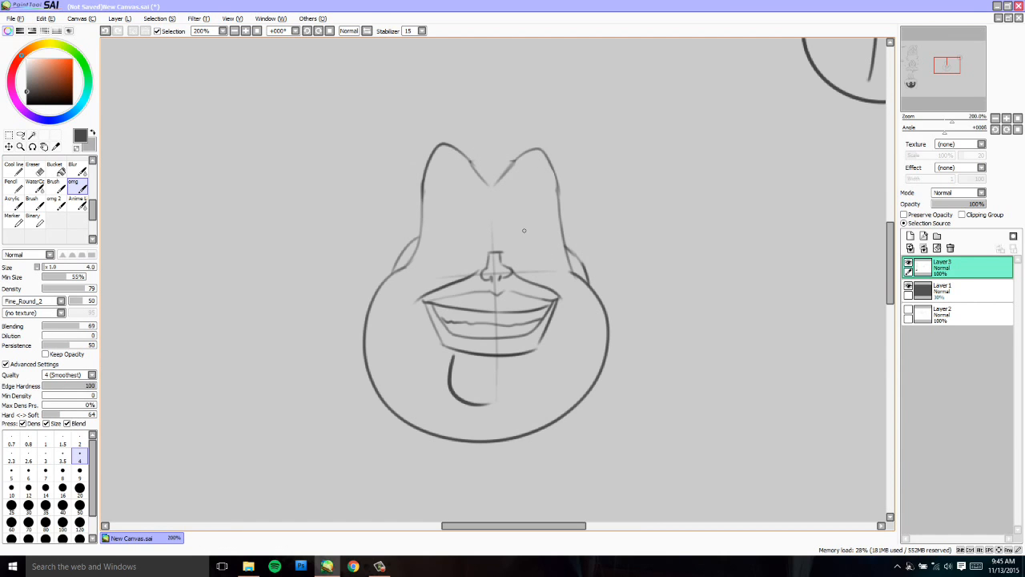
mouse_move(508, 244)
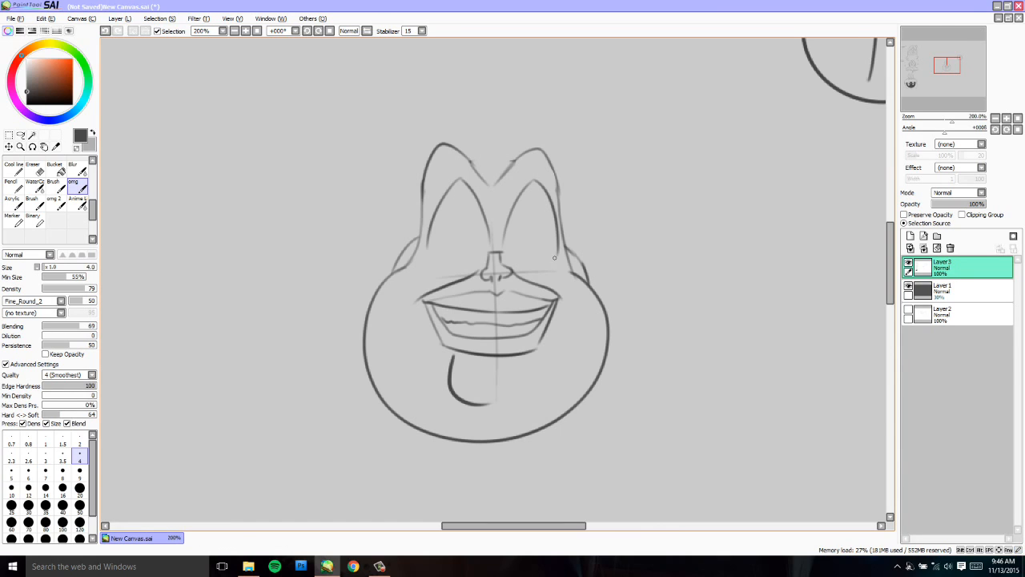
mouse_move(655, 223)
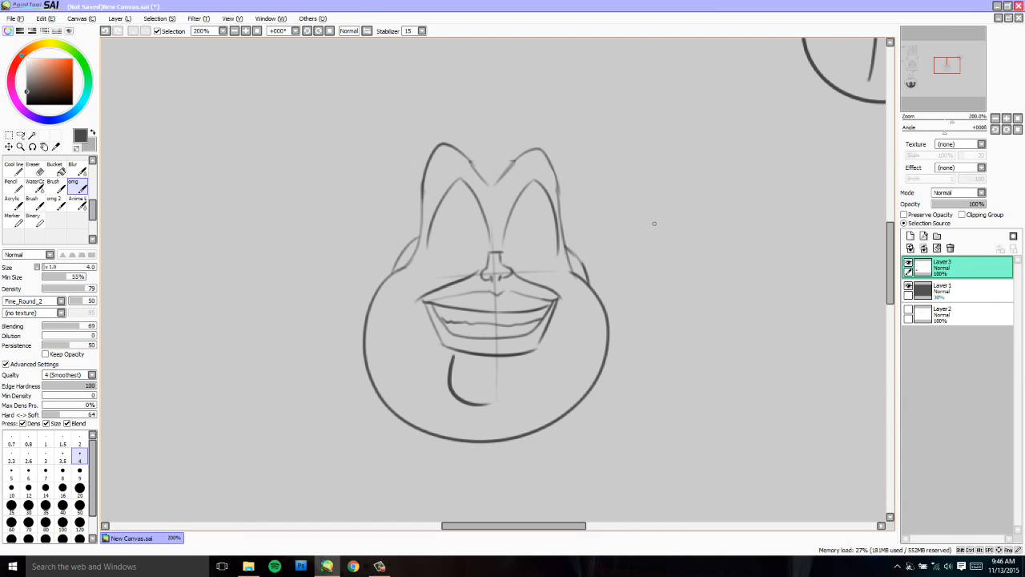
mouse_move(645, 224)
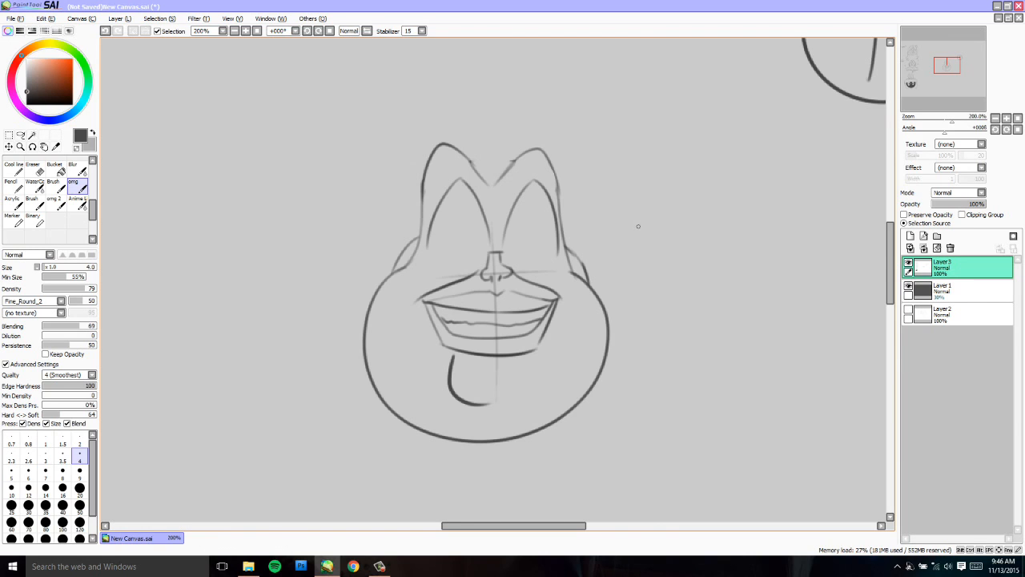
mouse_move(624, 223)
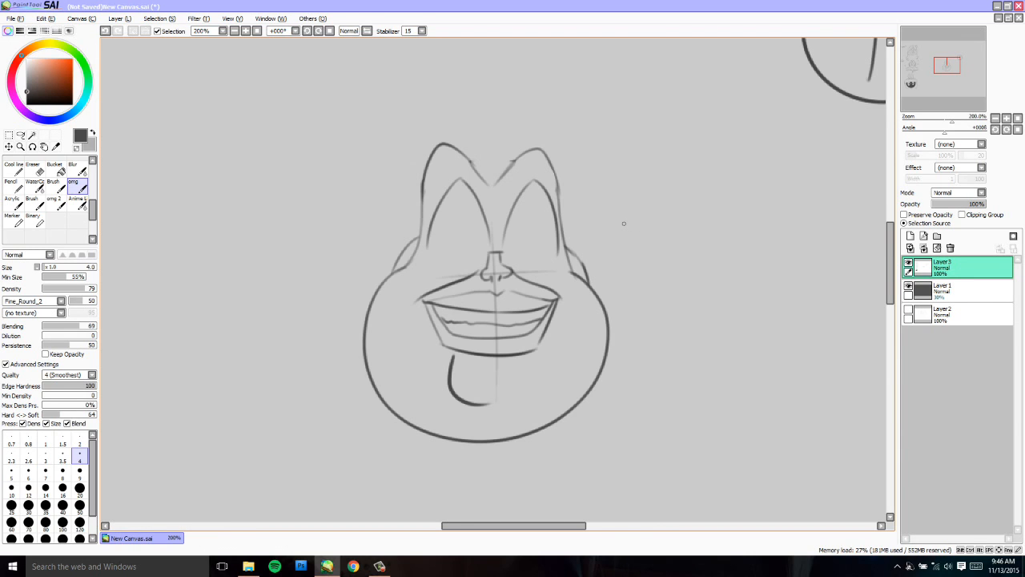
mouse_move(457, 265)
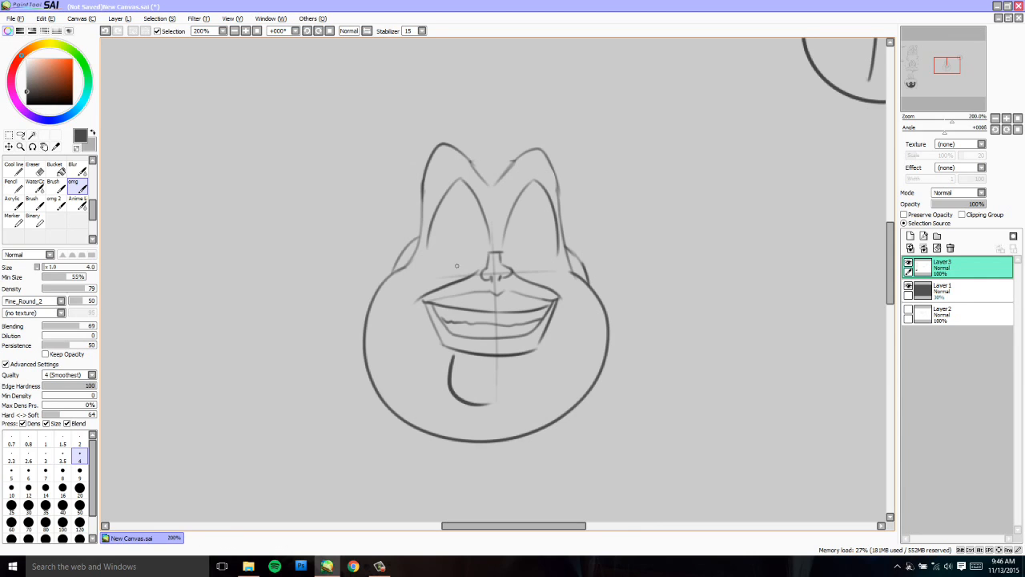
mouse_move(508, 255)
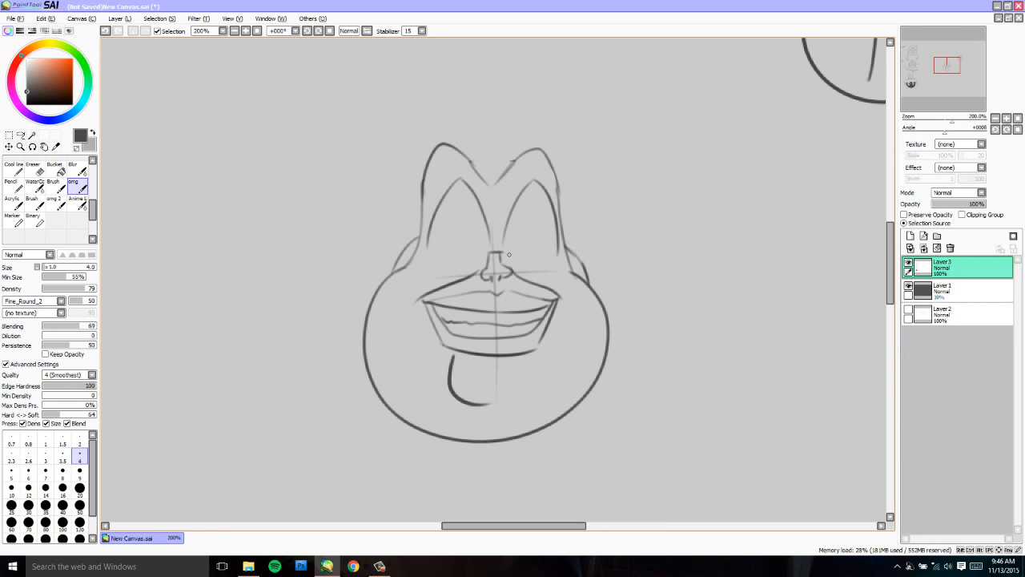
mouse_move(492, 223)
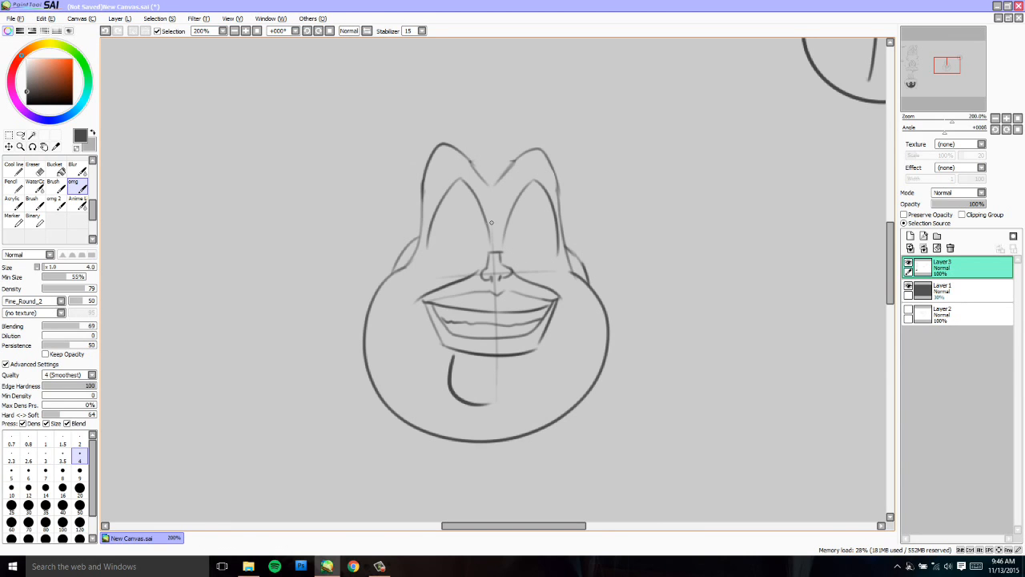
- Draw heavy dark upper lid strokes over the left and right eyes
drag(492, 223, 456, 174)
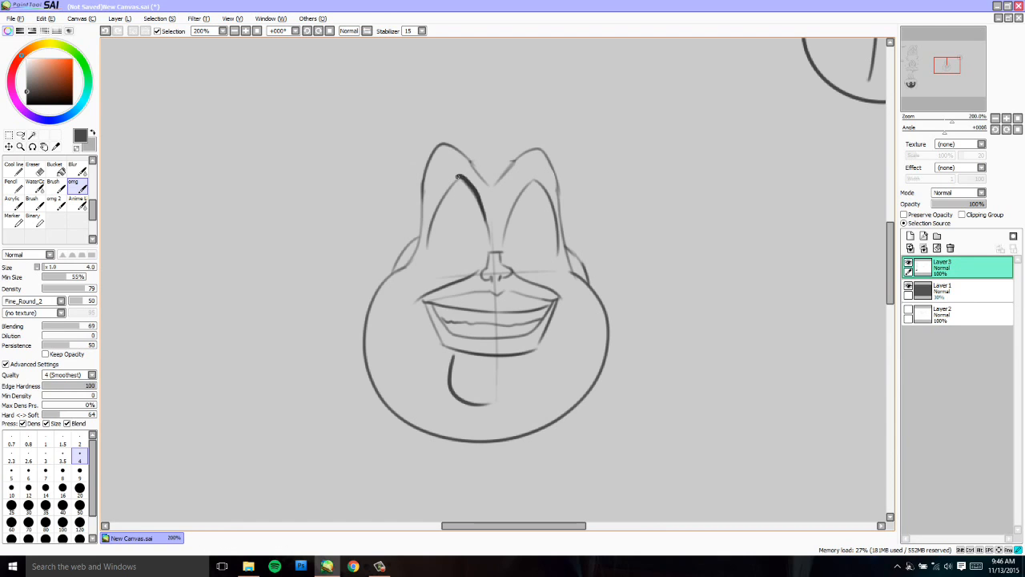
drag(448, 184, 520, 200)
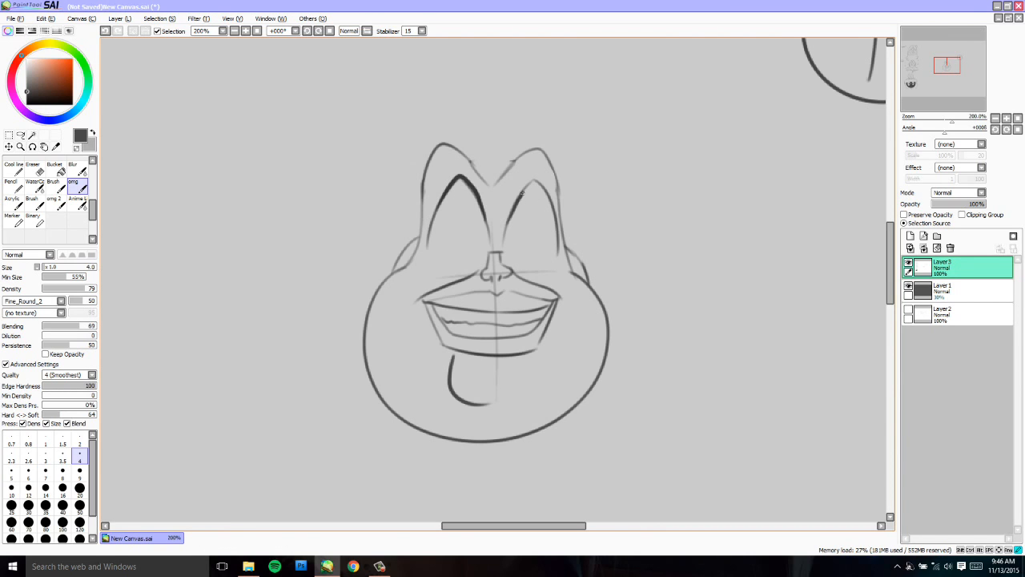
drag(509, 220, 527, 187)
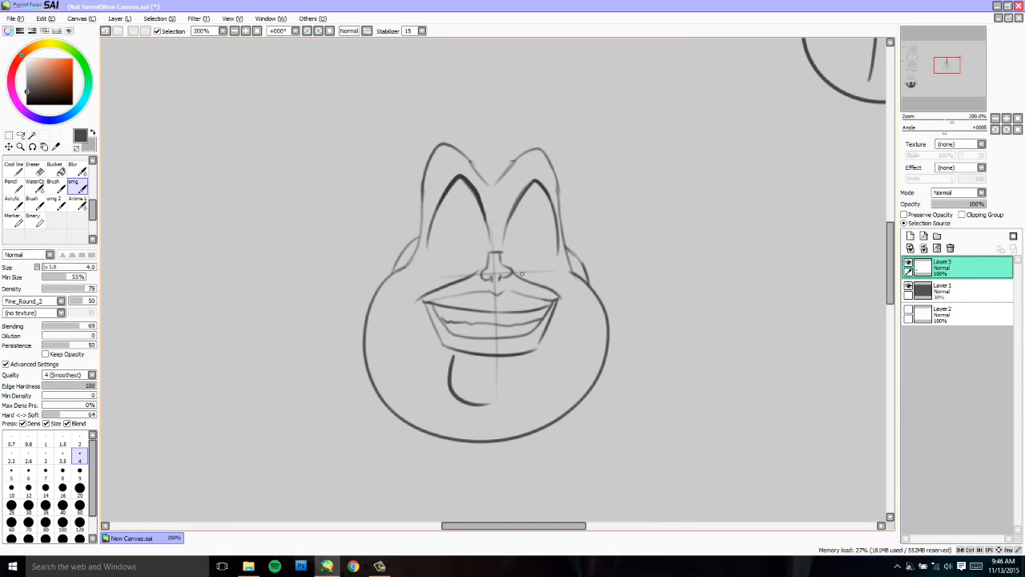
- Sketch lines across both eyes and a rounded lower lid outline on the right eye
drag(505, 254, 560, 253)
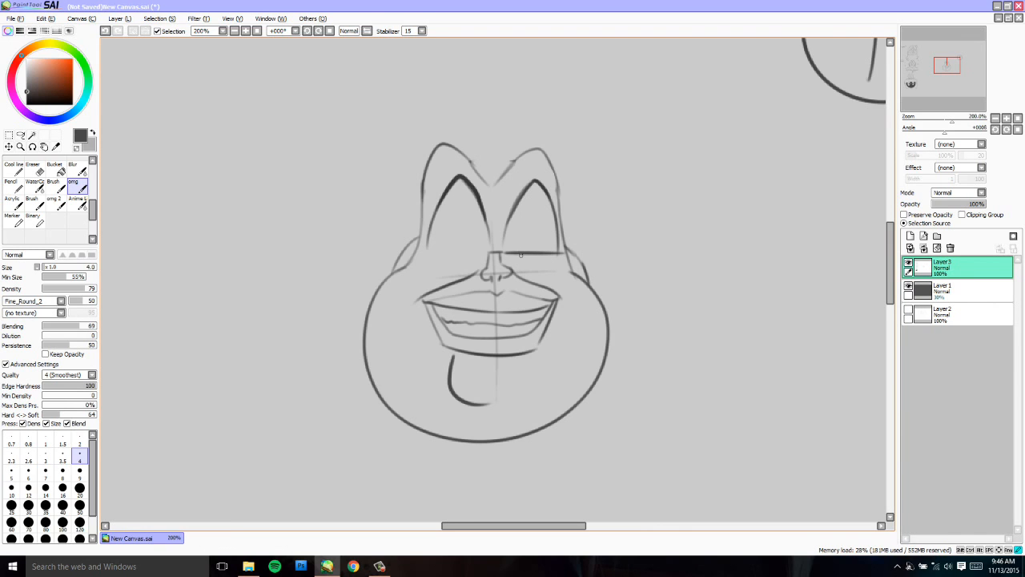
drag(423, 251, 483, 253)
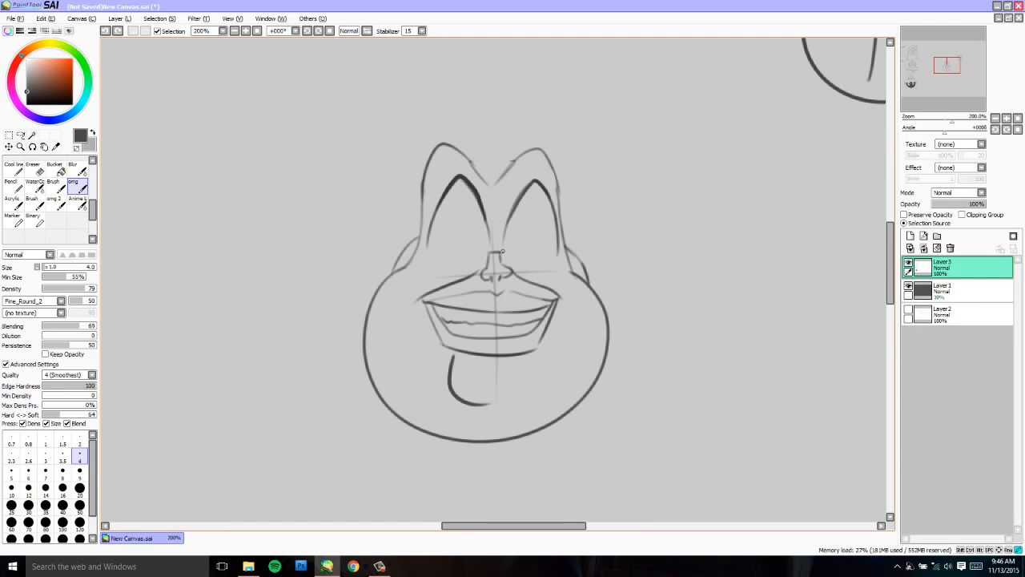
drag(502, 252, 552, 246)
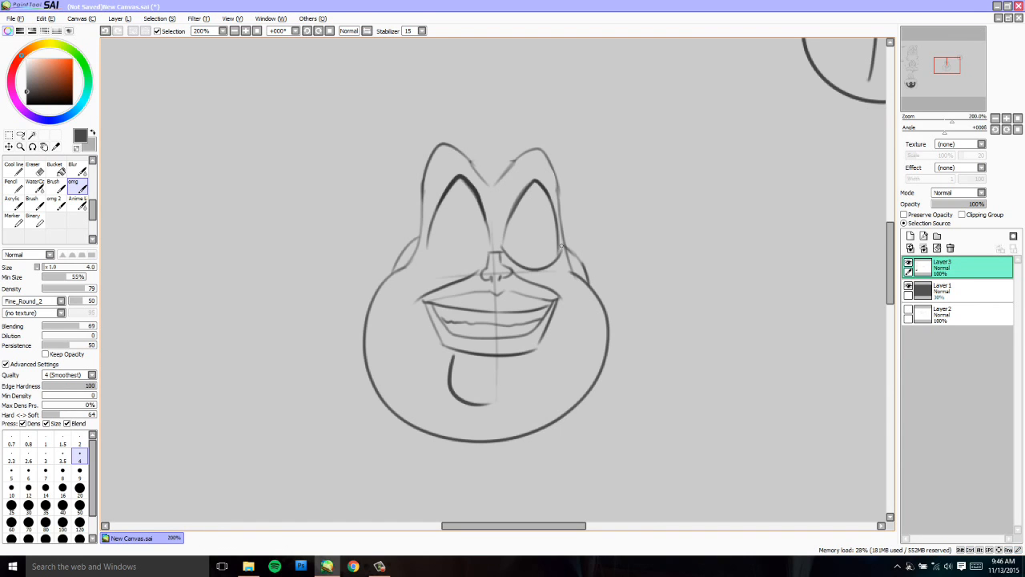
drag(501, 250, 561, 246)
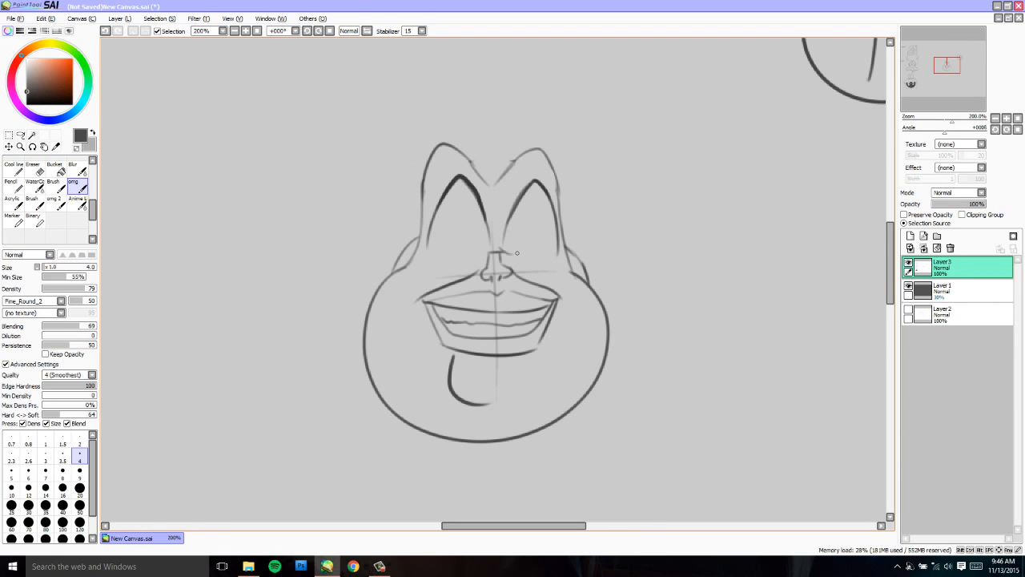
mouse_move(505, 253)
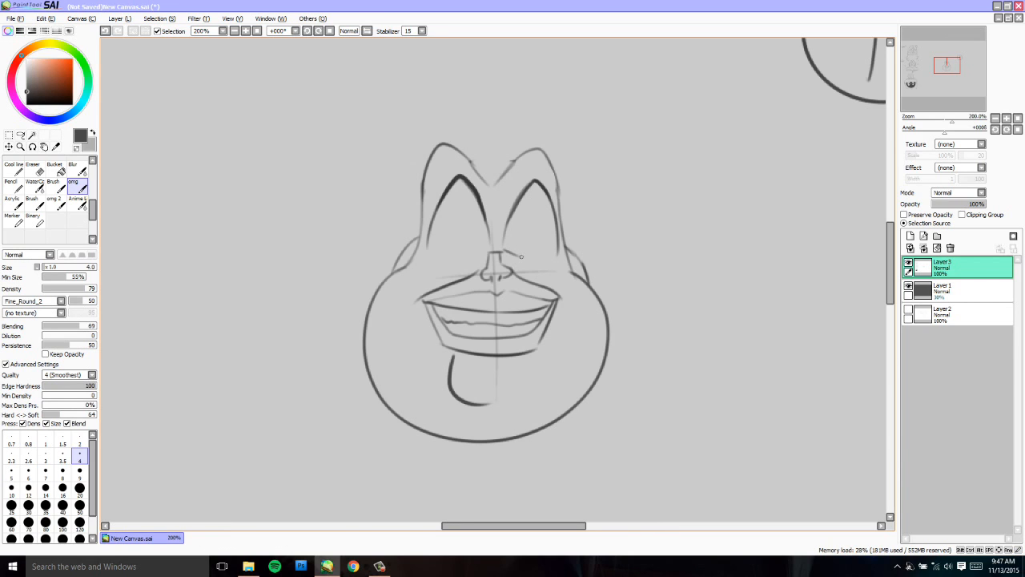
mouse_move(523, 257)
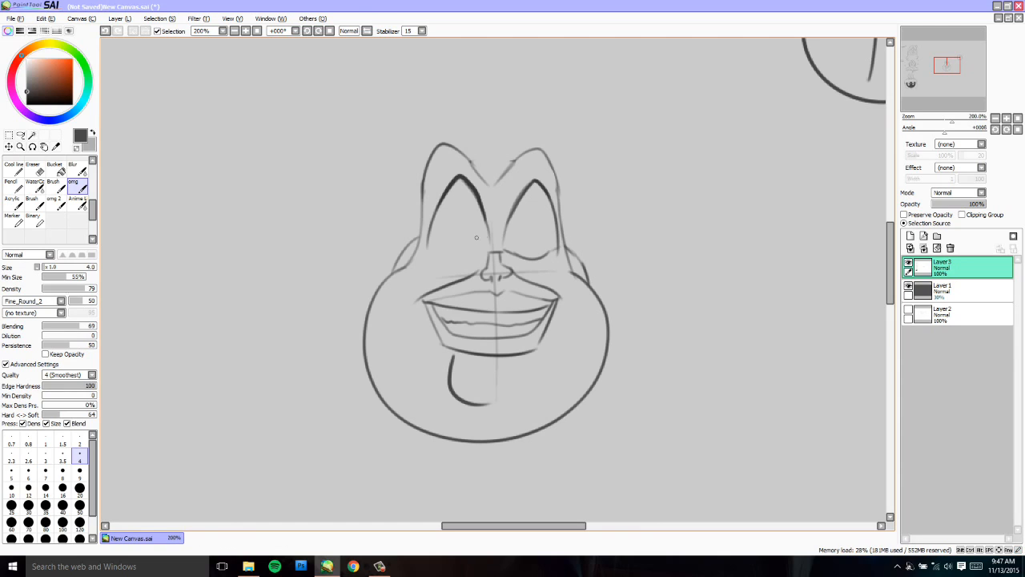
mouse_move(425, 251)
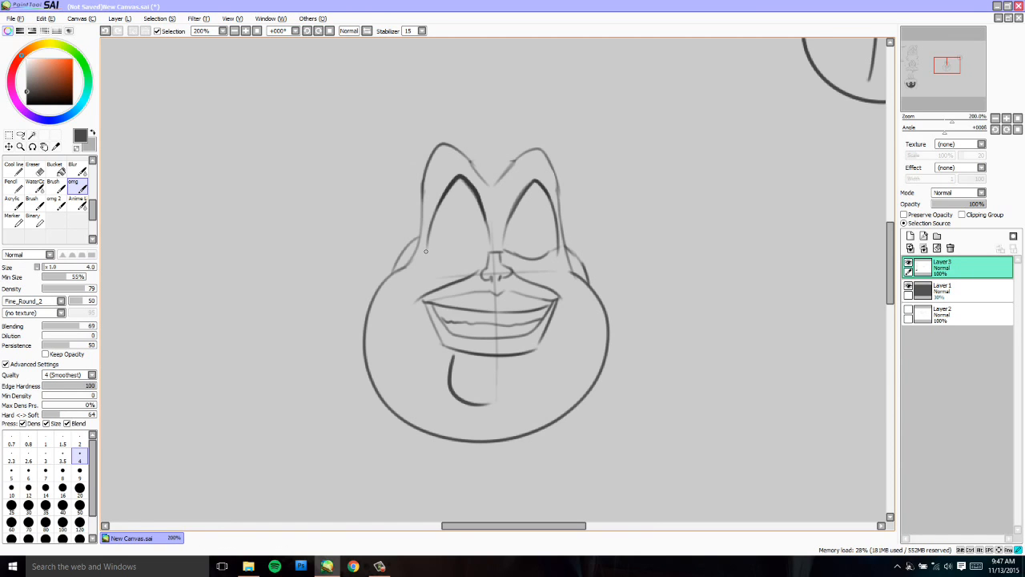
- Add a lower lid to the left eye and redraw the right eye's outline and upper lid
drag(426, 250, 494, 249)
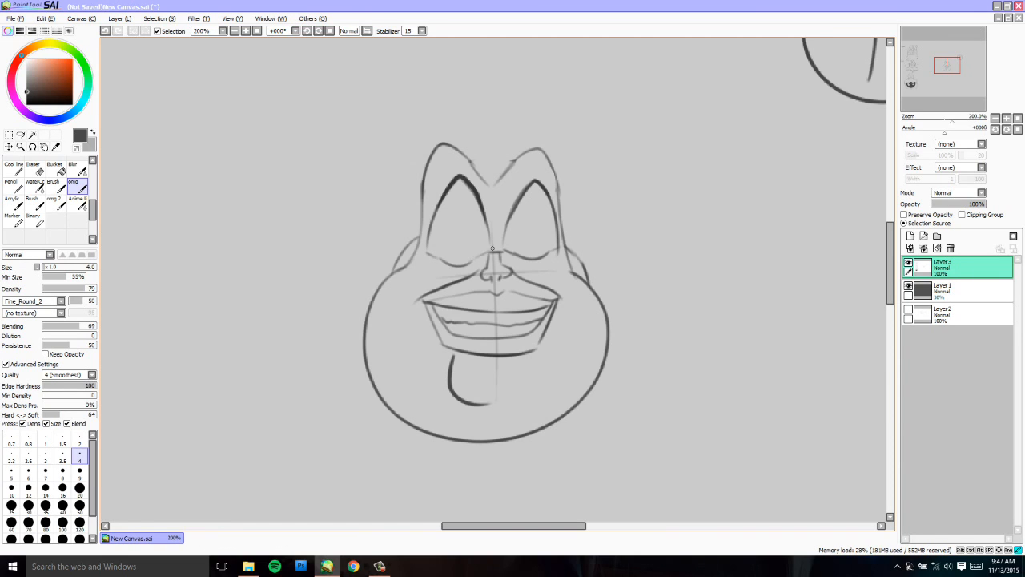
mouse_move(575, 219)
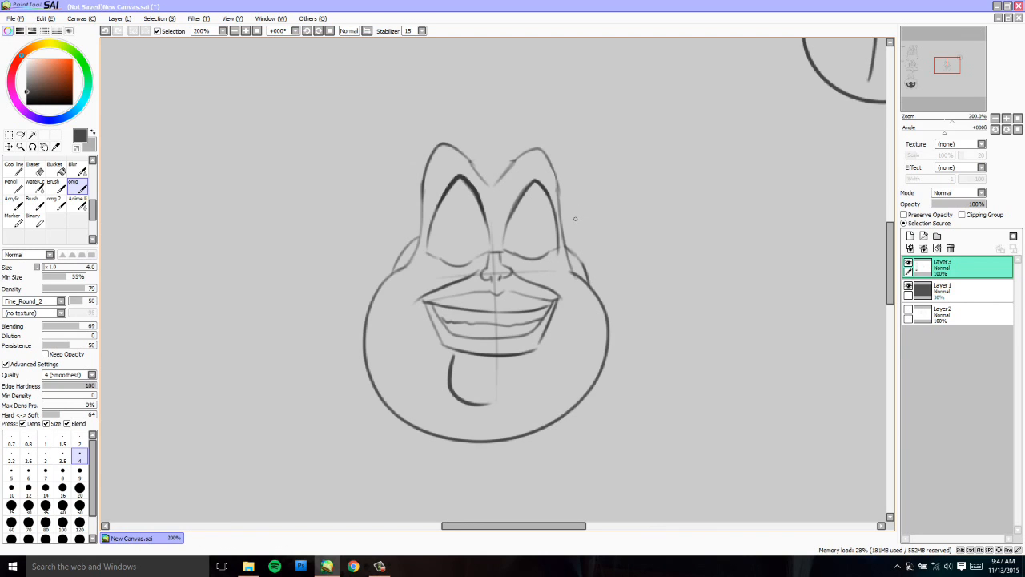
mouse_move(524, 254)
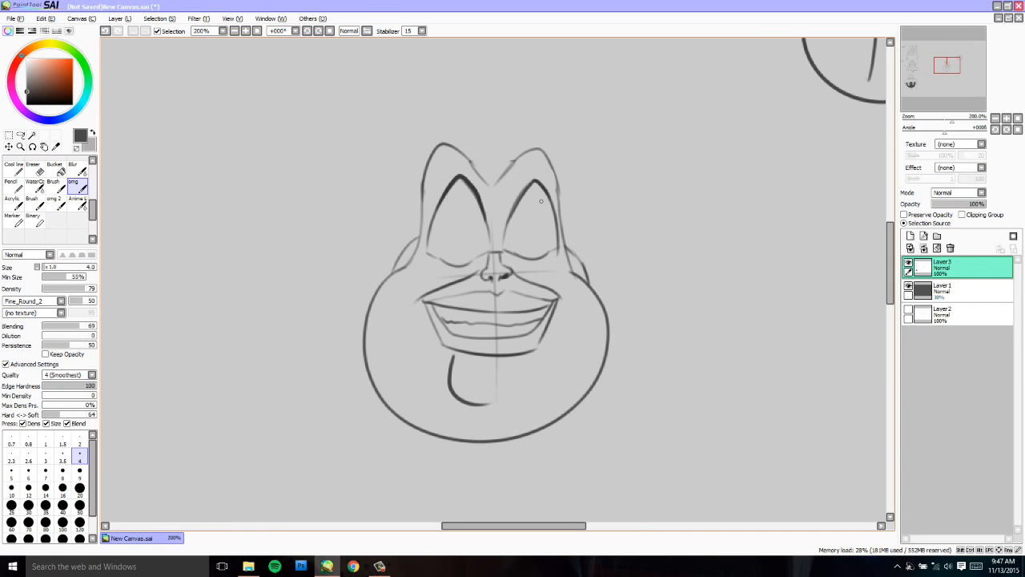
mouse_move(530, 235)
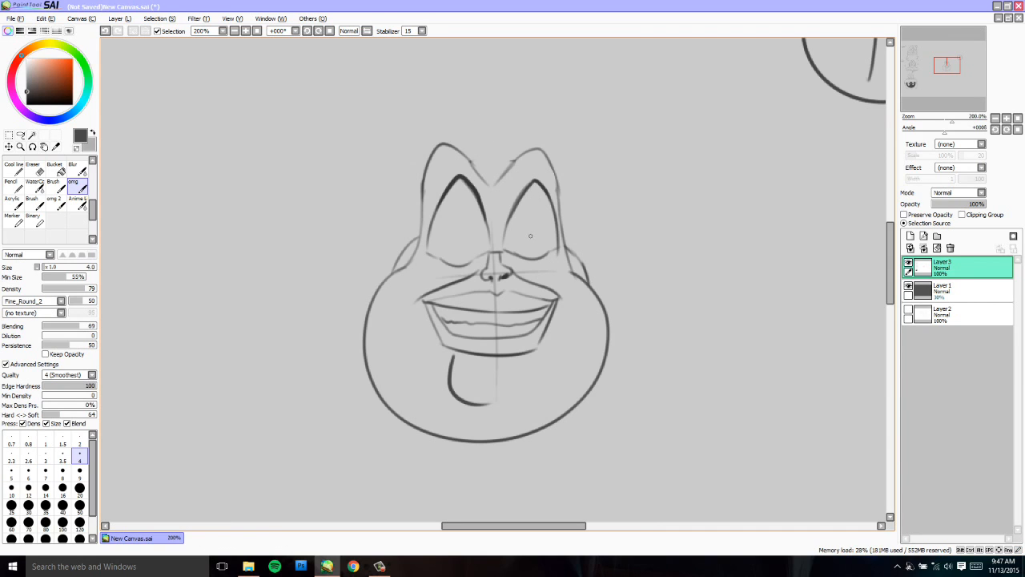
mouse_move(530, 259)
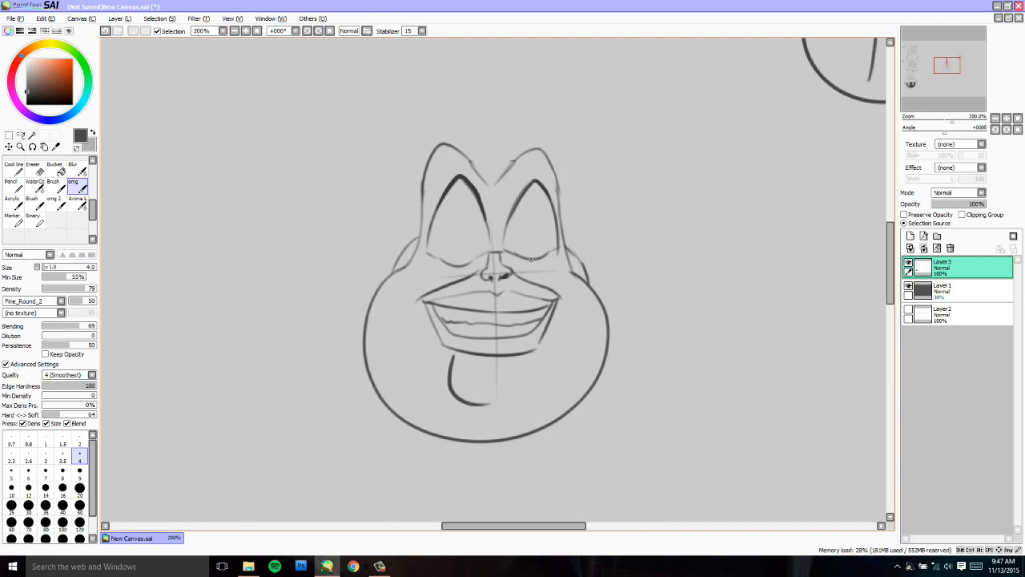
mouse_move(519, 275)
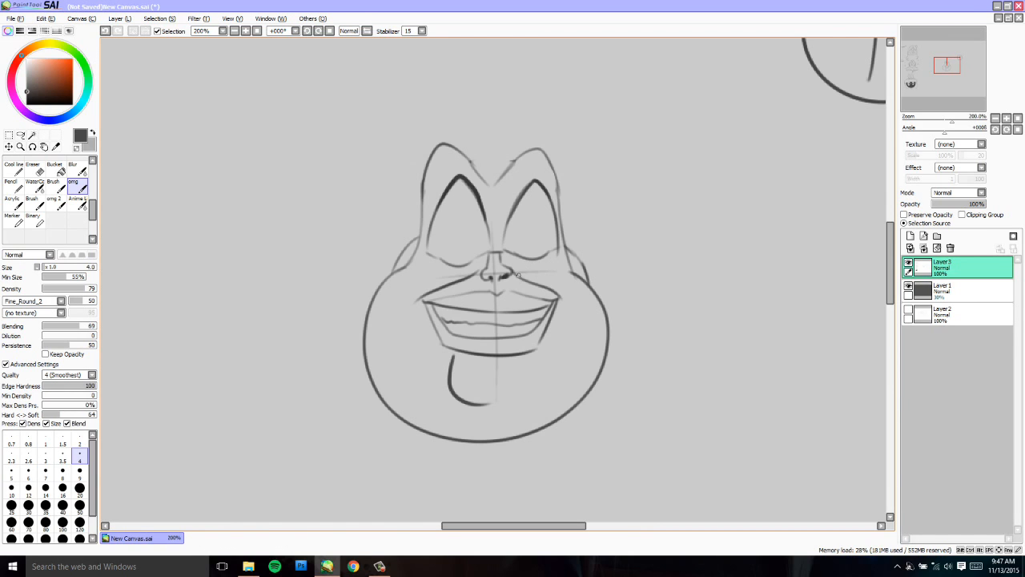
mouse_move(527, 216)
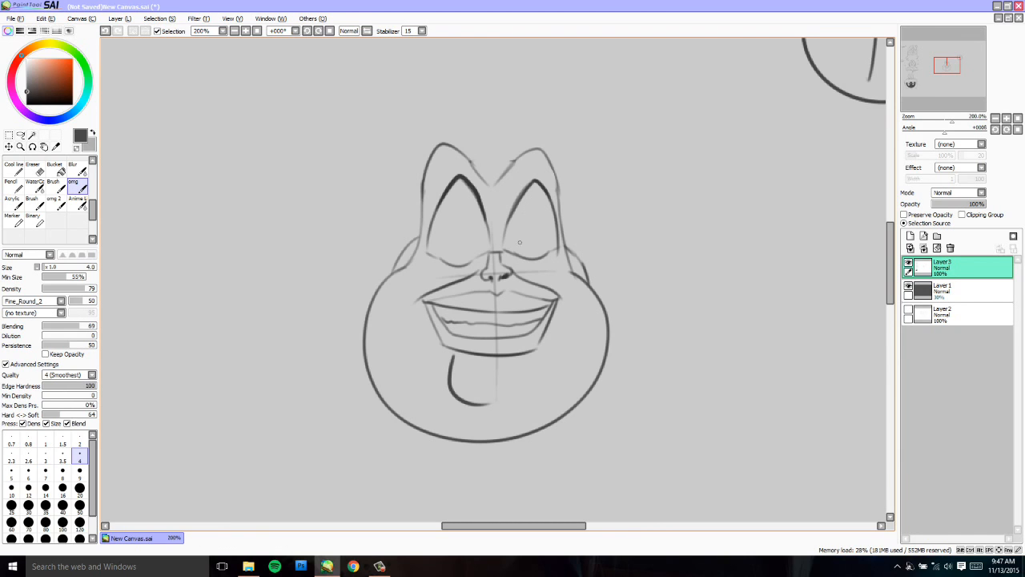
drag(519, 242, 539, 251)
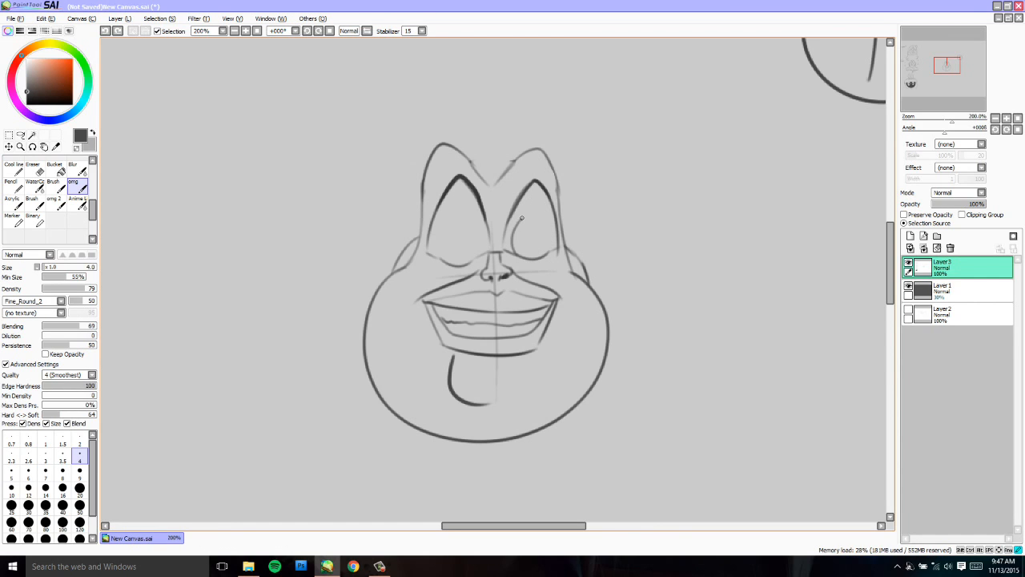
drag(521, 223, 544, 210)
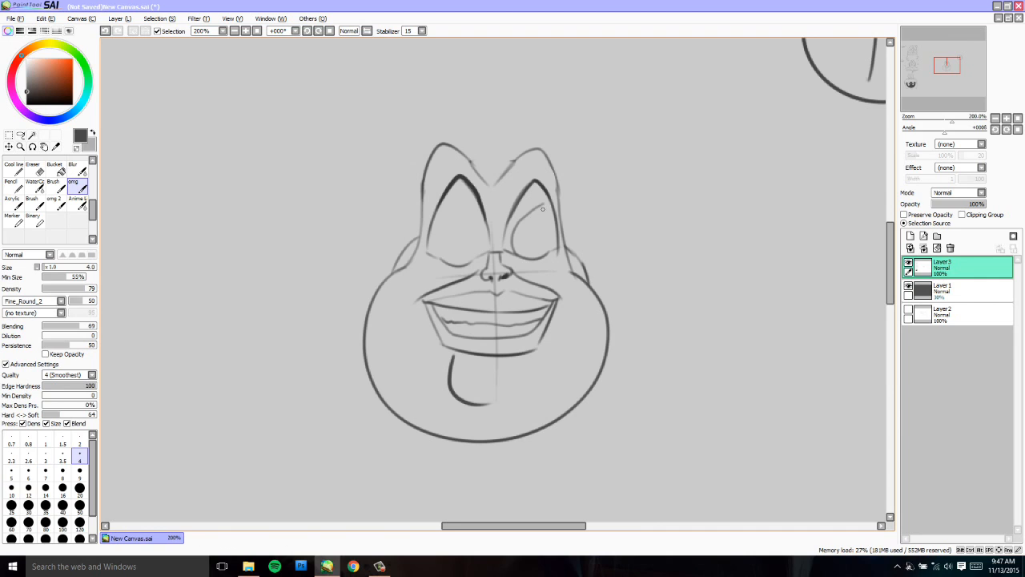
mouse_move(545, 209)
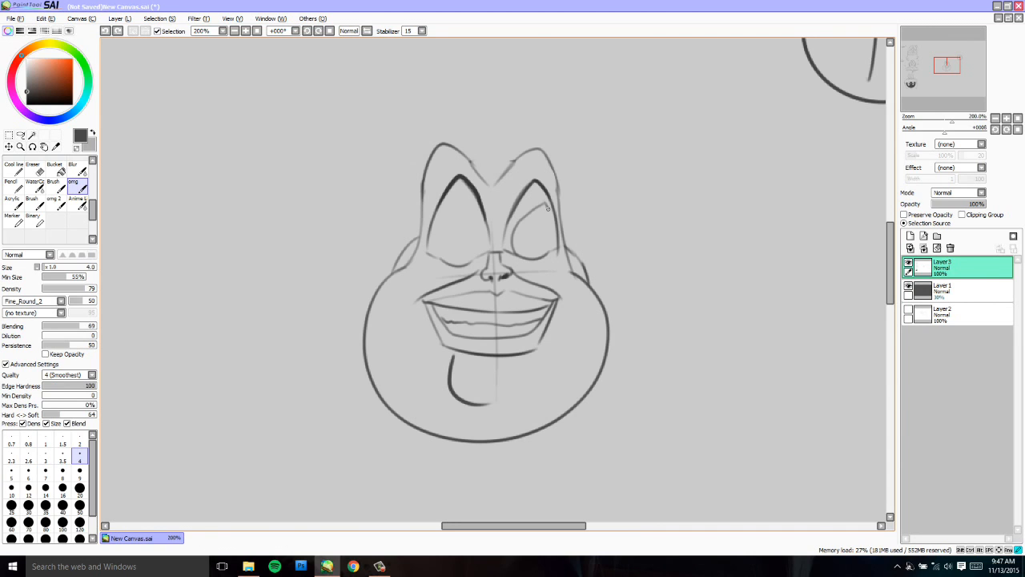
drag(551, 207, 543, 257)
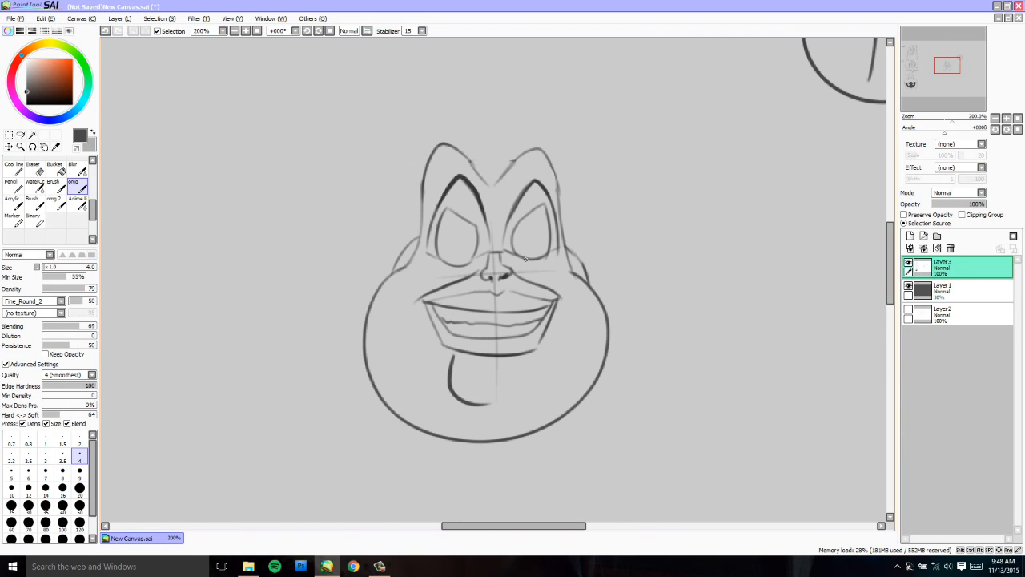
mouse_move(522, 249)
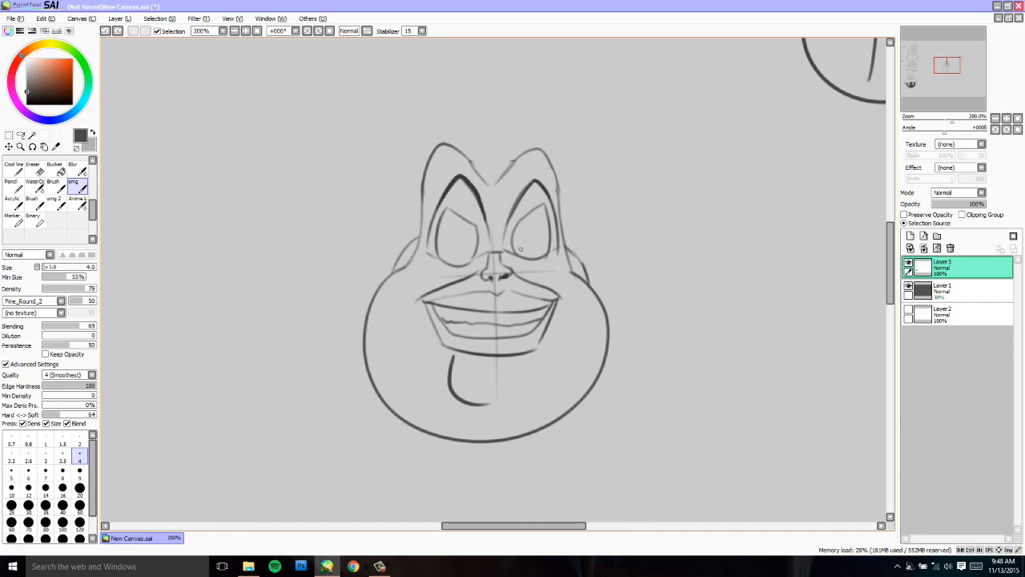
mouse_move(516, 246)
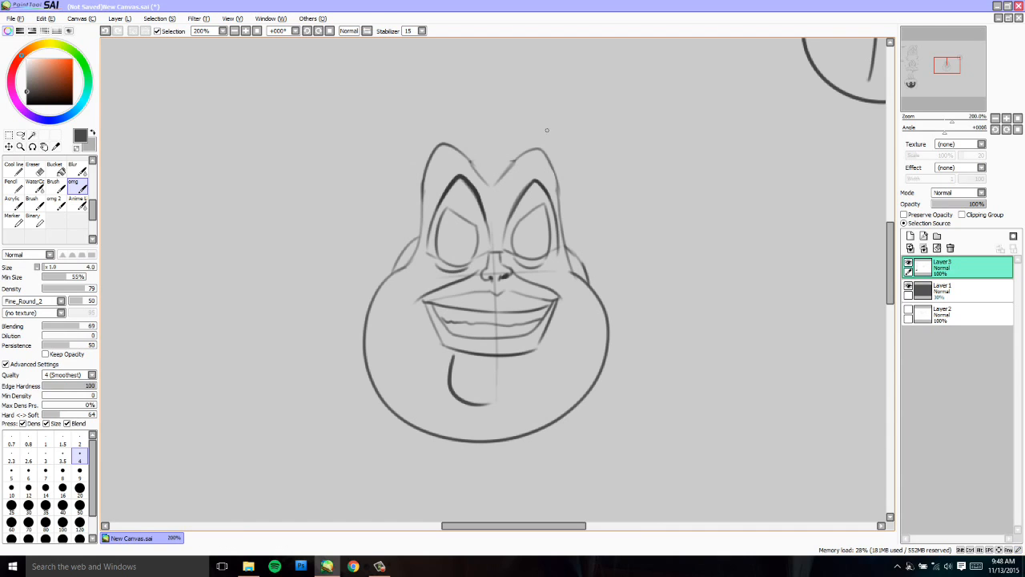
mouse_move(517, 240)
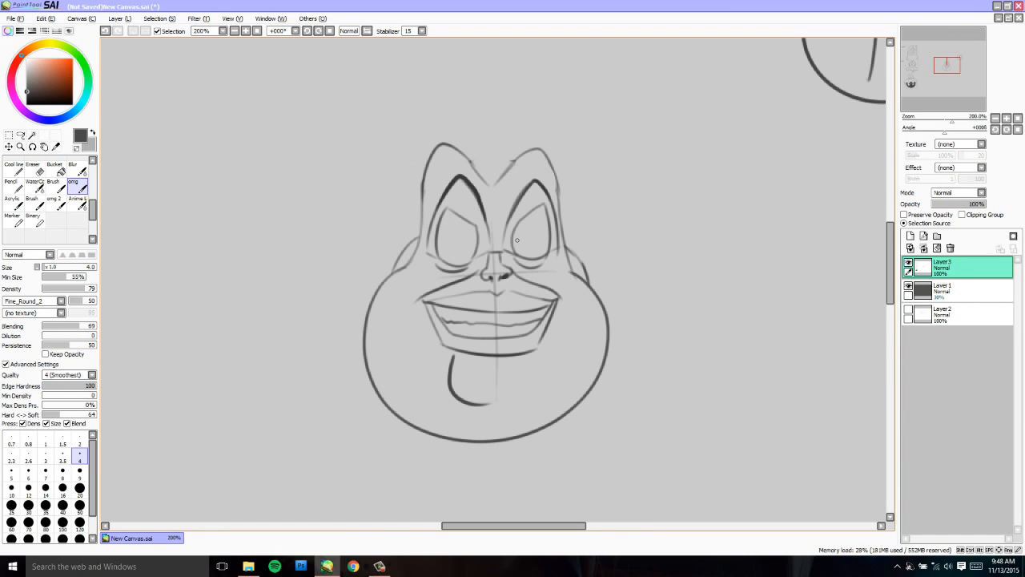
mouse_move(522, 253)
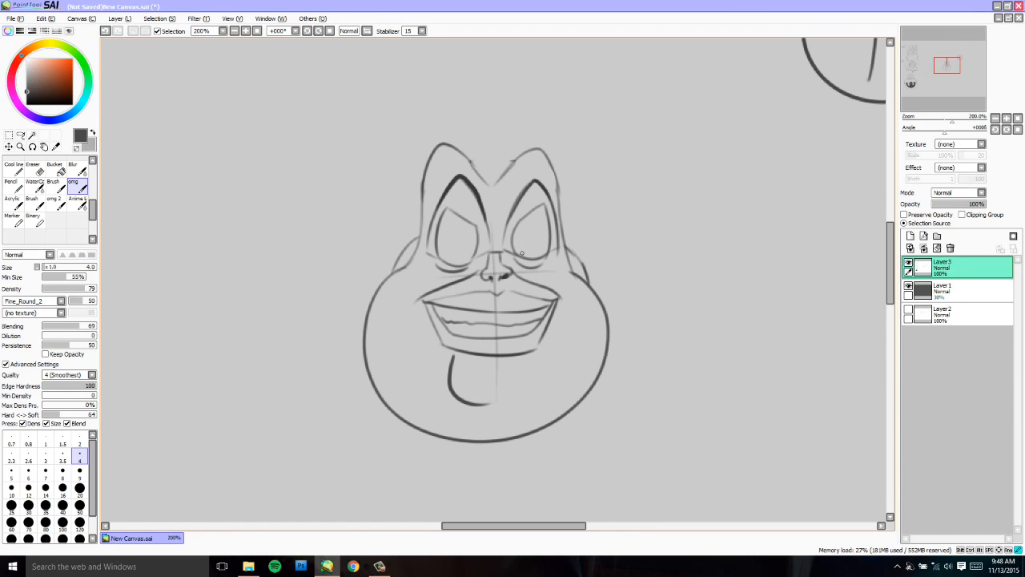
mouse_move(522, 243)
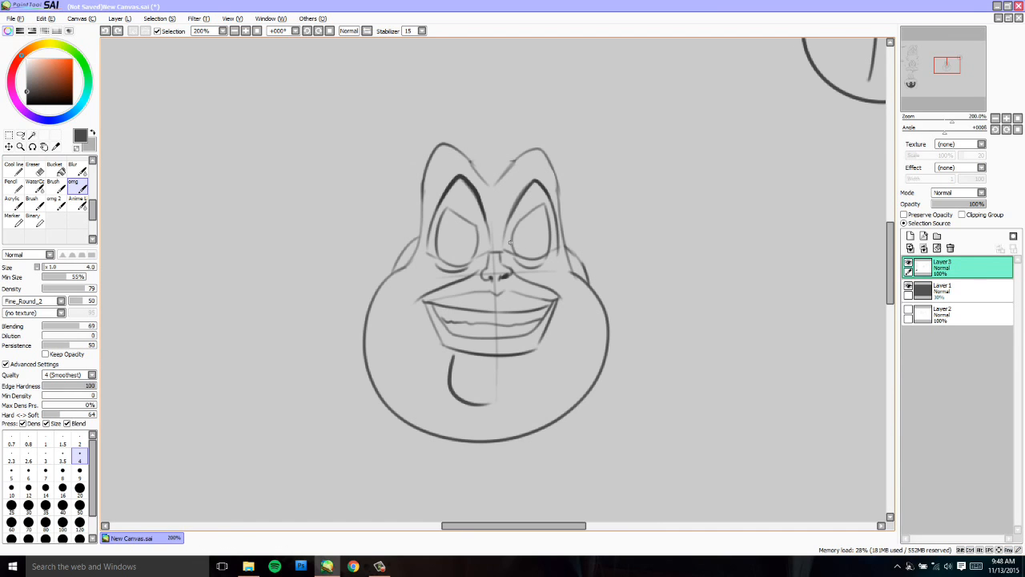
- Trace an angled lid stroke along the right eye's rim
drag(509, 242, 544, 230)
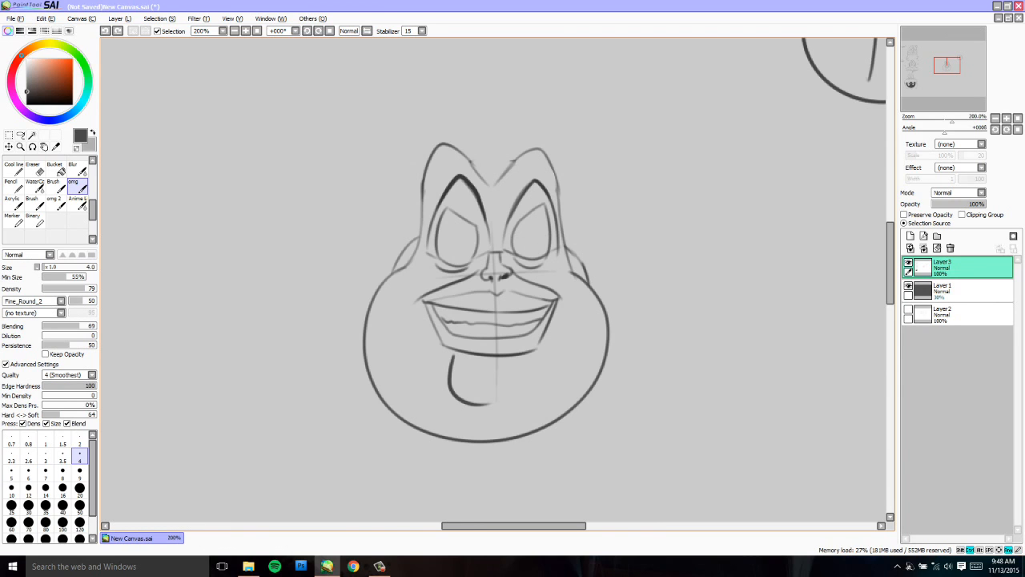
mouse_move(527, 241)
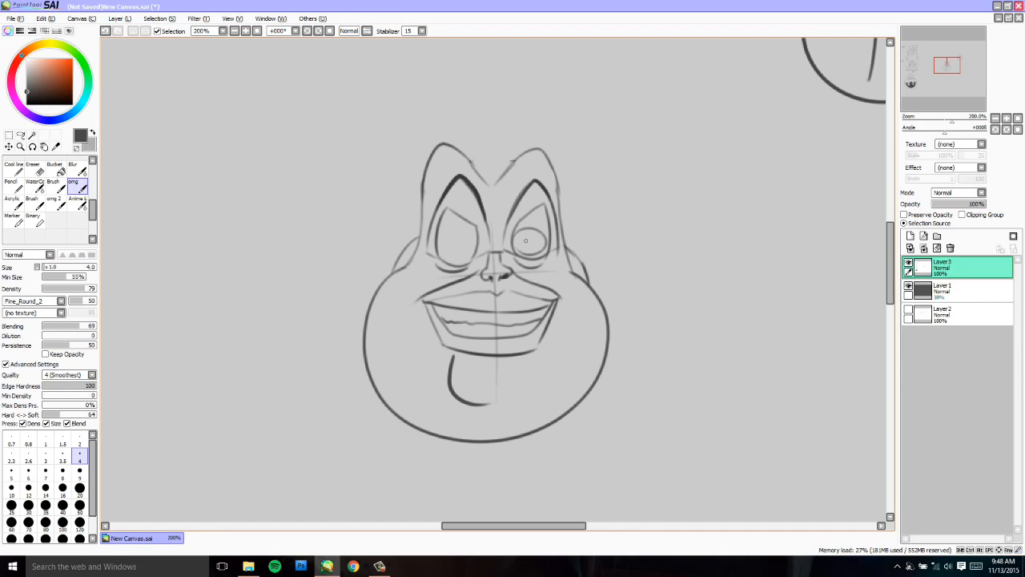
mouse_move(523, 250)
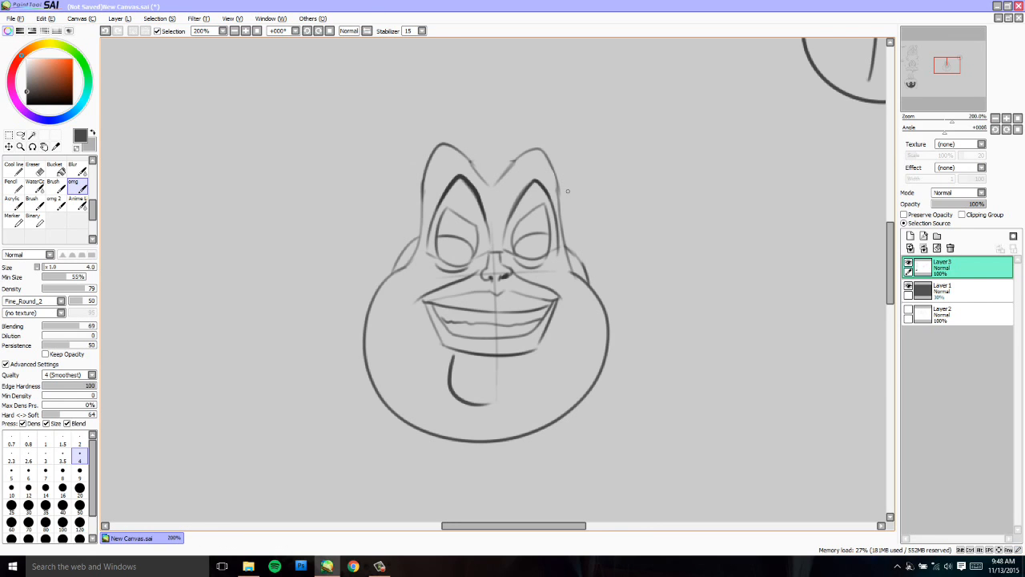
mouse_move(559, 248)
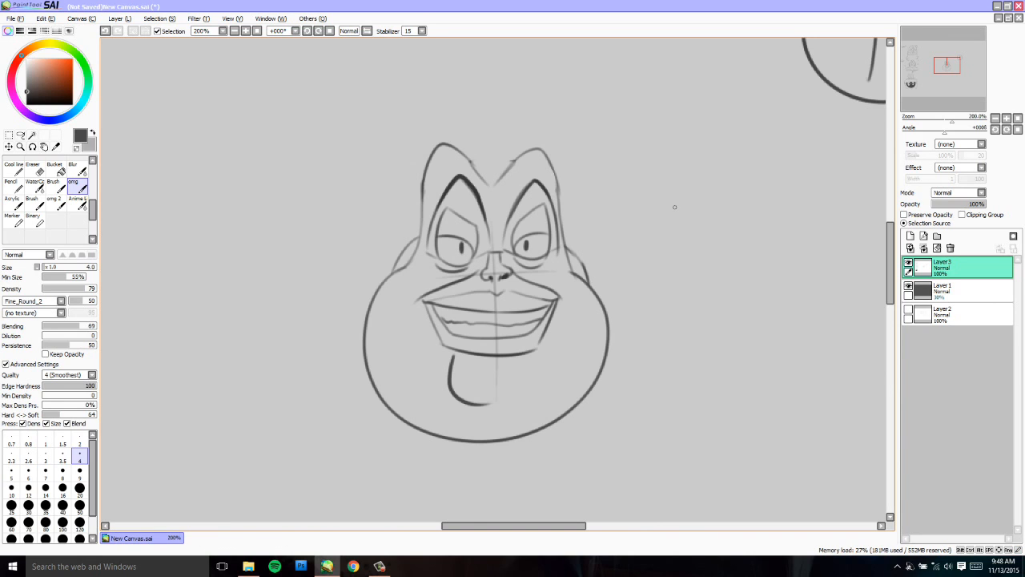
mouse_move(682, 171)
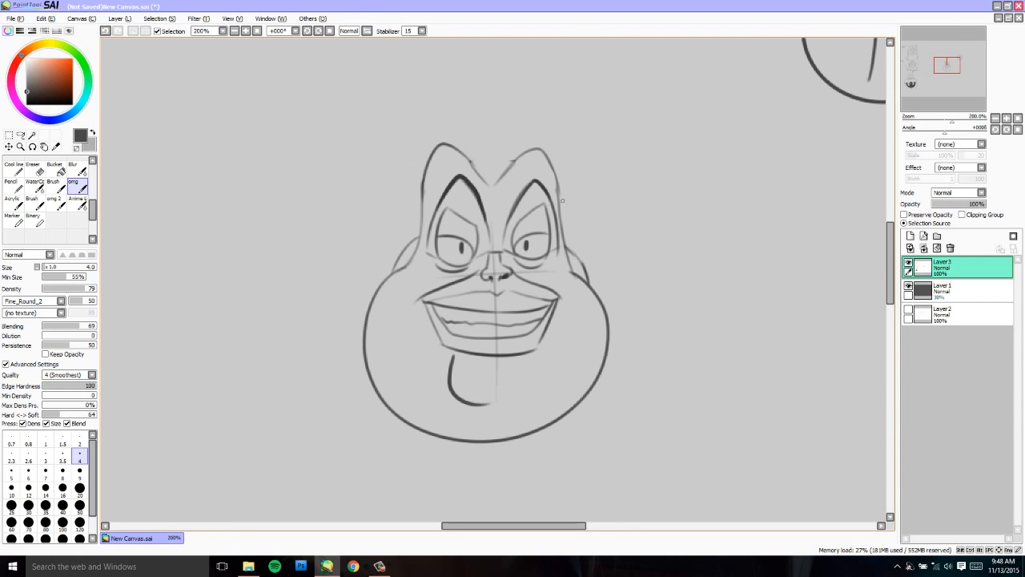
mouse_move(517, 242)
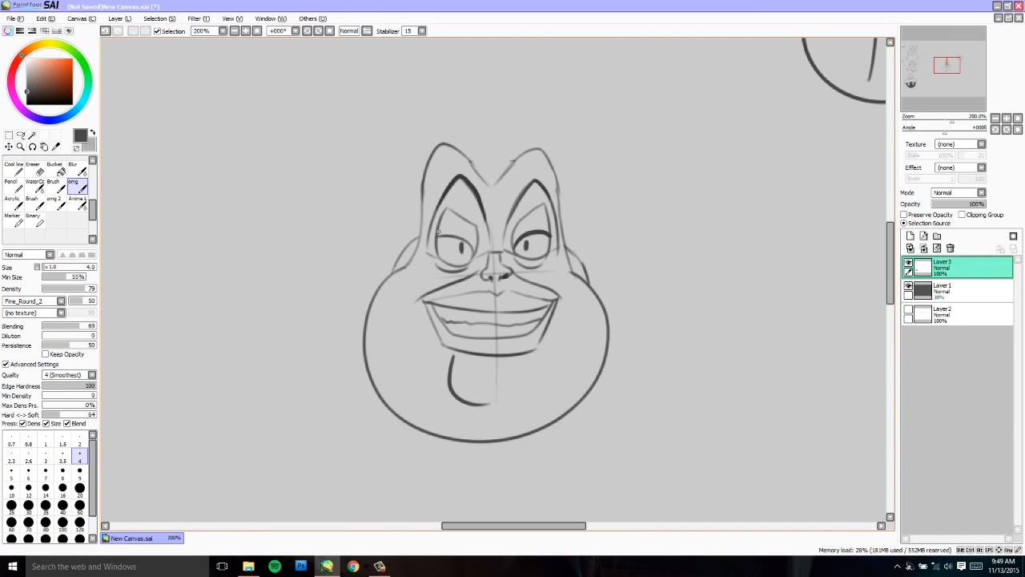
mouse_move(472, 252)
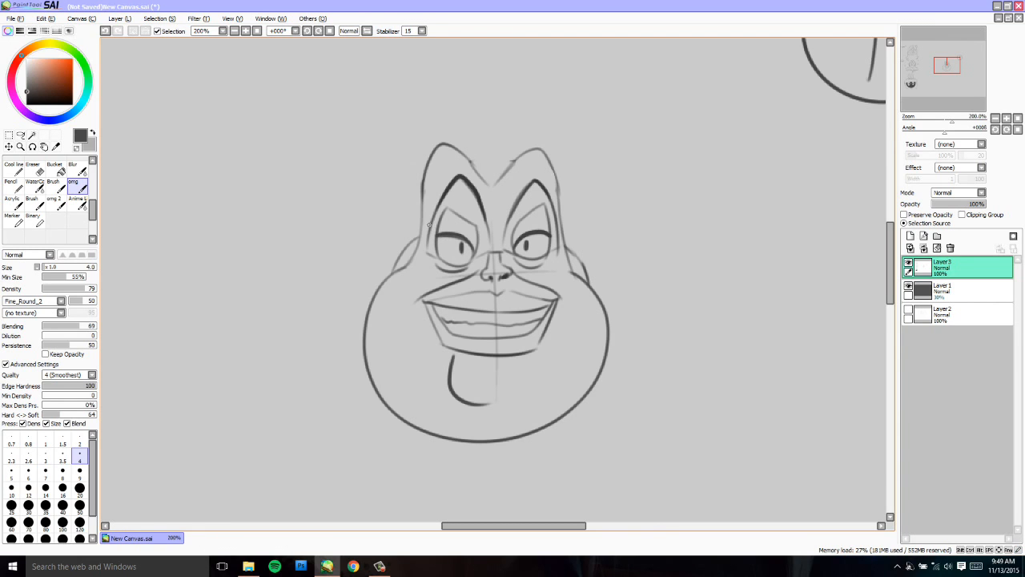
mouse_move(432, 232)
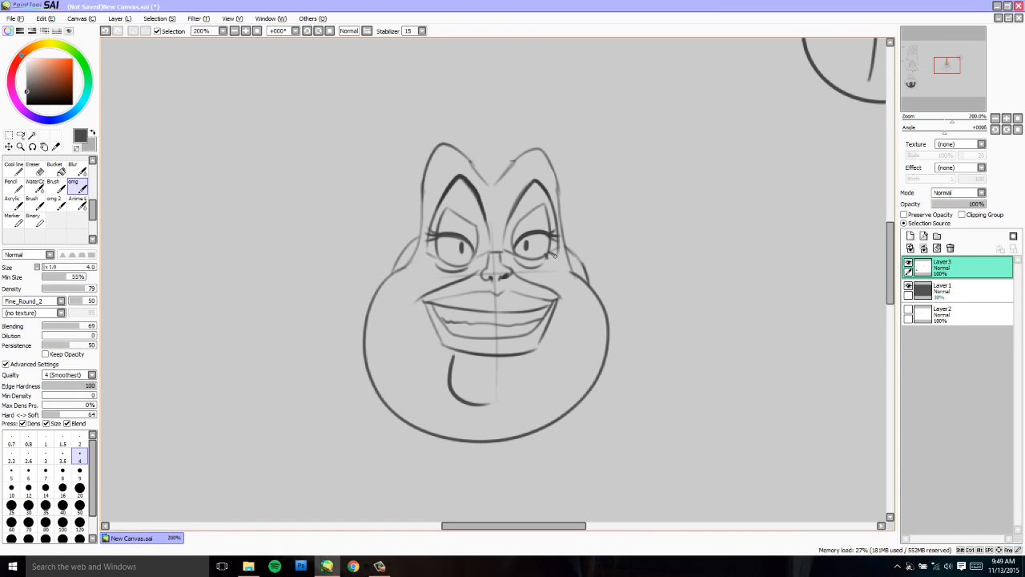
mouse_move(435, 261)
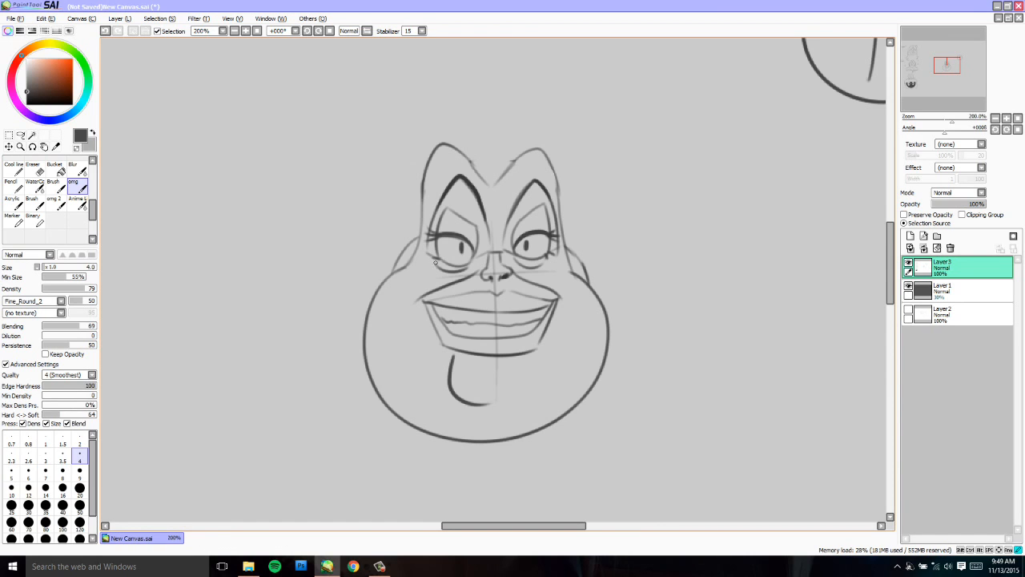
mouse_move(718, 264)
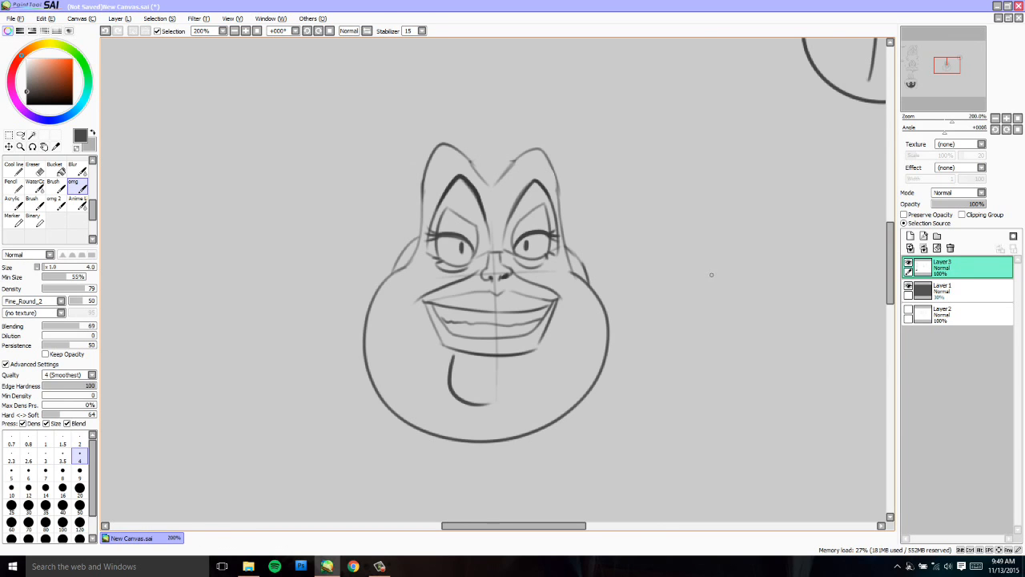
mouse_move(535, 324)
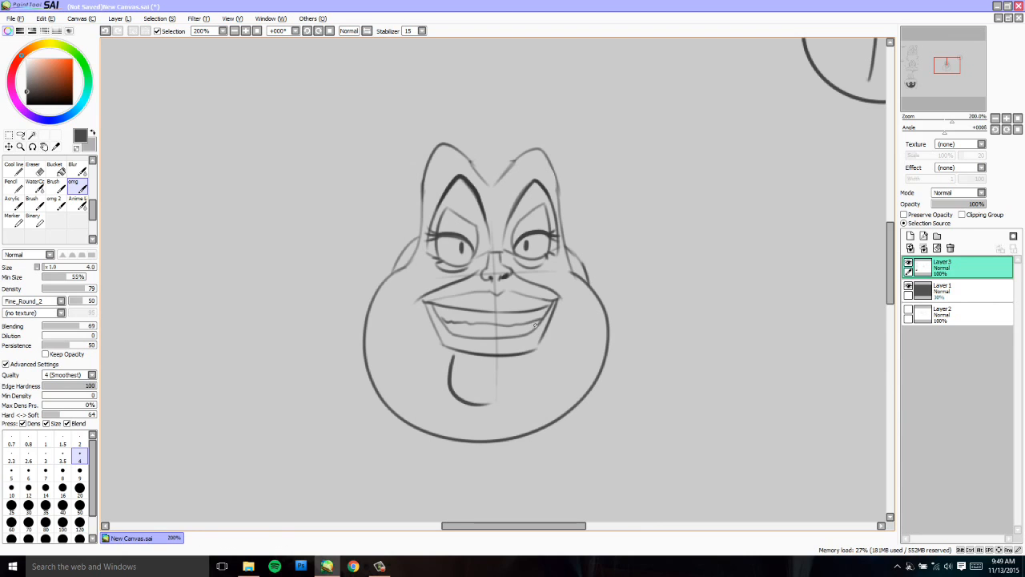
mouse_move(562, 236)
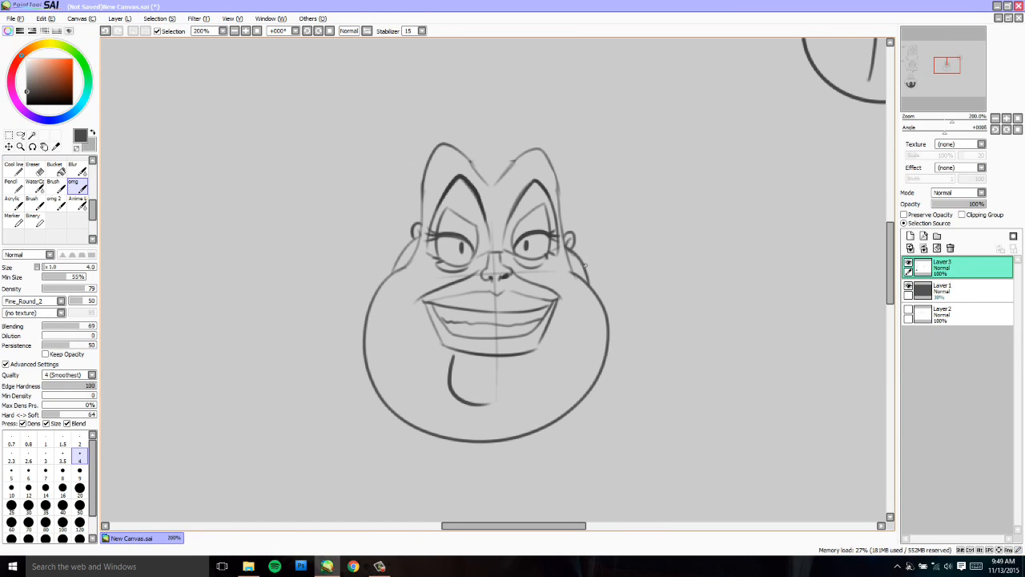
mouse_move(420, 232)
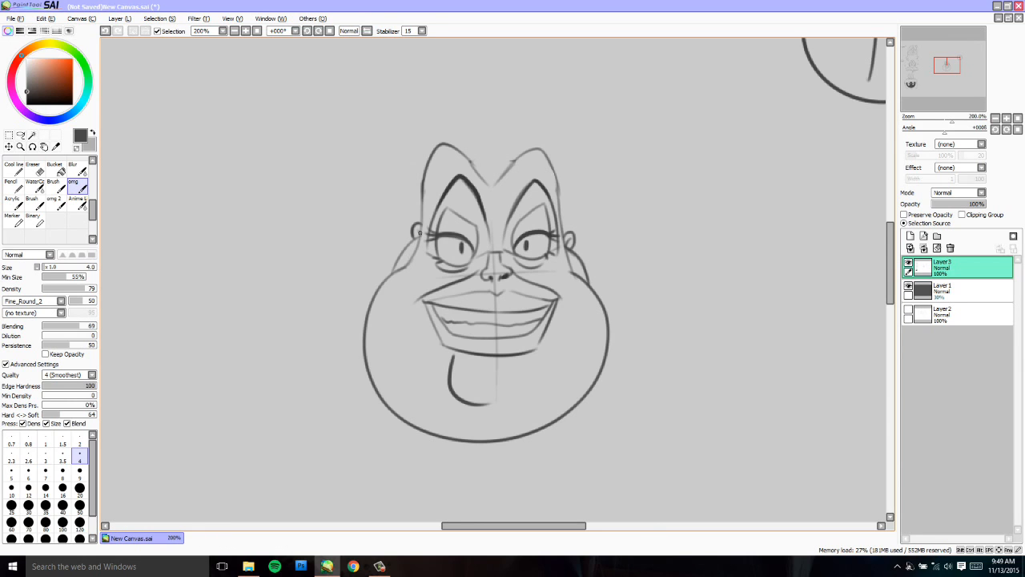
mouse_move(641, 285)
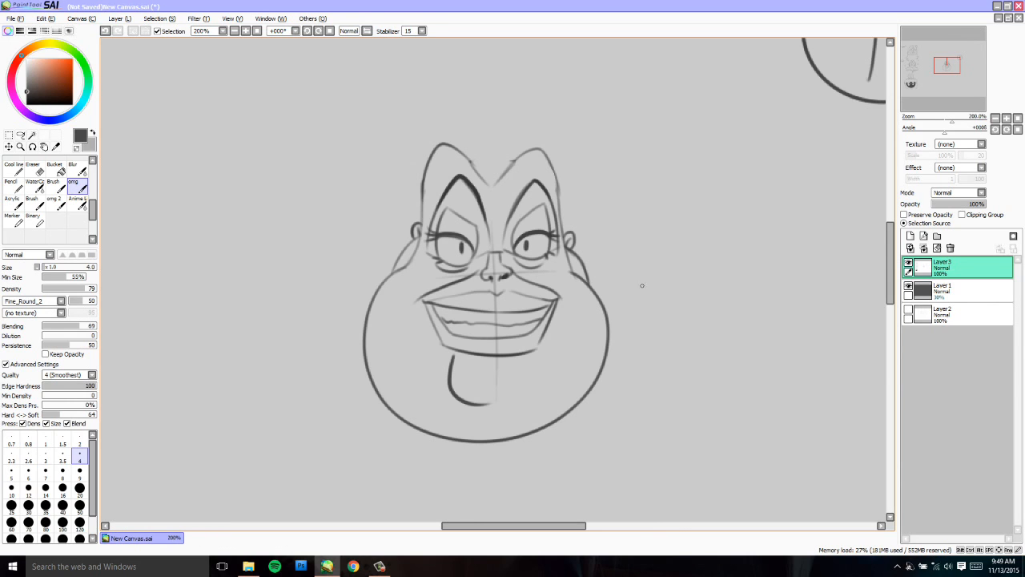
mouse_move(581, 258)
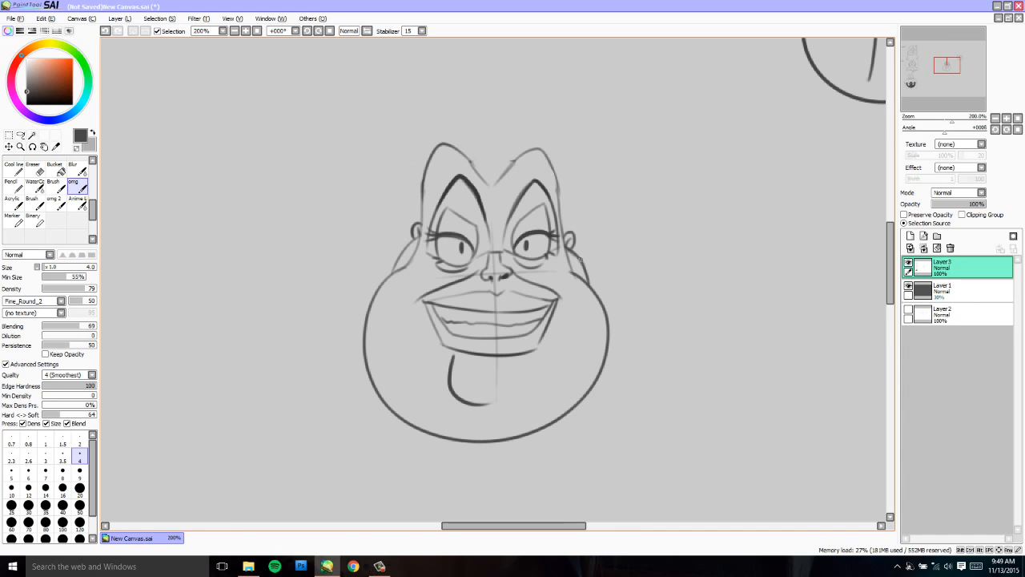
mouse_move(580, 261)
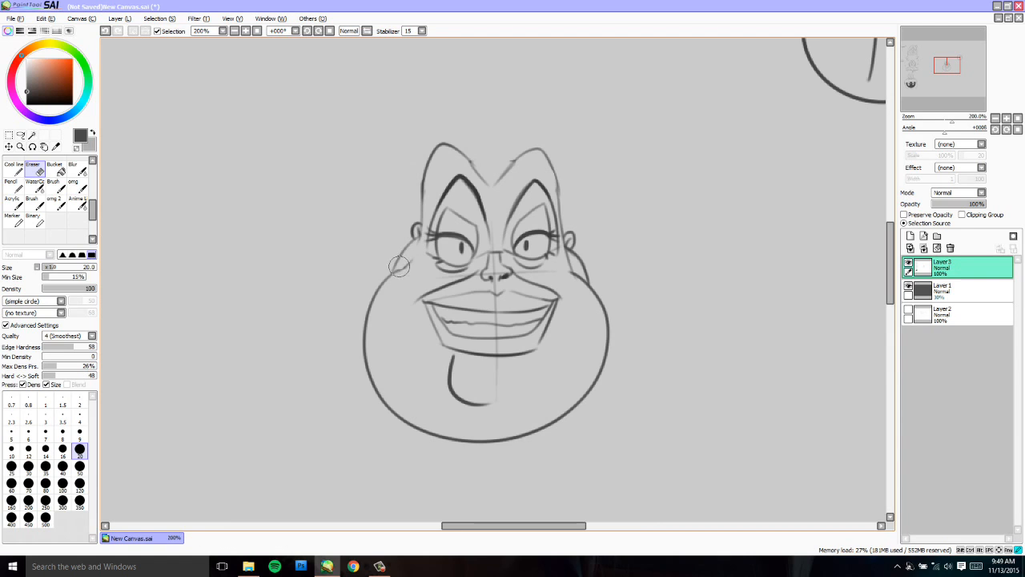
mouse_move(566, 254)
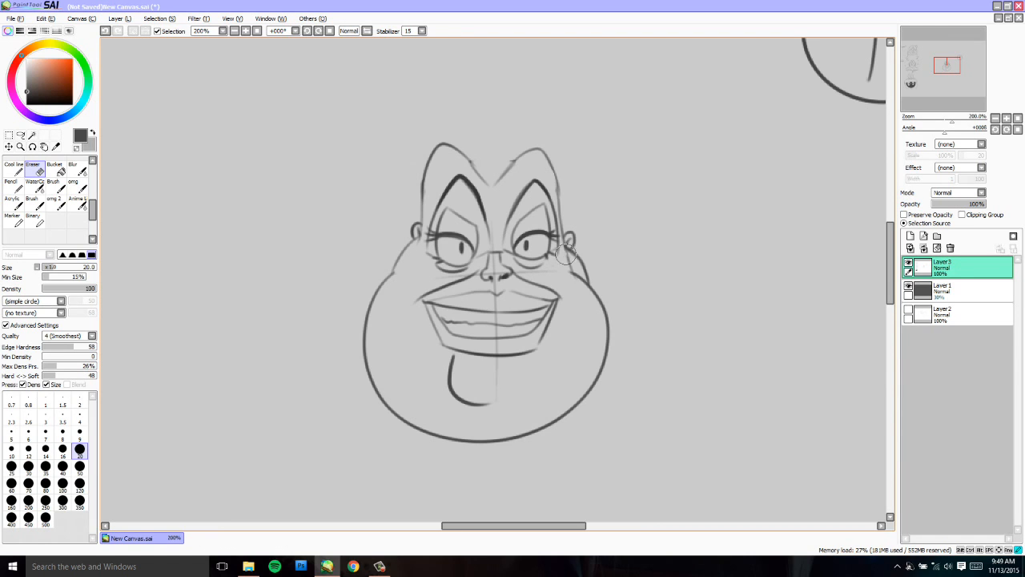
mouse_move(579, 281)
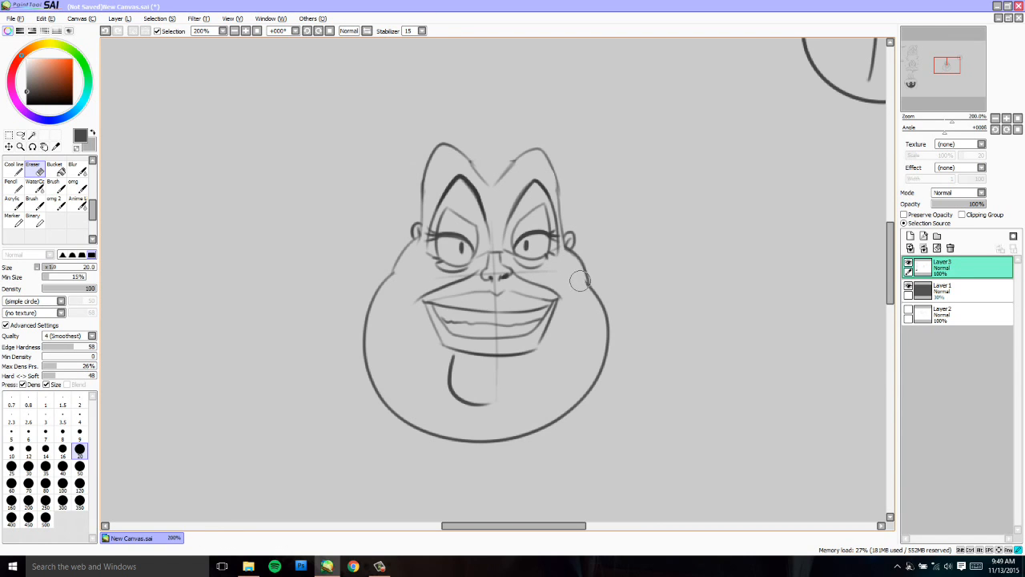
- Switch to the thin ink pen and draw the right ear outline beside Ursula's eye
click(73, 168)
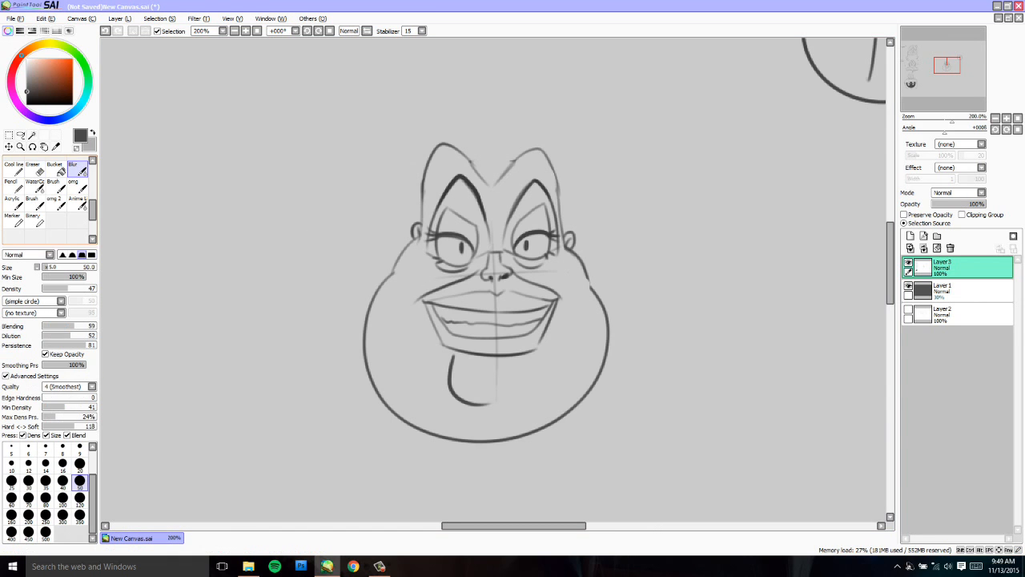
click(79, 190)
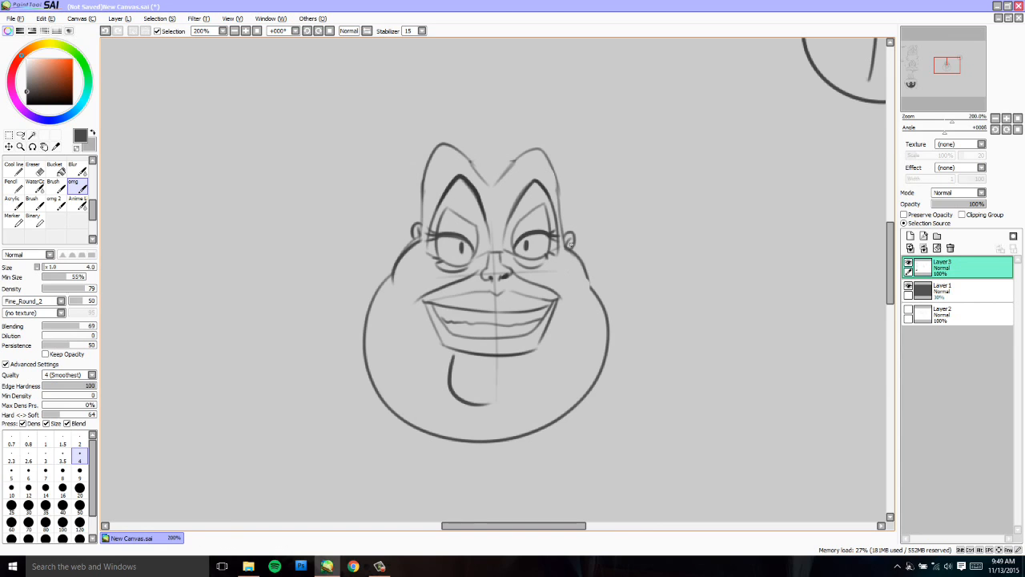
drag(571, 244, 578, 281)
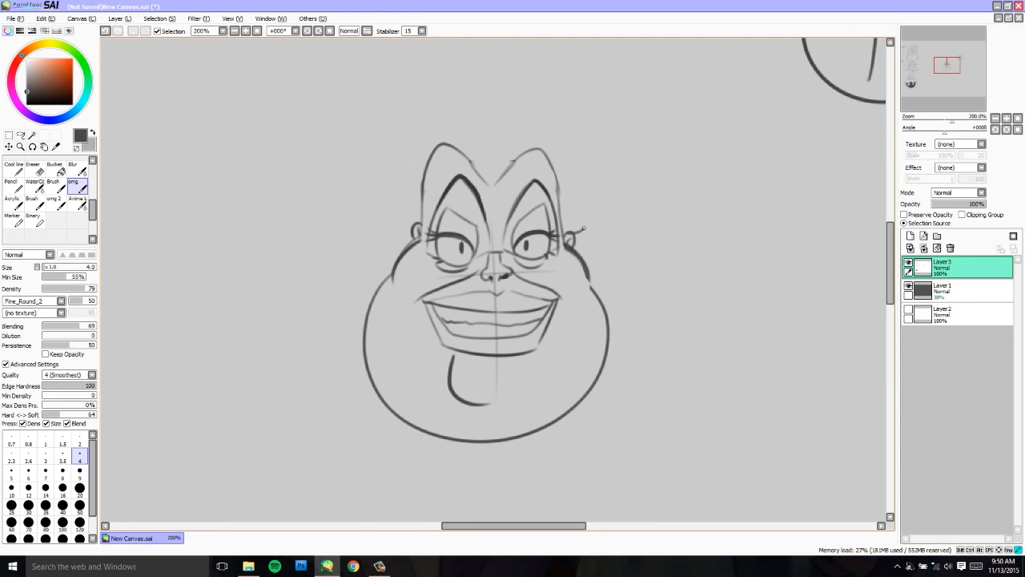
drag(585, 228, 629, 160)
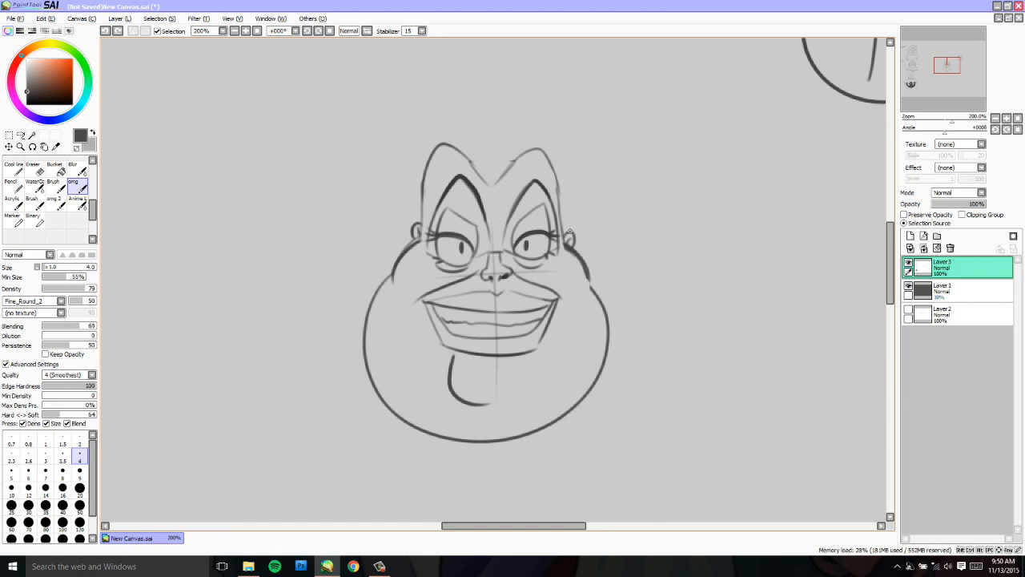
- Draw wavy hair strokes curling up from Ursula's right ear above her head
drag(570, 231, 609, 218)
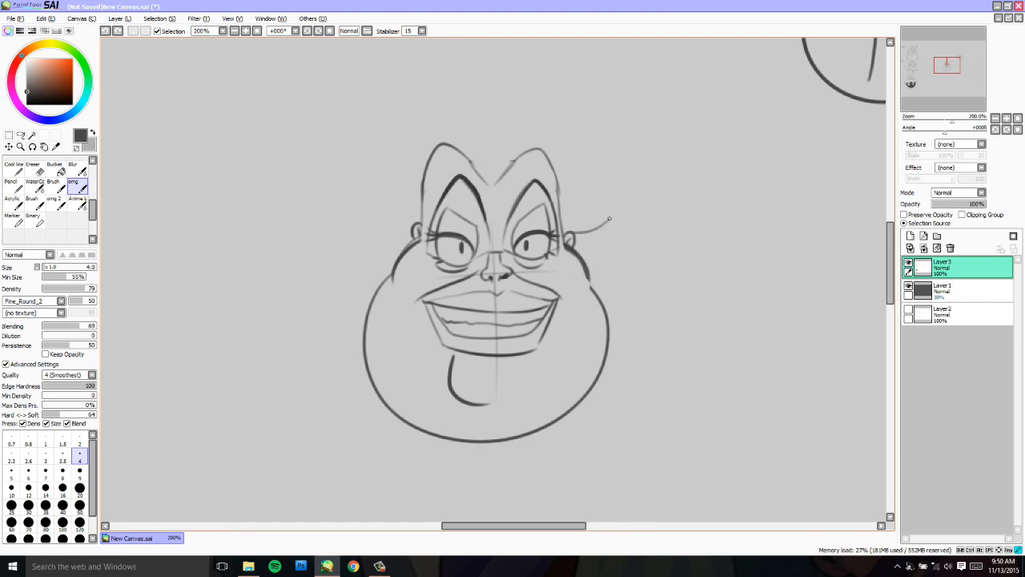
drag(610, 217, 629, 120)
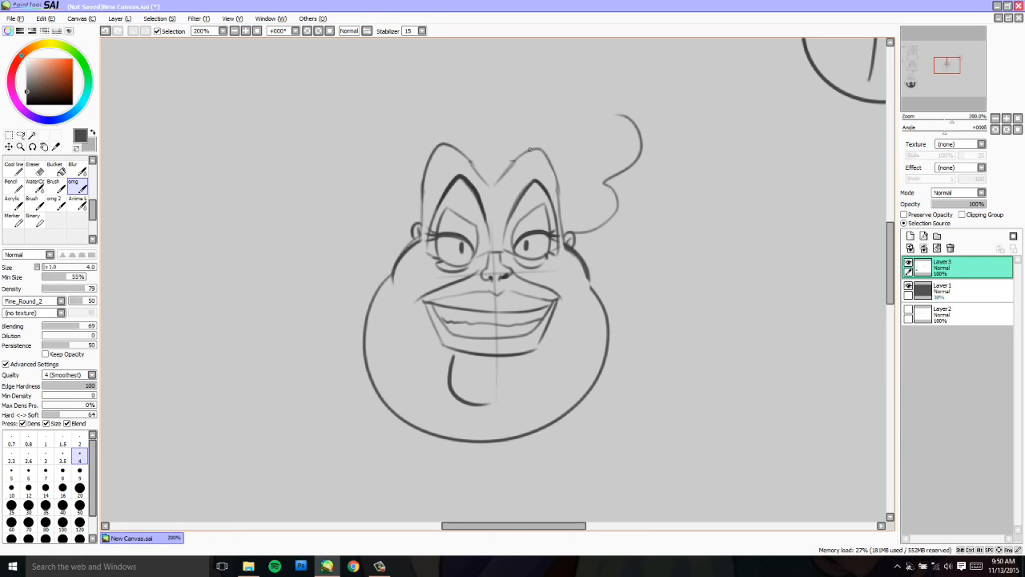
drag(625, 117, 573, 232)
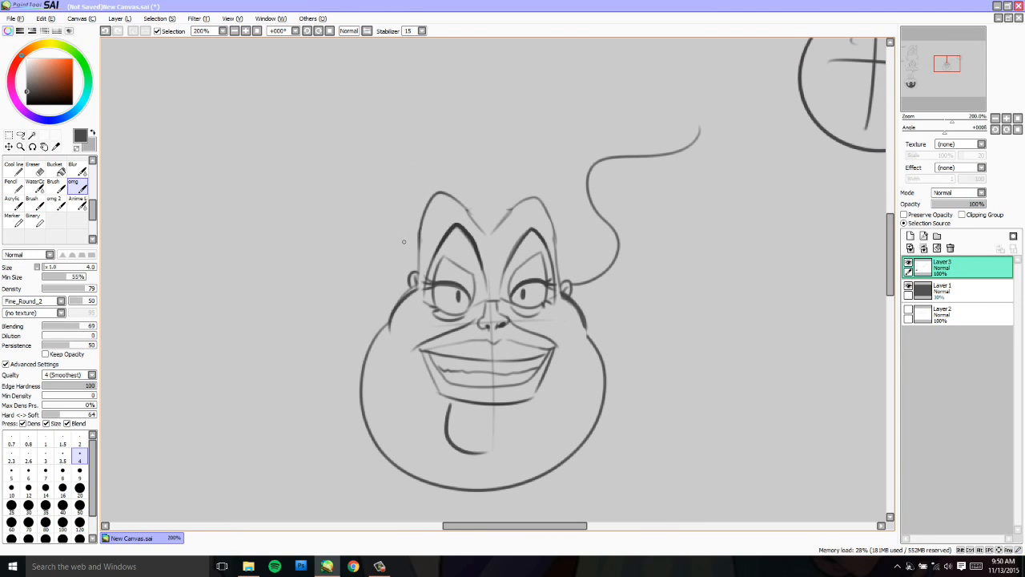
mouse_move(408, 284)
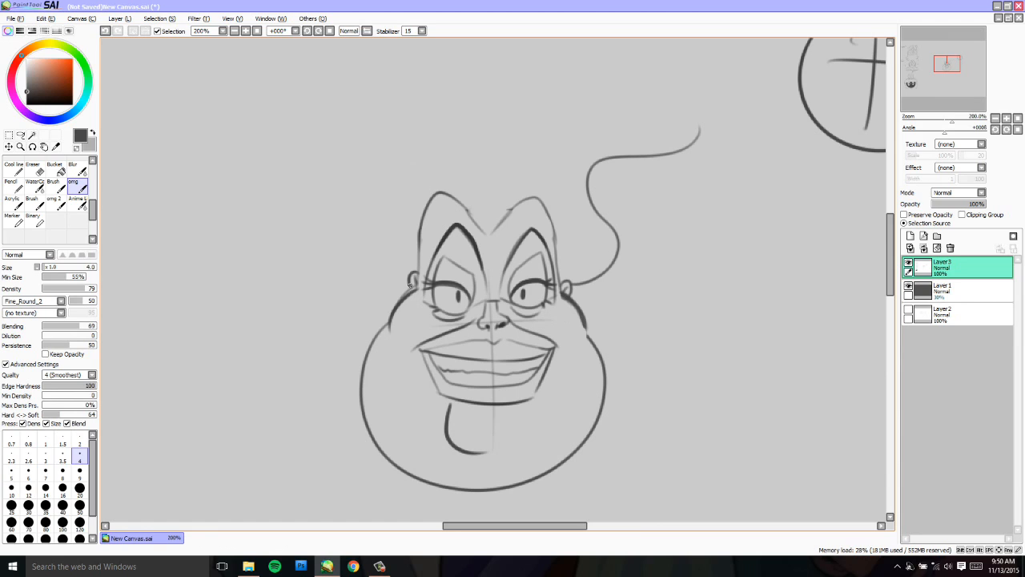
- Add the left ear, sweep the left hair mass outward and up, and draw inner strands
drag(409, 284, 597, 61)
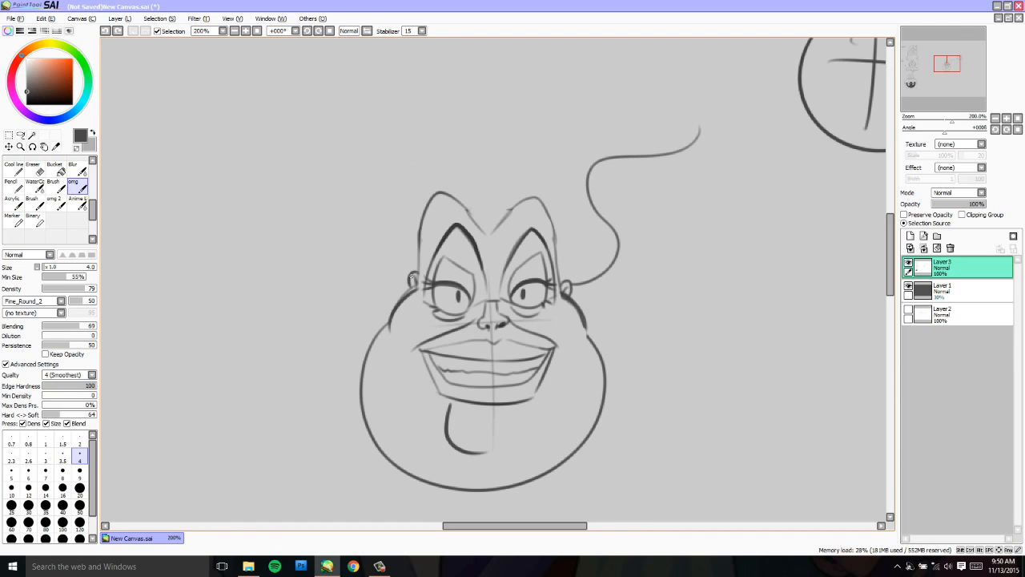
drag(388, 213, 411, 276)
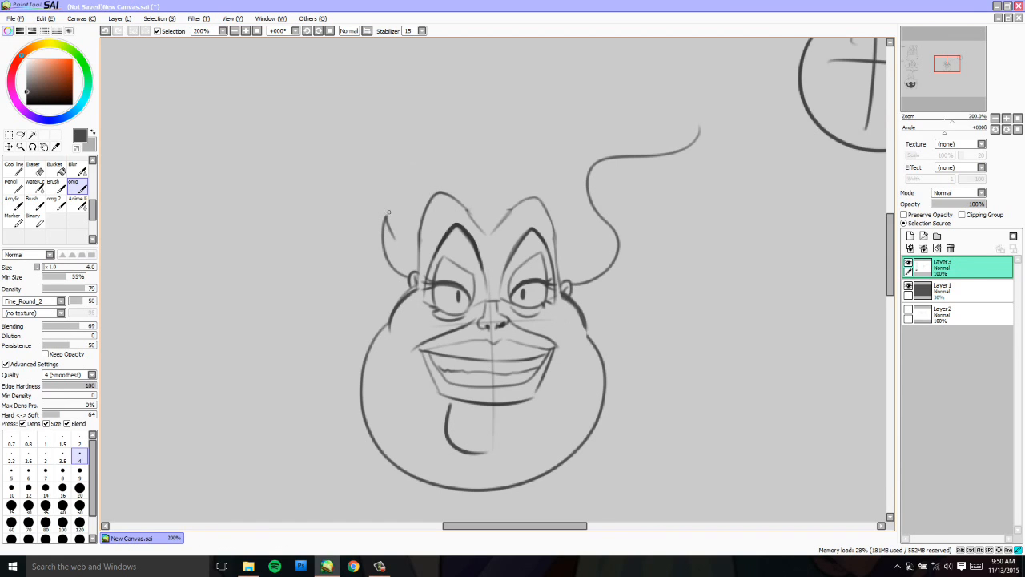
drag(390, 212, 312, 270)
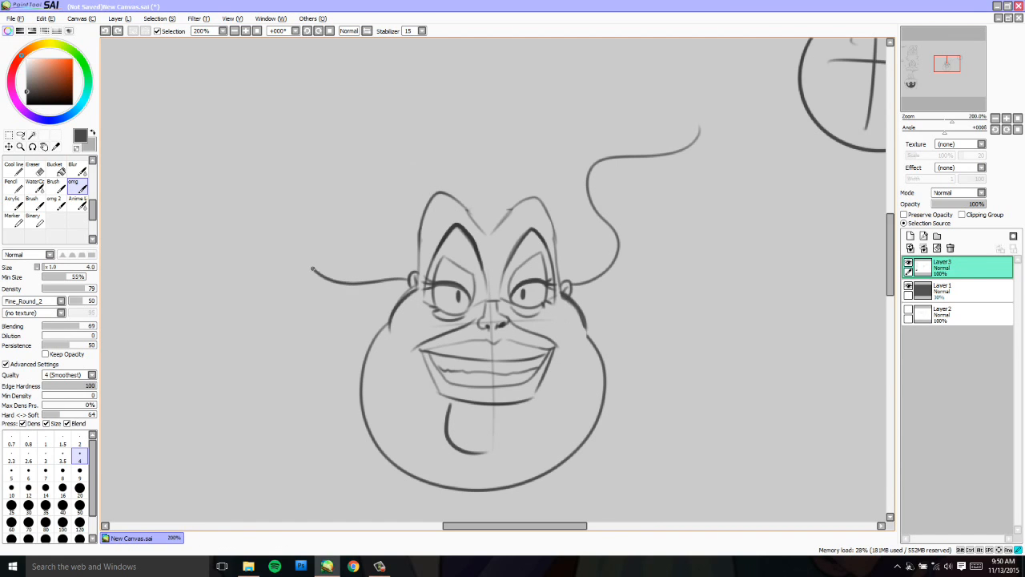
drag(310, 267, 350, 190)
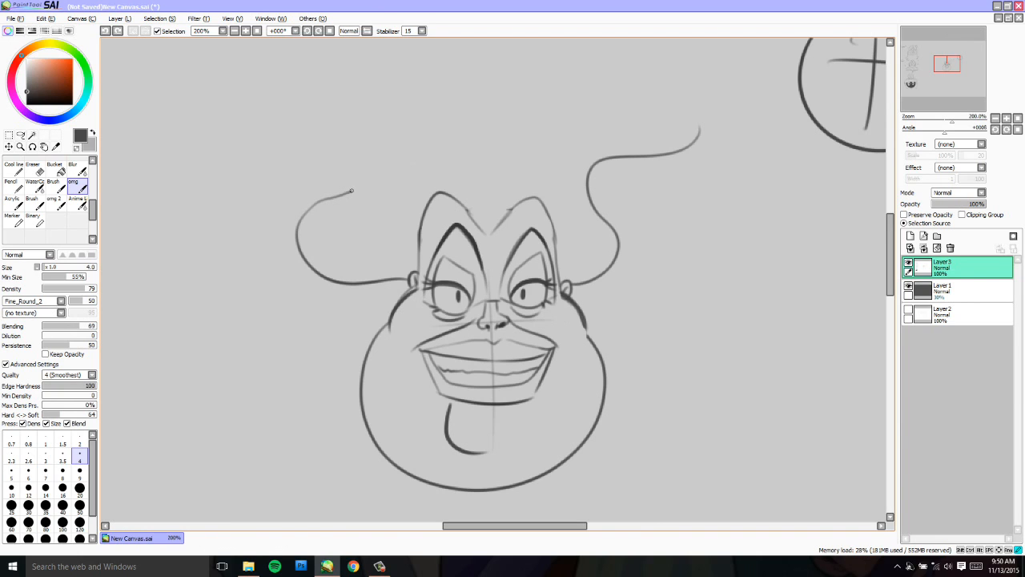
drag(349, 188, 629, 96)
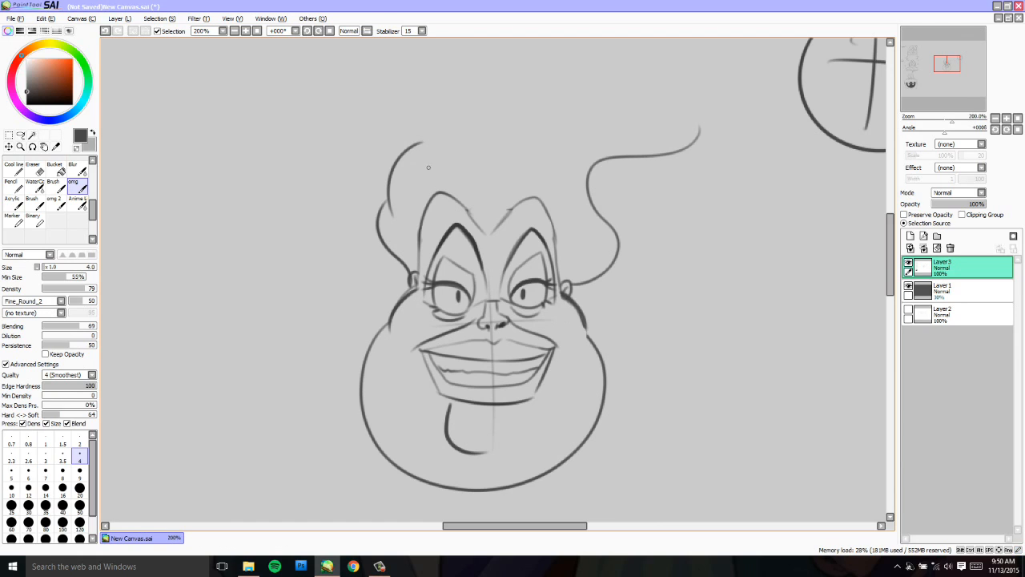
mouse_move(435, 189)
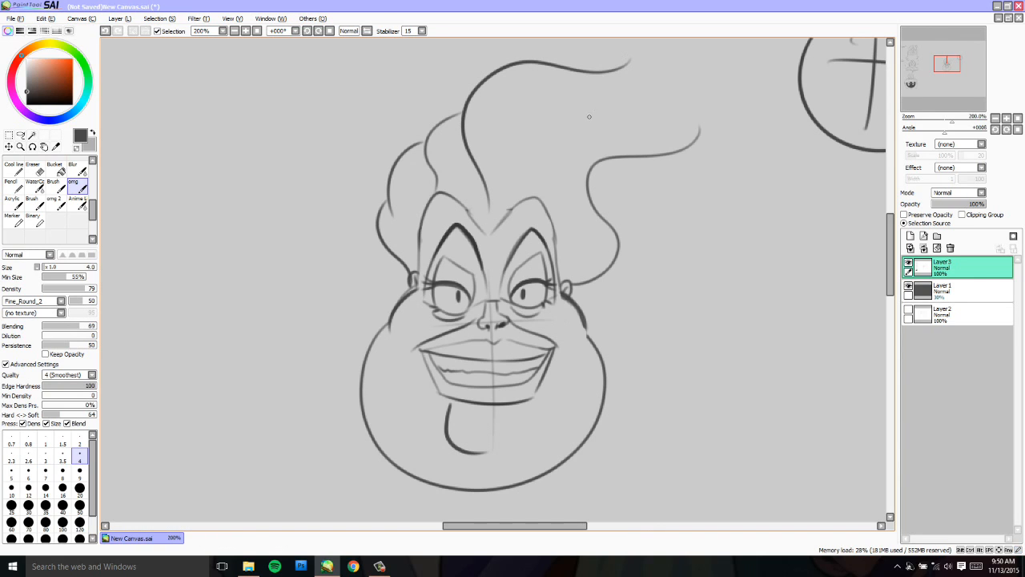
mouse_move(629, 69)
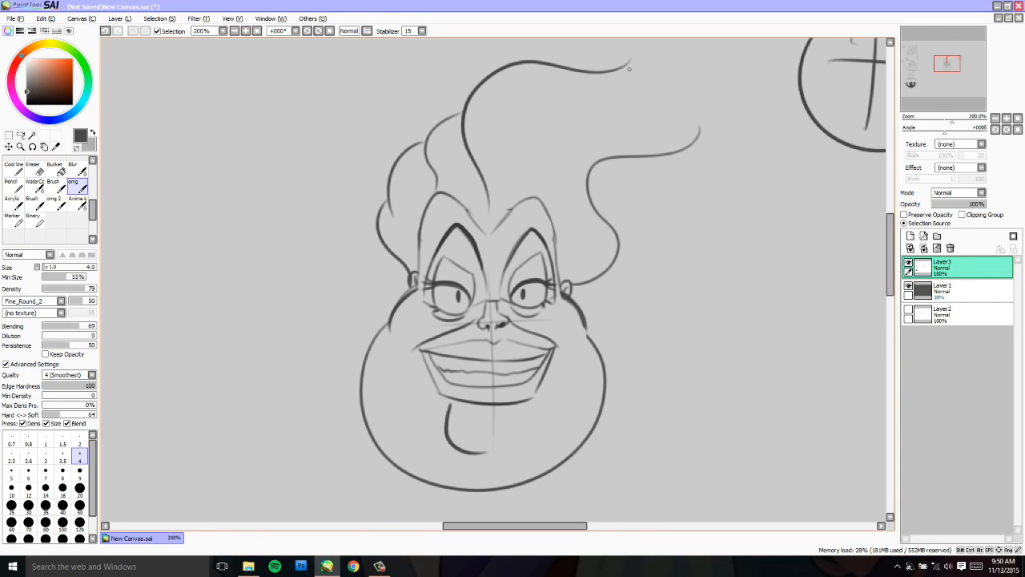
mouse_move(634, 62)
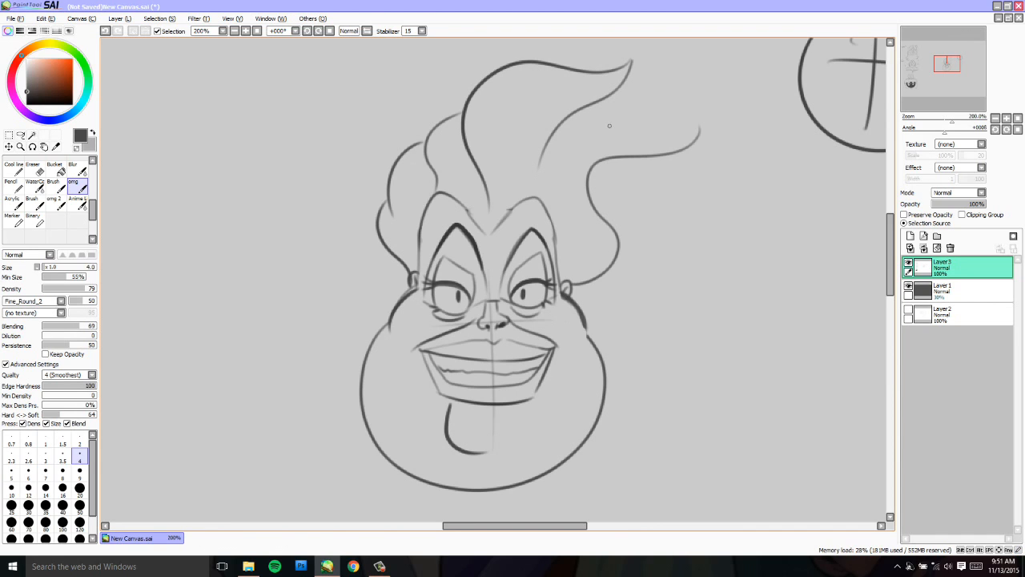
drag(555, 132, 625, 110)
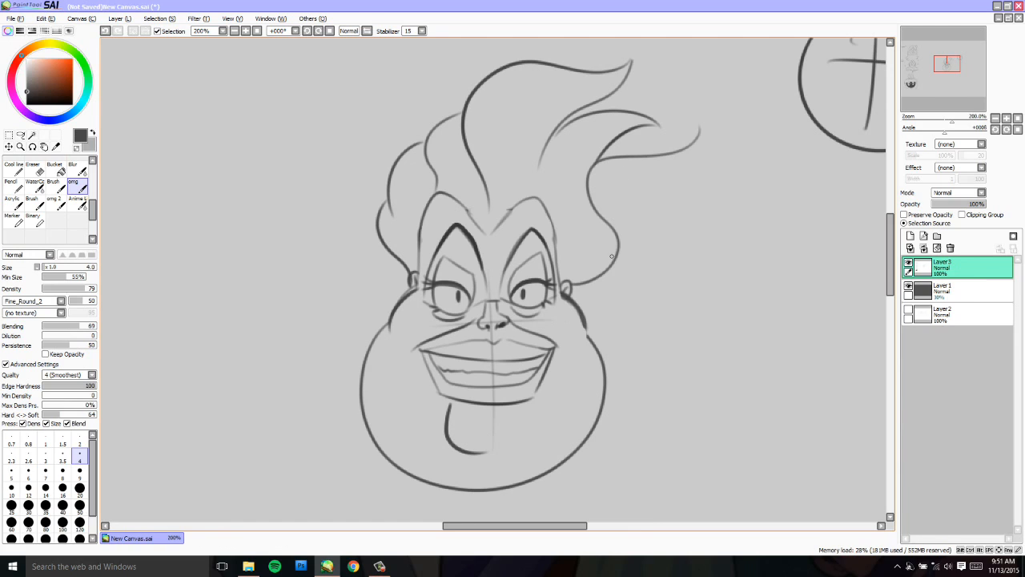
mouse_move(614, 246)
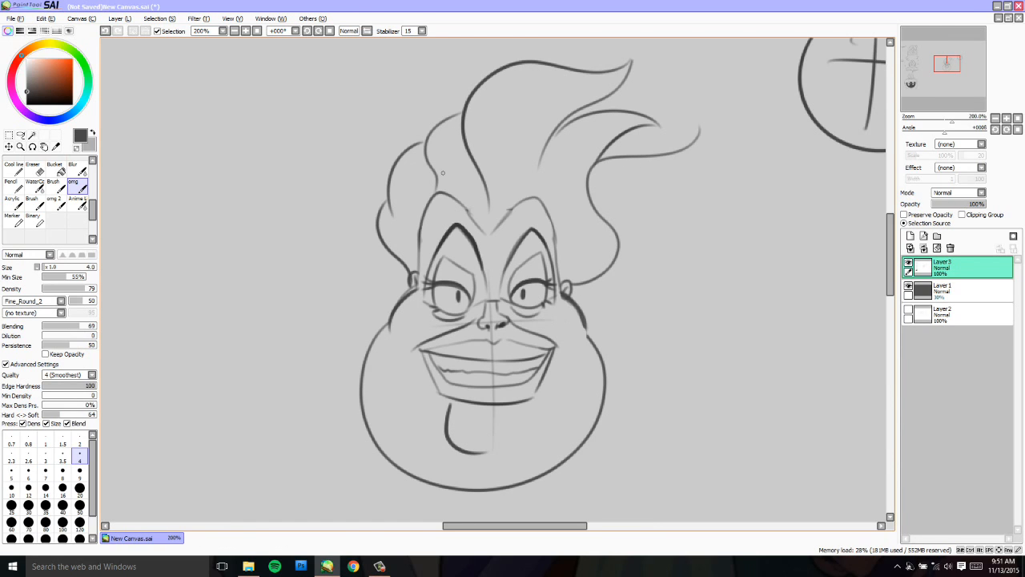
mouse_move(572, 223)
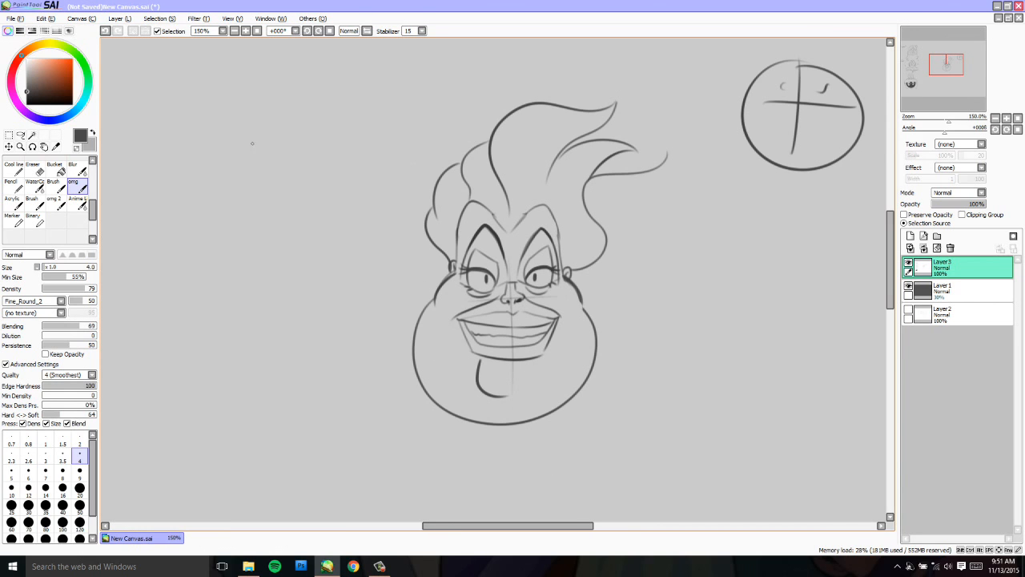
click(33, 167)
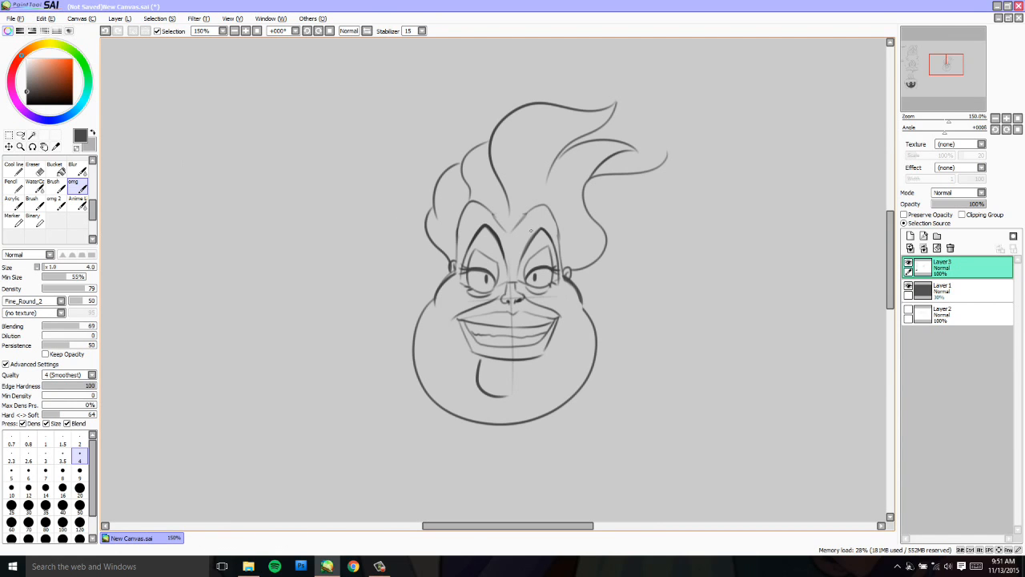
mouse_move(643, 311)
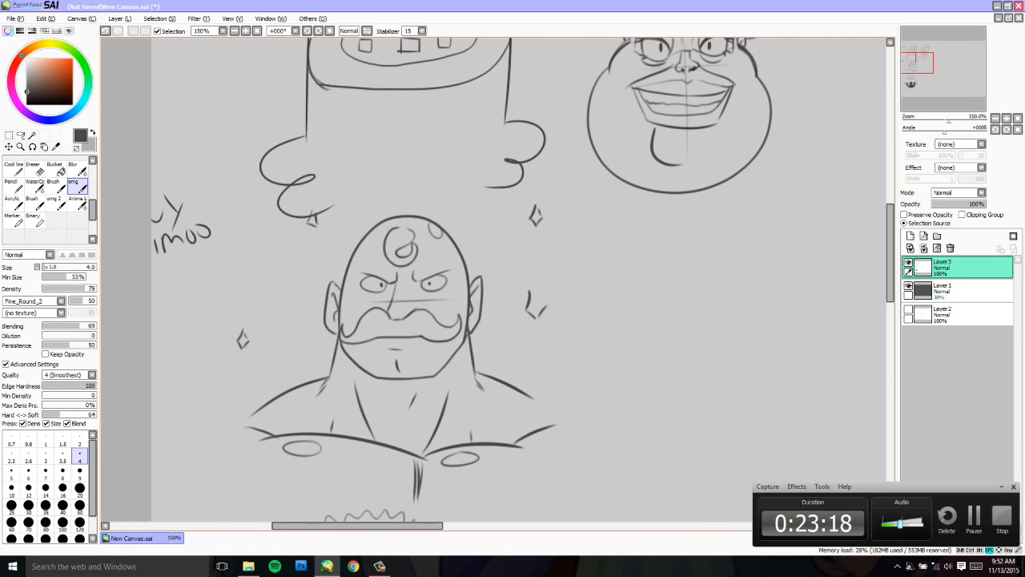
scroll(down, 3)
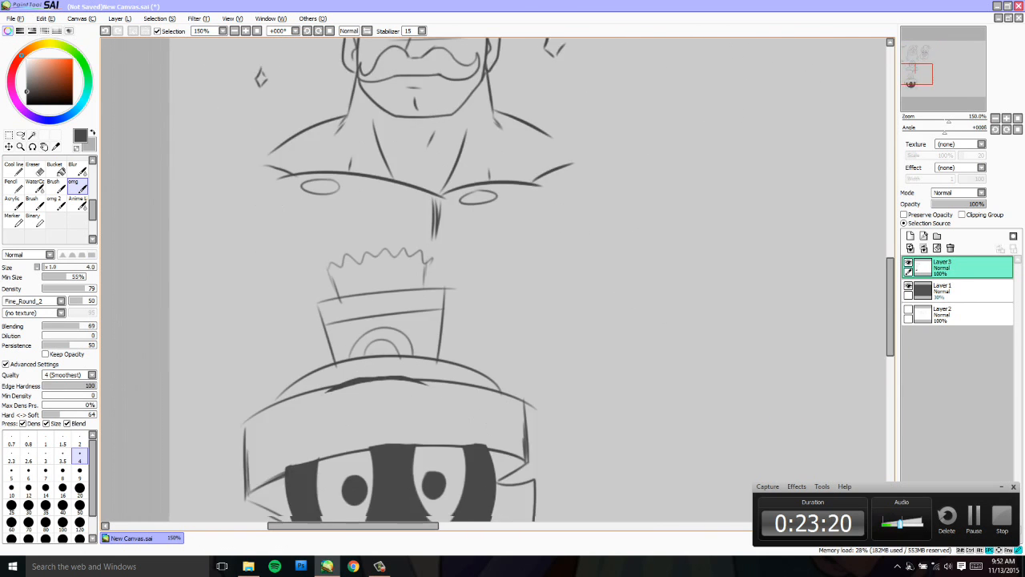